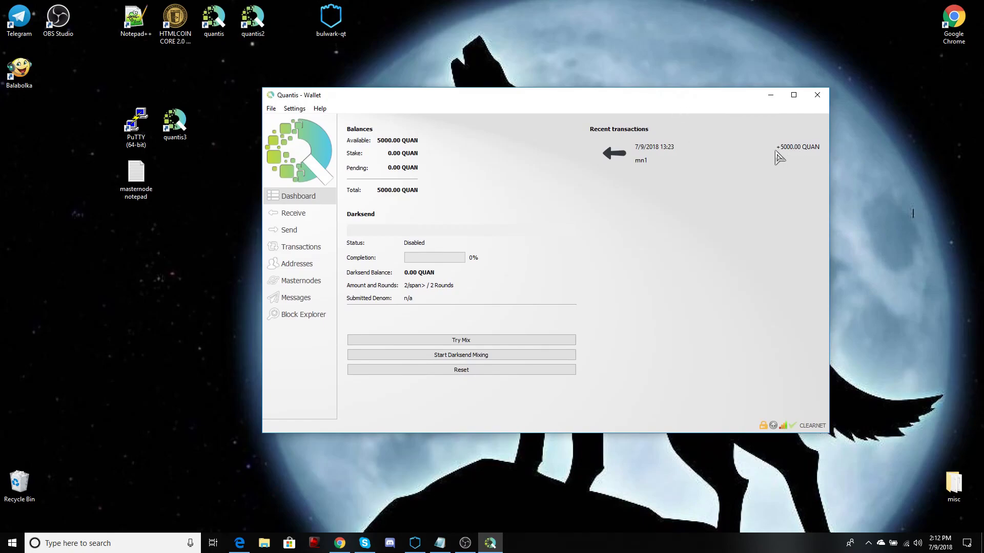
{"action": "mouse_move", "coordinate": [424, 200]}
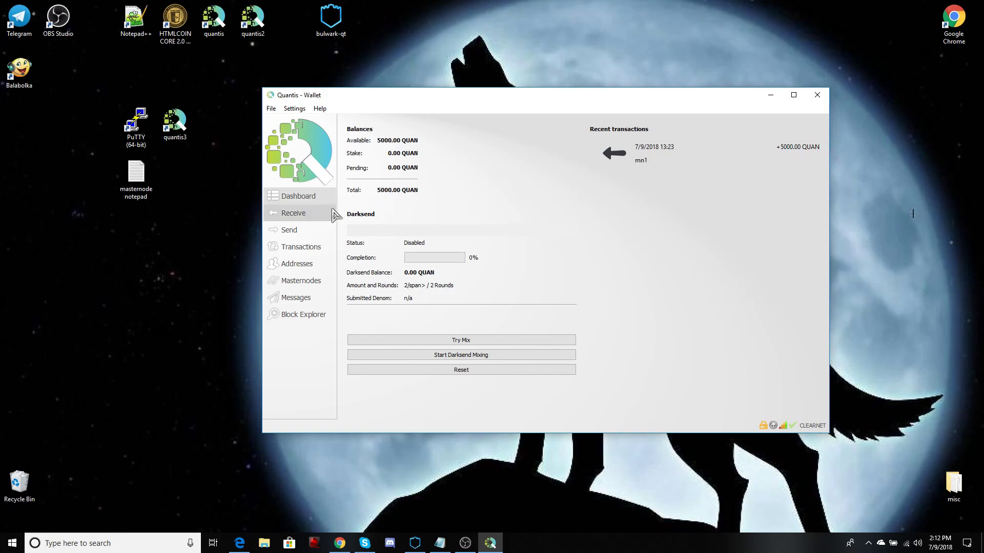
Check the wallet's coin holdings, then begin deploying a new Vultr server
{"action": "left_click", "coordinate": [289, 229]}
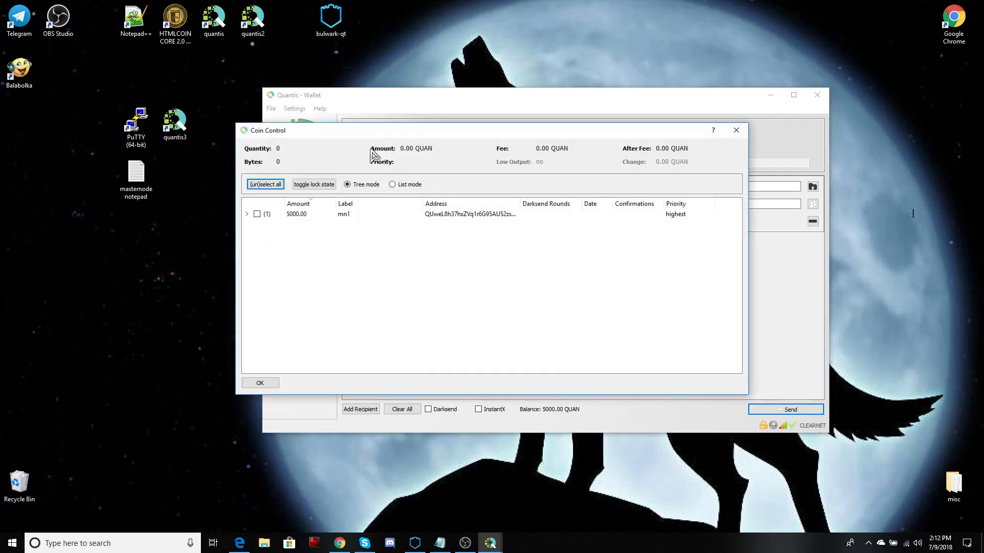
{"action": "mouse_move", "coordinate": [285, 210]}
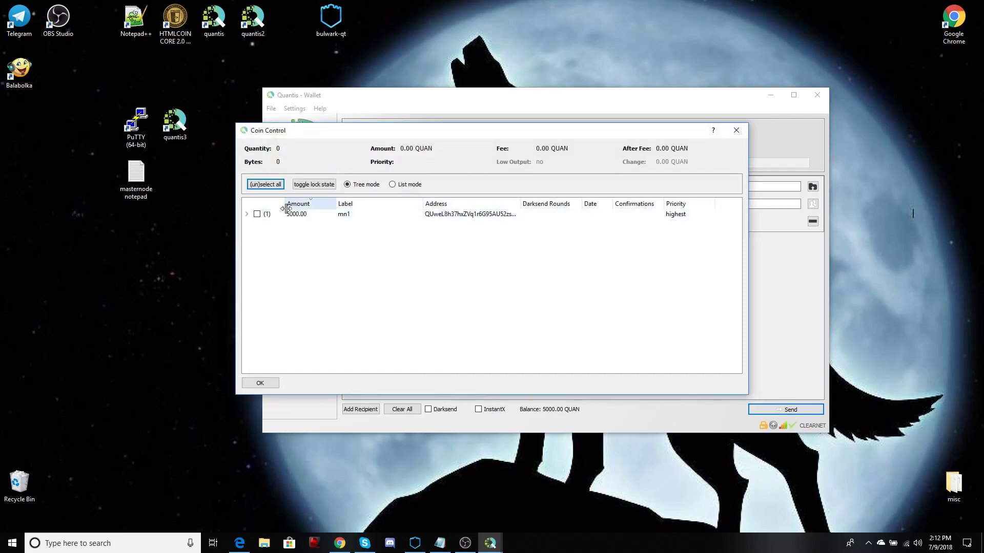
{"action": "left_click", "coordinate": [260, 383]}
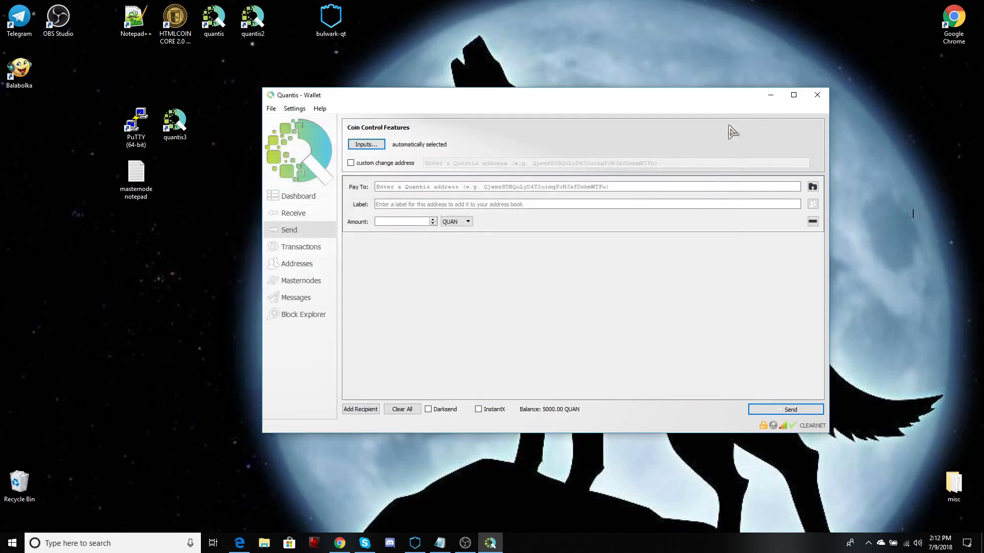
{"action": "mouse_move", "coordinate": [299, 196]}
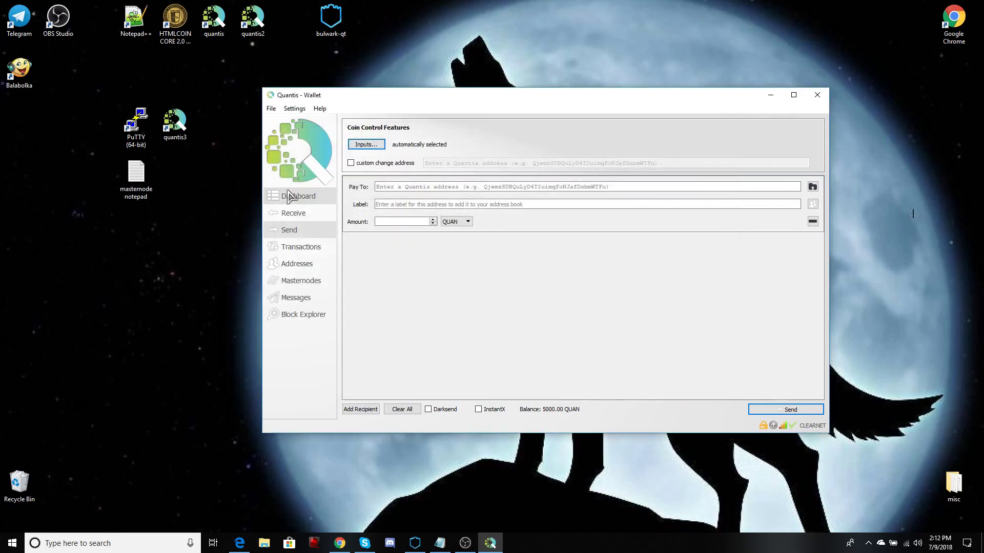
{"action": "left_click", "coordinate": [299, 196]}
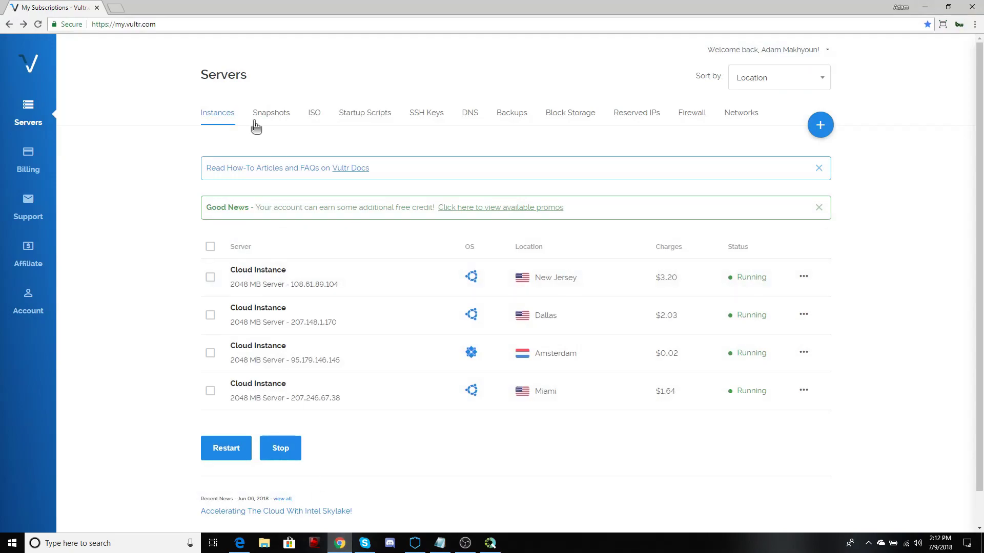
{"action": "mouse_move", "coordinate": [203, 74]}
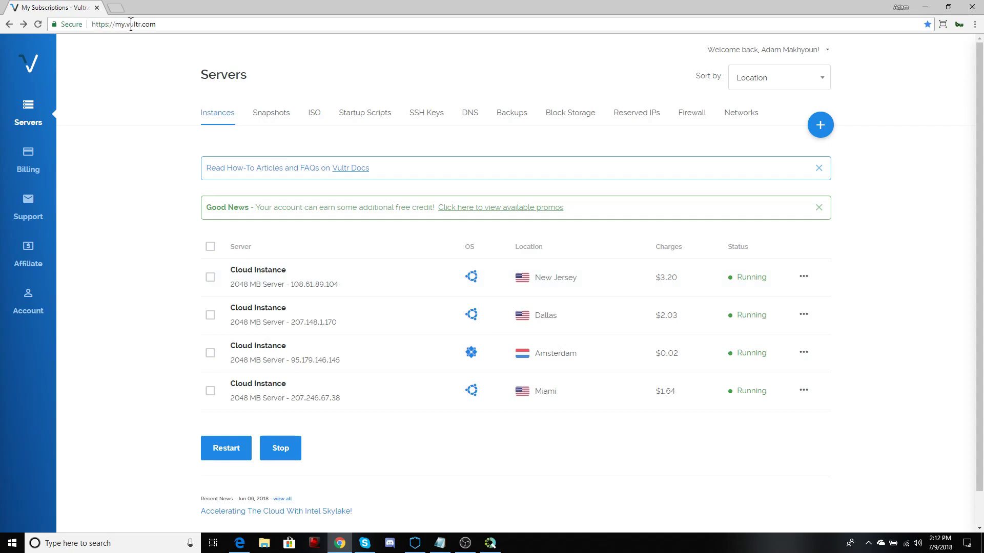
{"action": "mouse_move", "coordinate": [198, 73]}
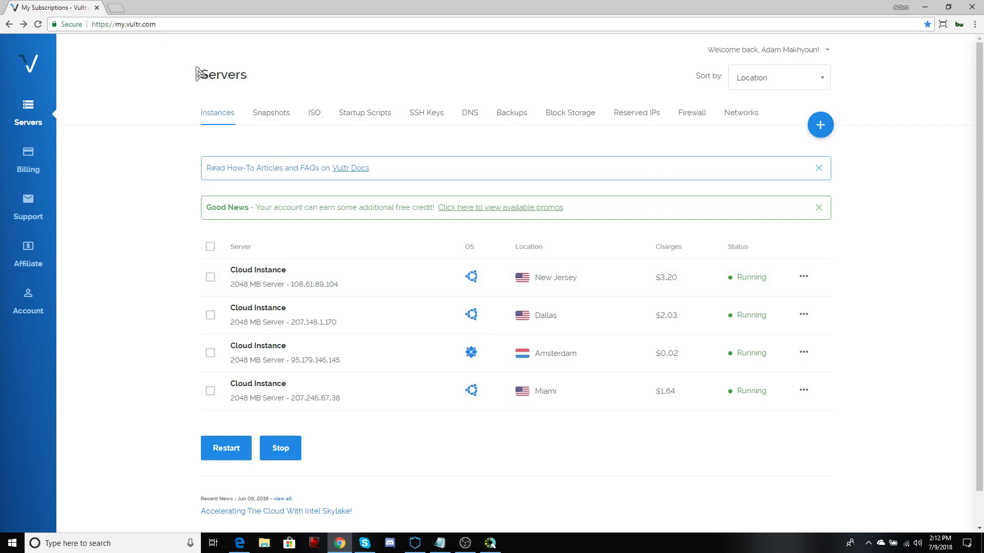
{"action": "mouse_move", "coordinate": [244, 69]}
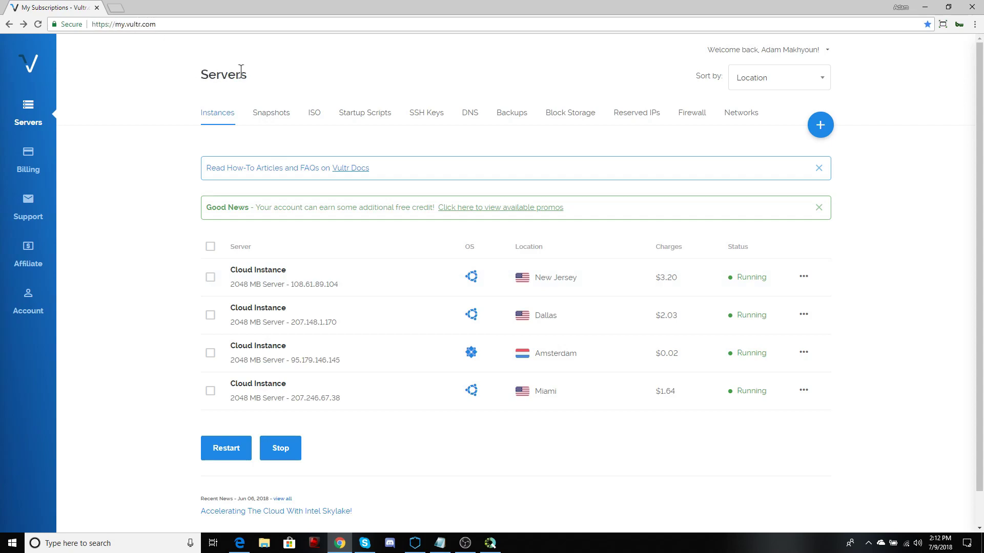
{"action": "mouse_move", "coordinate": [49, 120]}
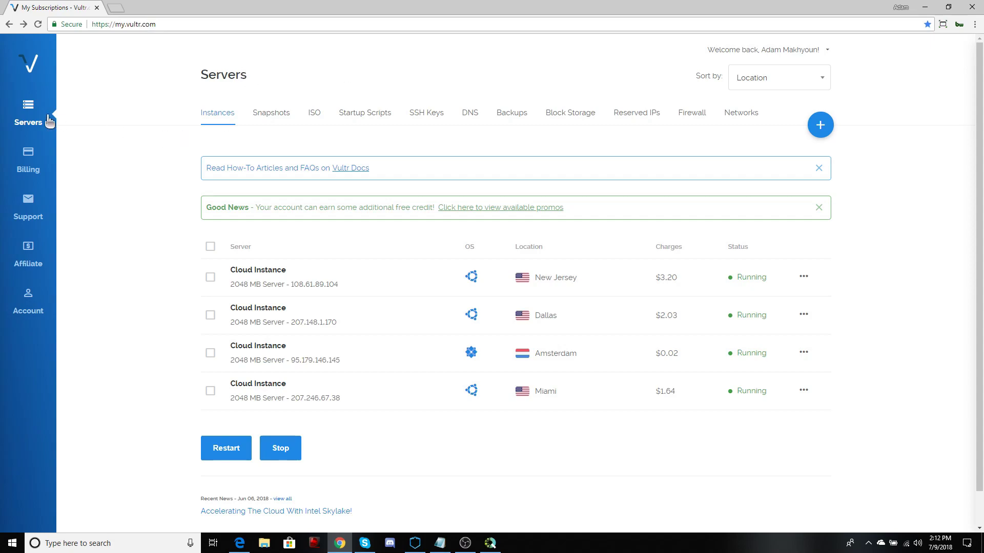
{"action": "mouse_move", "coordinate": [840, 76]}
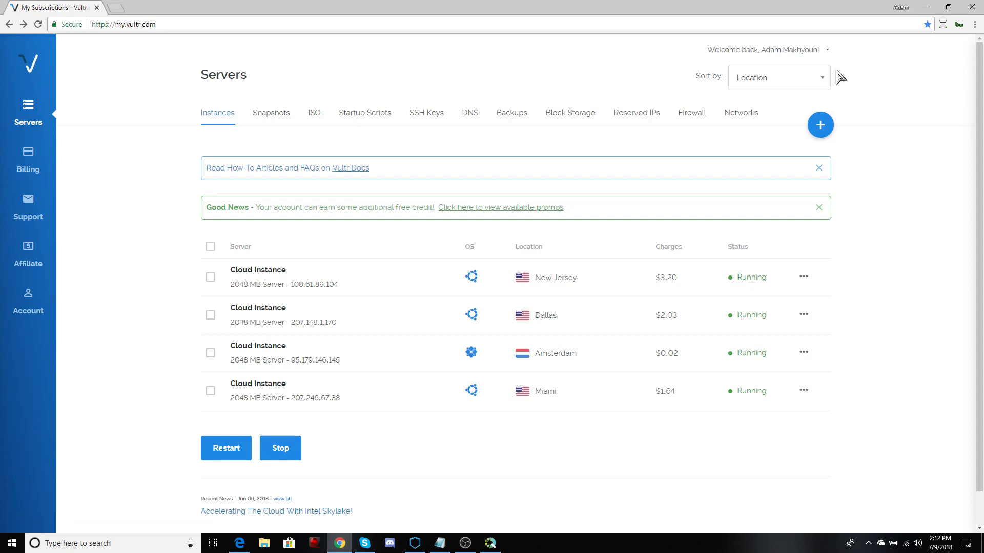
{"action": "mouse_move", "coordinate": [820, 125]}
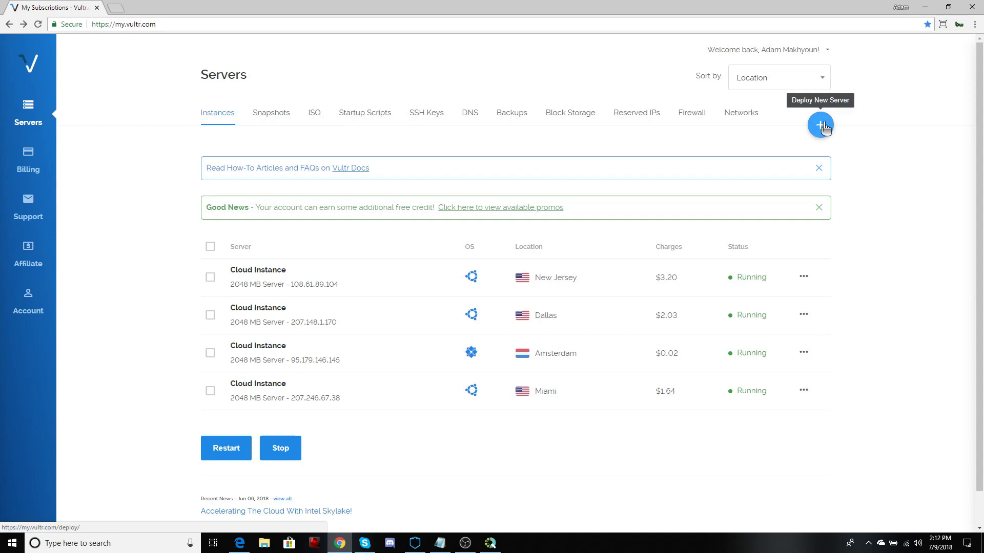
{"action": "left_click", "coordinate": [819, 125]}
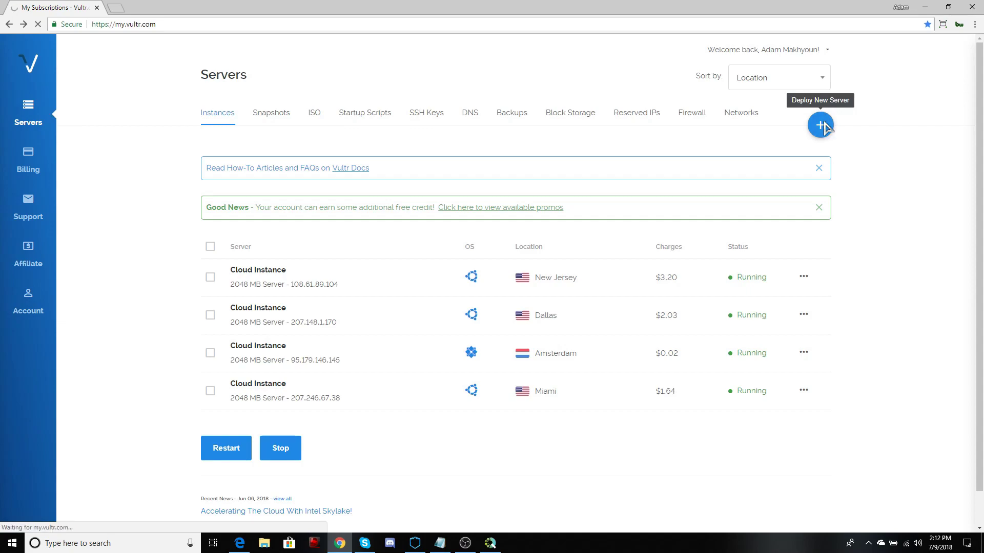
Configure the server for Silicon Valley, Ubuntu 16.04 x64, the 40 GB SSD $10/mo plan, and deploy
{"action": "left_click", "coordinate": [819, 125]}
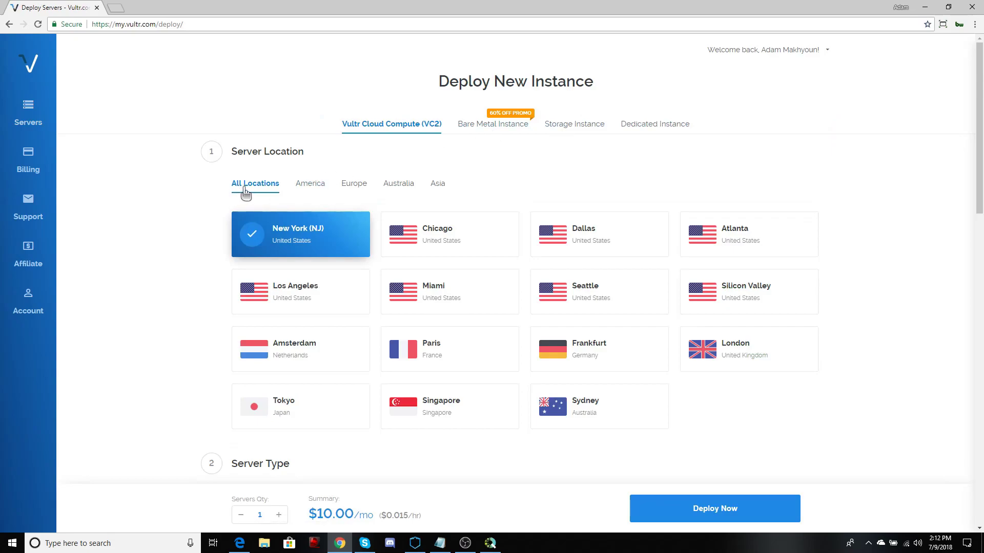
{"action": "mouse_move", "coordinate": [398, 313]}
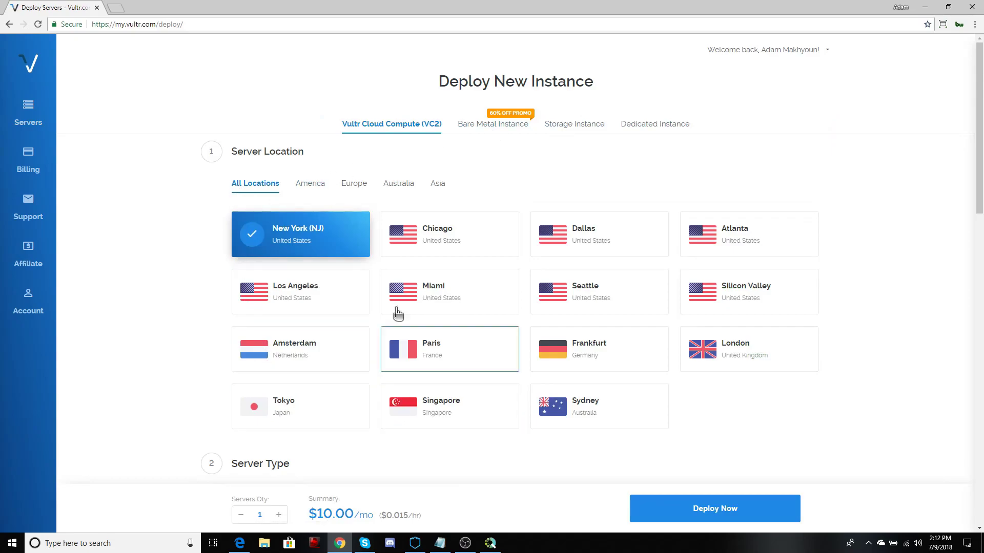
{"action": "mouse_move", "coordinate": [595, 366]}
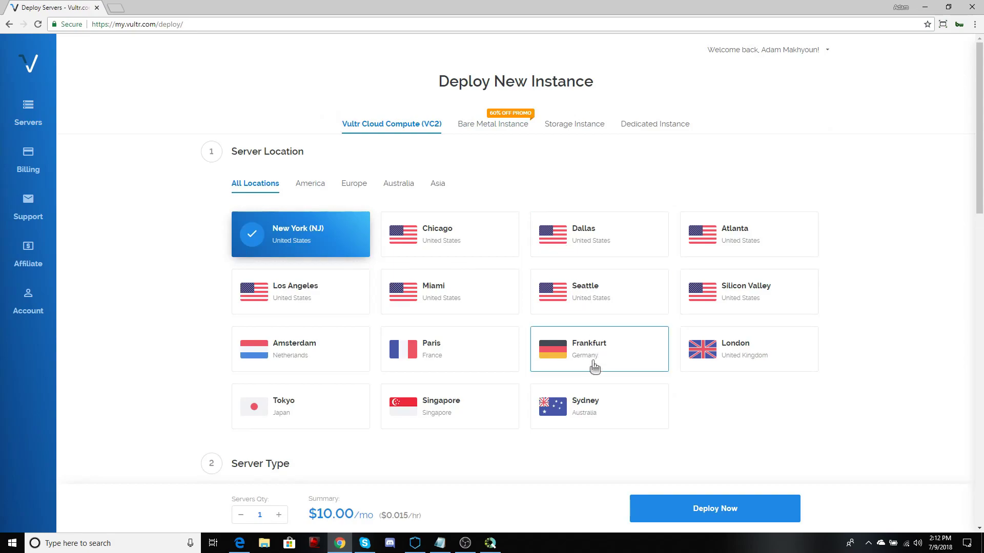
{"action": "mouse_move", "coordinate": [748, 291]}
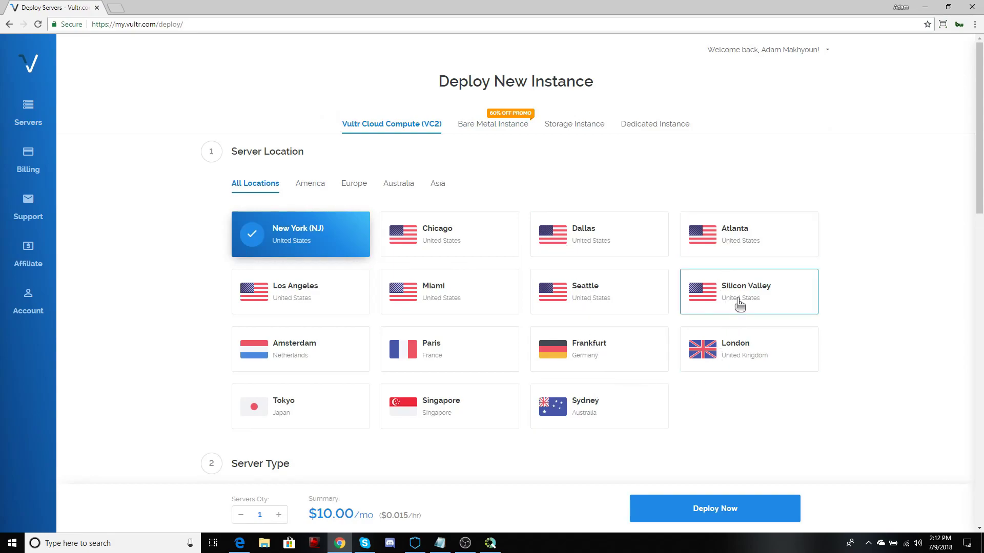
{"action": "left_click", "coordinate": [749, 291]}
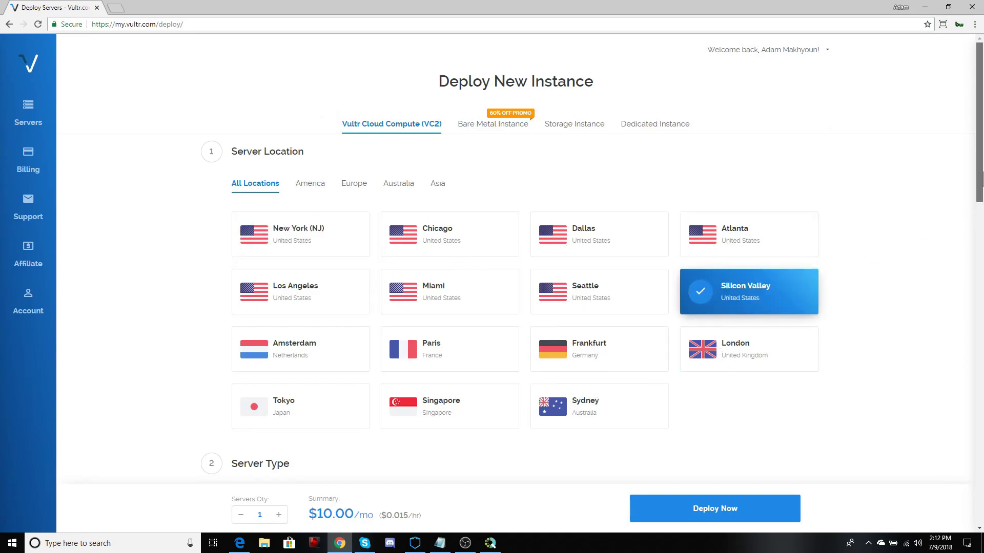
{"action": "scroll", "scroll_direction": "down", "scroll_amount": 3}
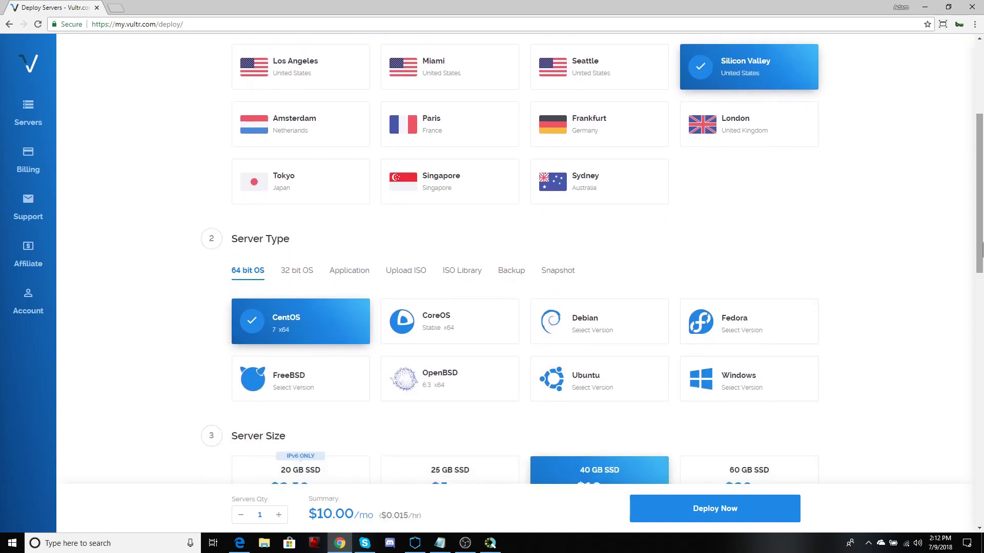
{"action": "mouse_move", "coordinate": [571, 389]}
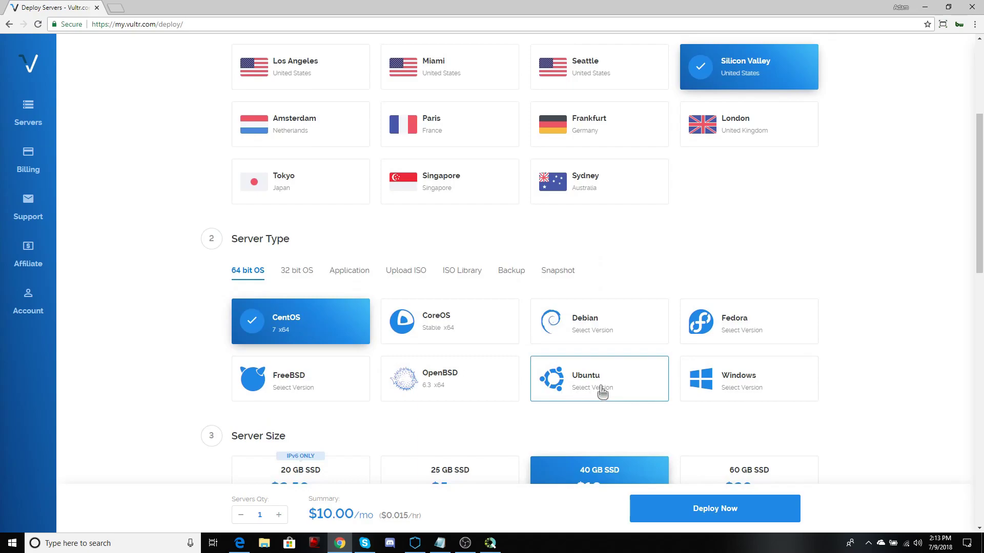
{"action": "left_click", "coordinate": [598, 378]}
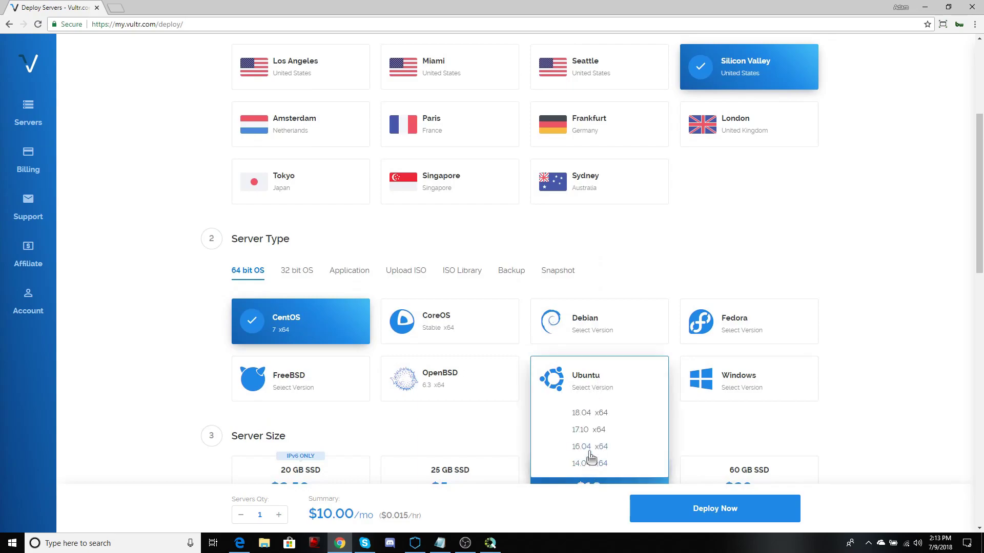
{"action": "mouse_move", "coordinate": [593, 460]}
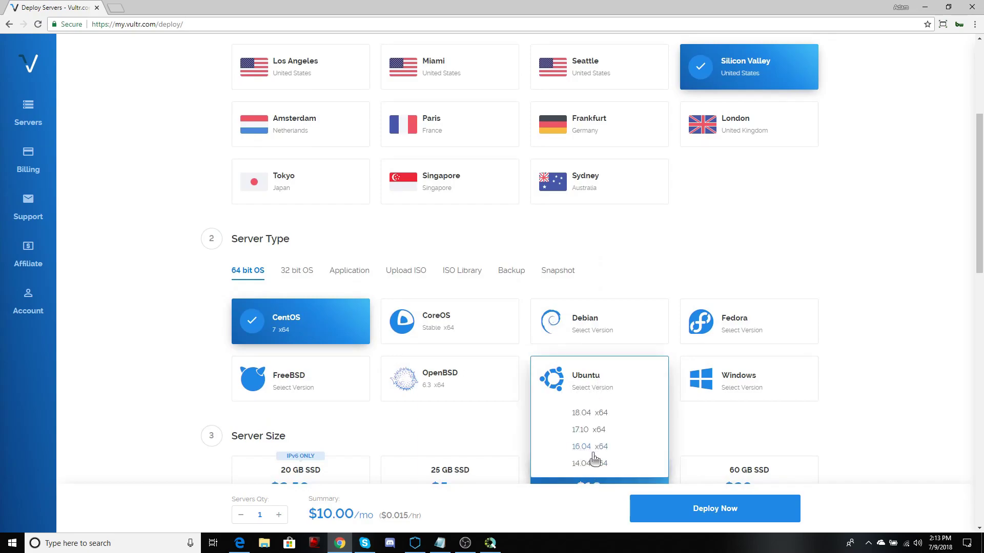
{"action": "left_click", "coordinate": [589, 446]}
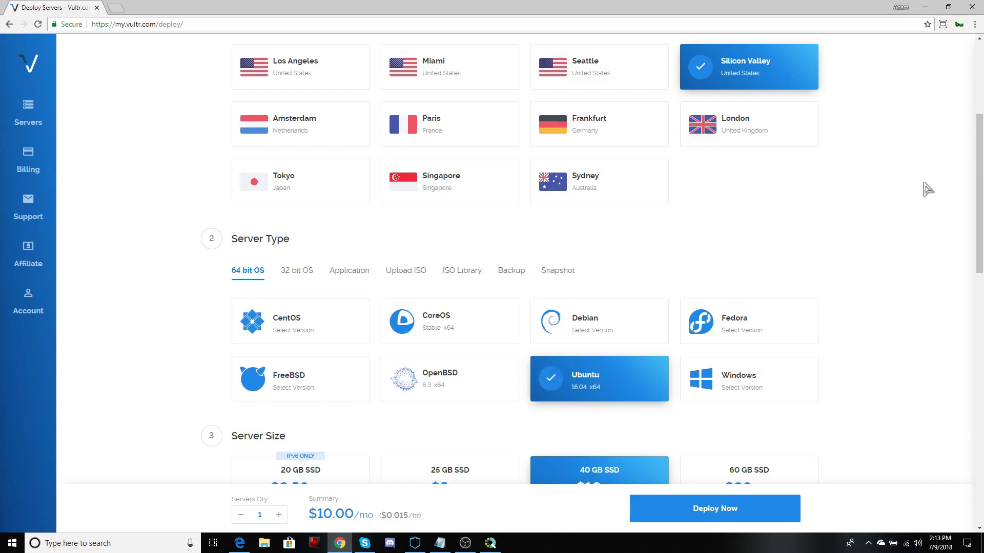
{"action": "scroll", "scroll_direction": "down", "scroll_amount": 3}
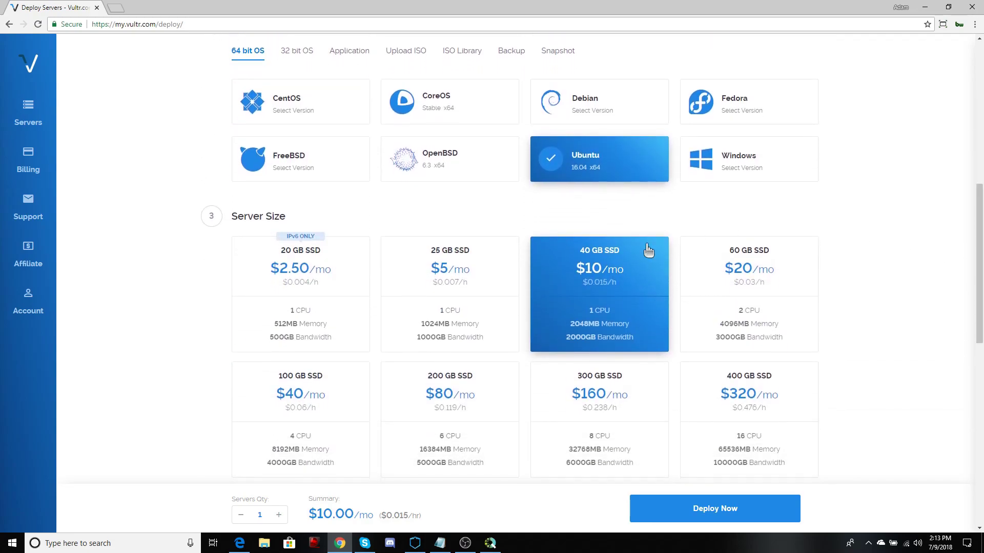
{"action": "mouse_move", "coordinate": [615, 242]}
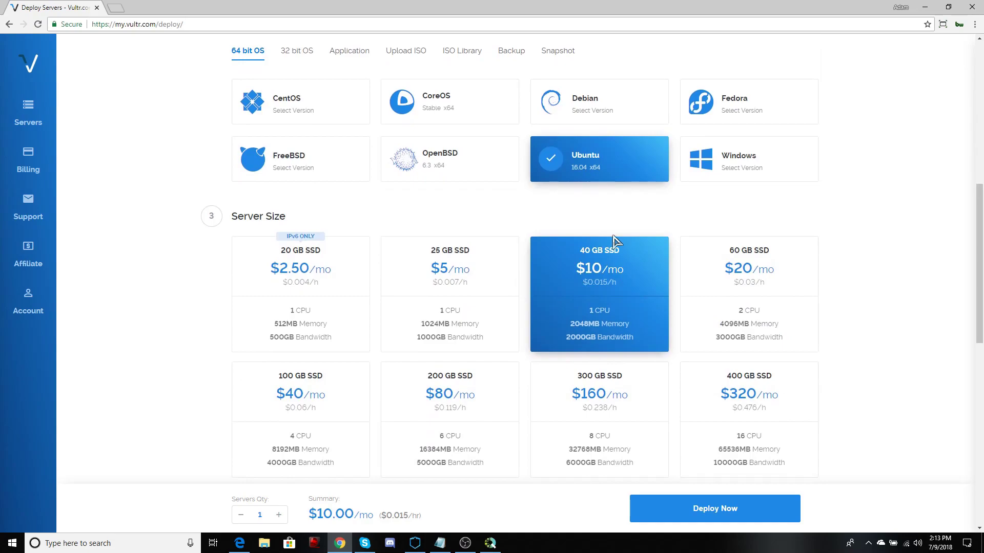
{"action": "mouse_move", "coordinate": [594, 338]}
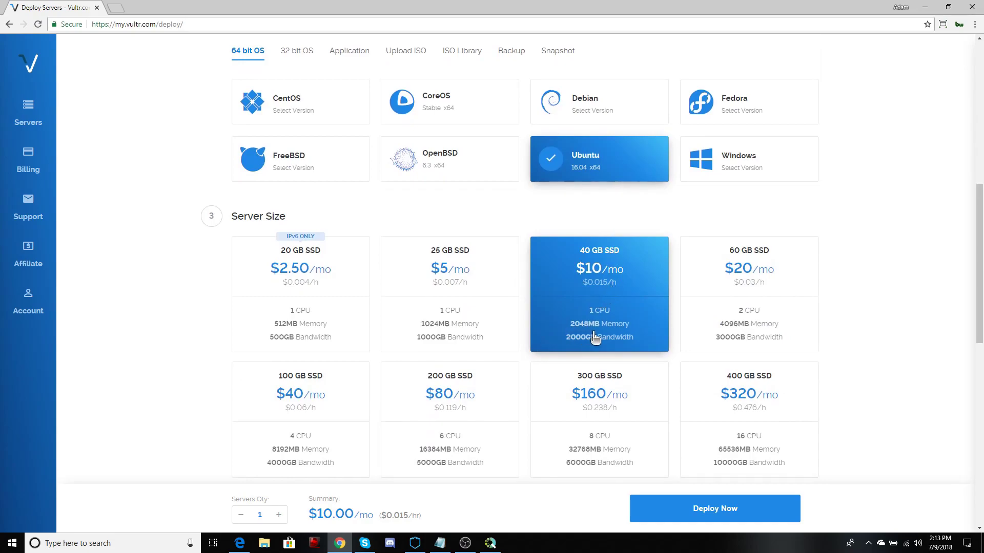
{"action": "mouse_move", "coordinate": [629, 335]}
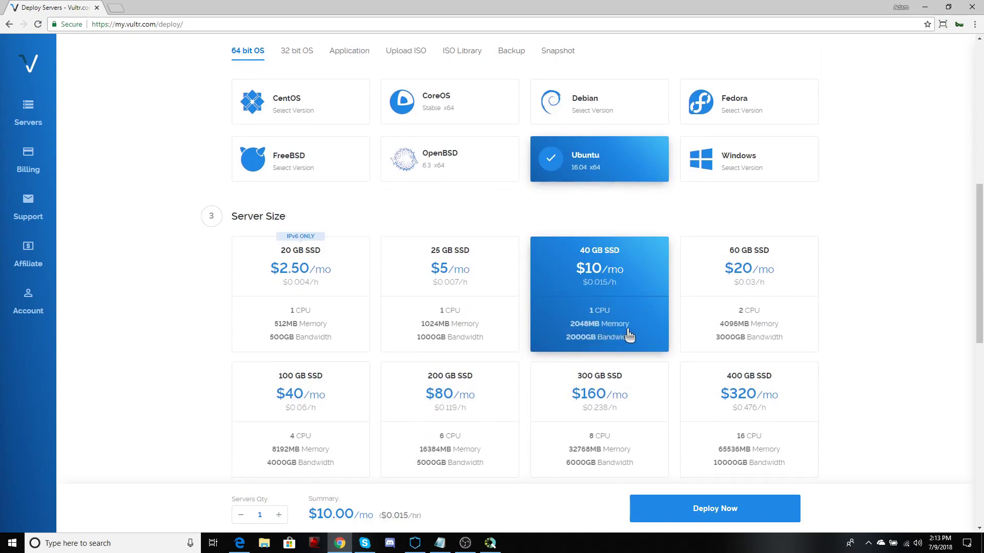
{"action": "mouse_move", "coordinate": [614, 350]}
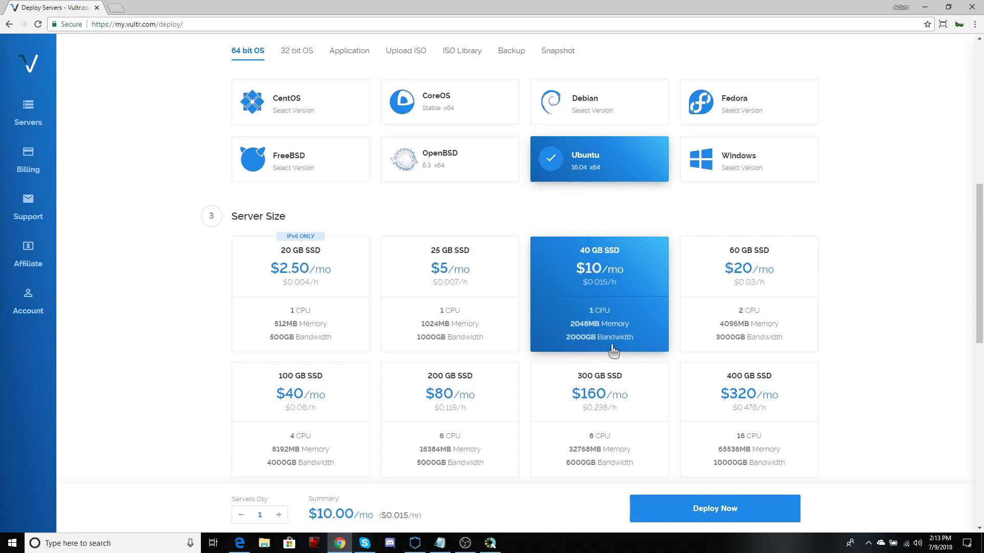
{"action": "mouse_move", "coordinate": [637, 350]}
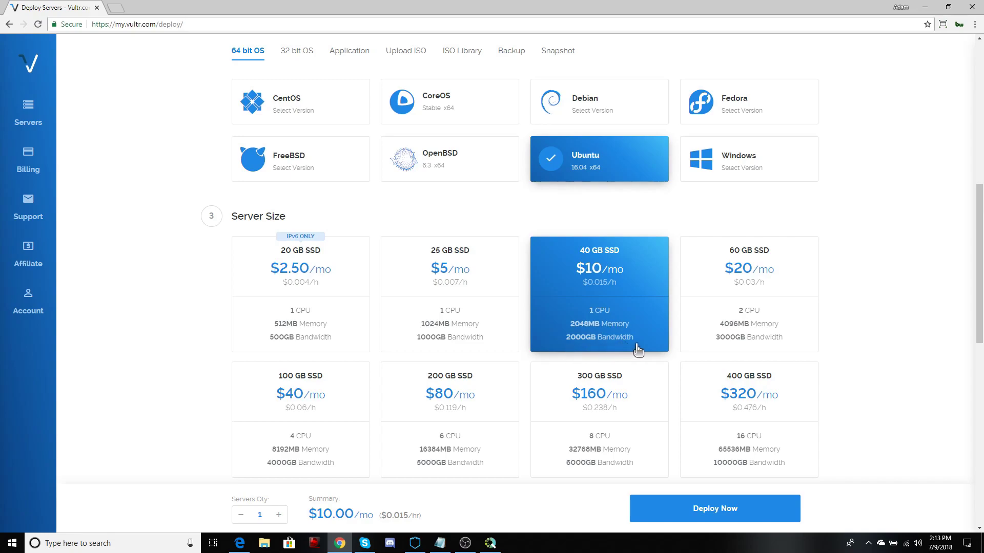
{"action": "mouse_move", "coordinate": [726, 518]}
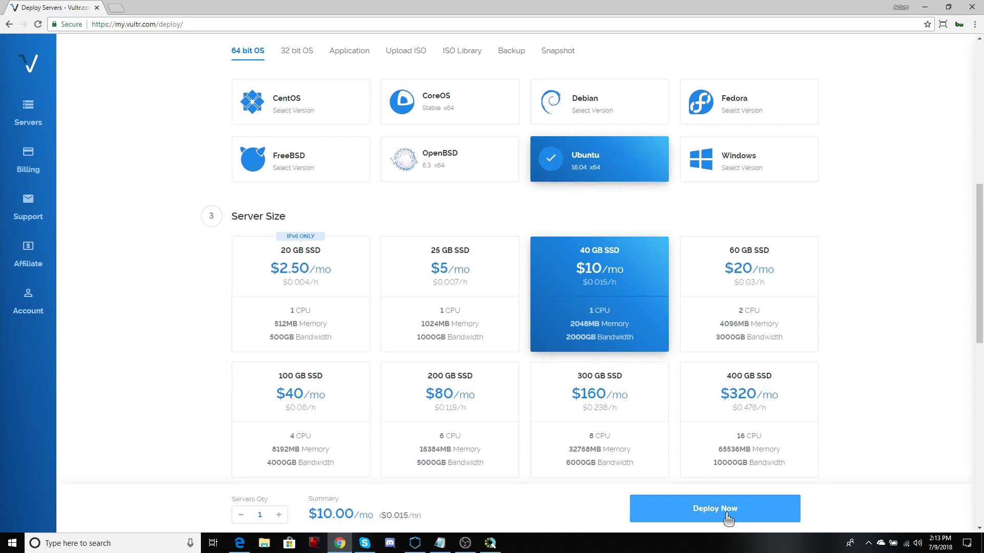
{"action": "left_click", "coordinate": [714, 508]}
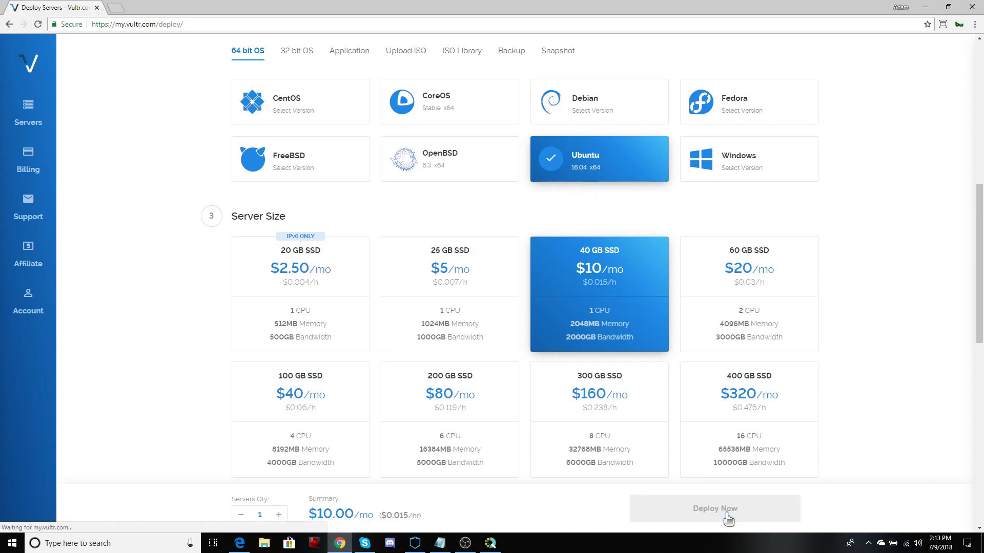
Confirm deployment so the Silicon Valley instance shows as installing in the server list
{"action": "left_click", "coordinate": [714, 508]}
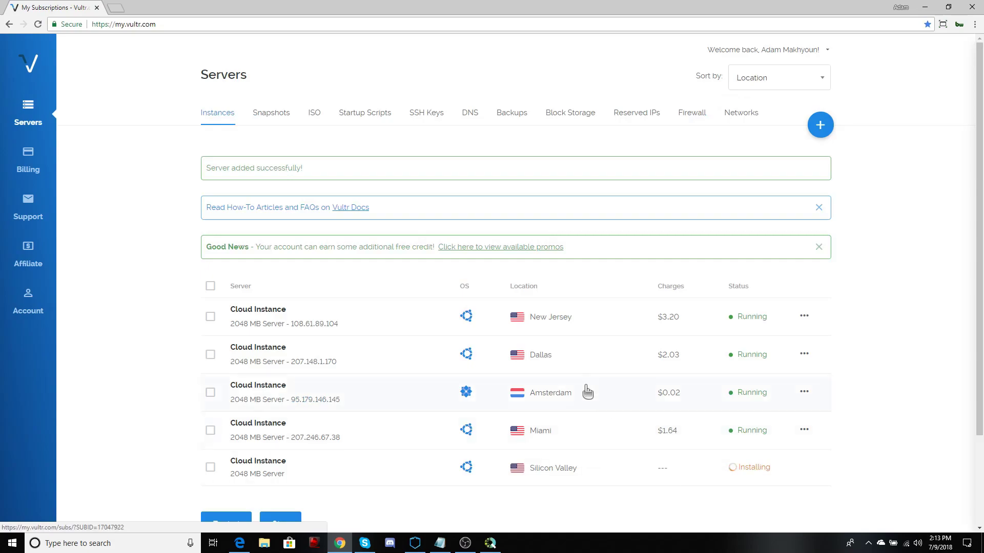
{"action": "mouse_move", "coordinate": [752, 489]}
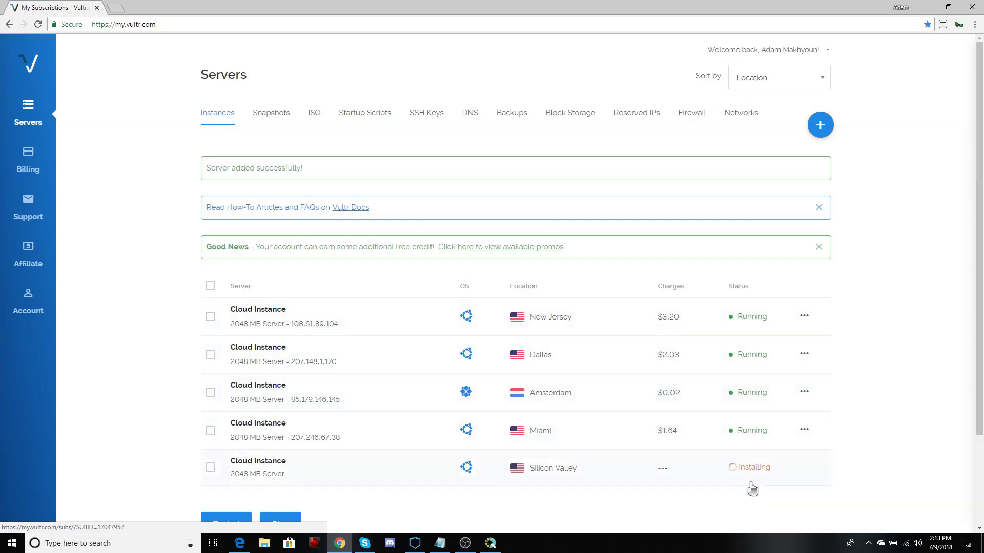
{"action": "mouse_move", "coordinate": [769, 470]}
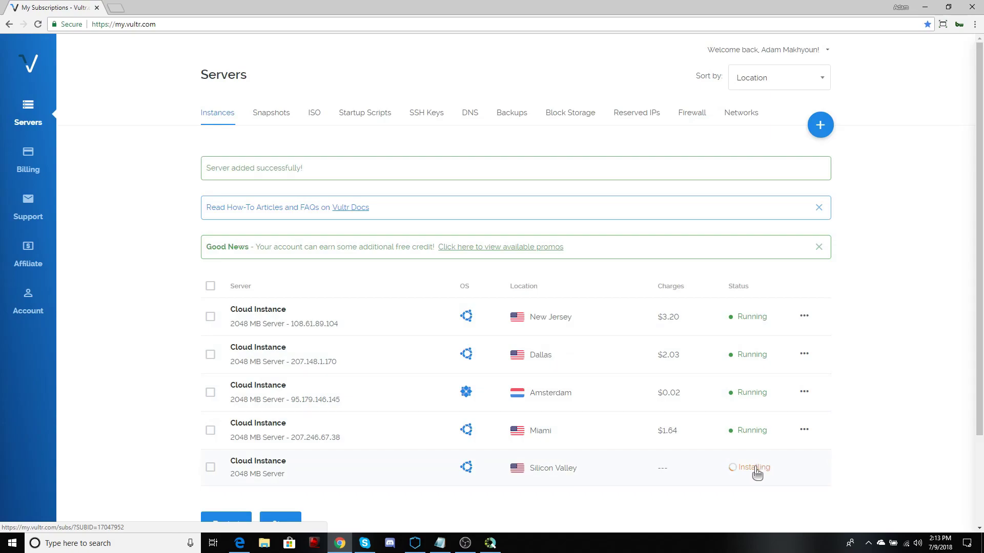
{"action": "mouse_move", "coordinate": [753, 486]}
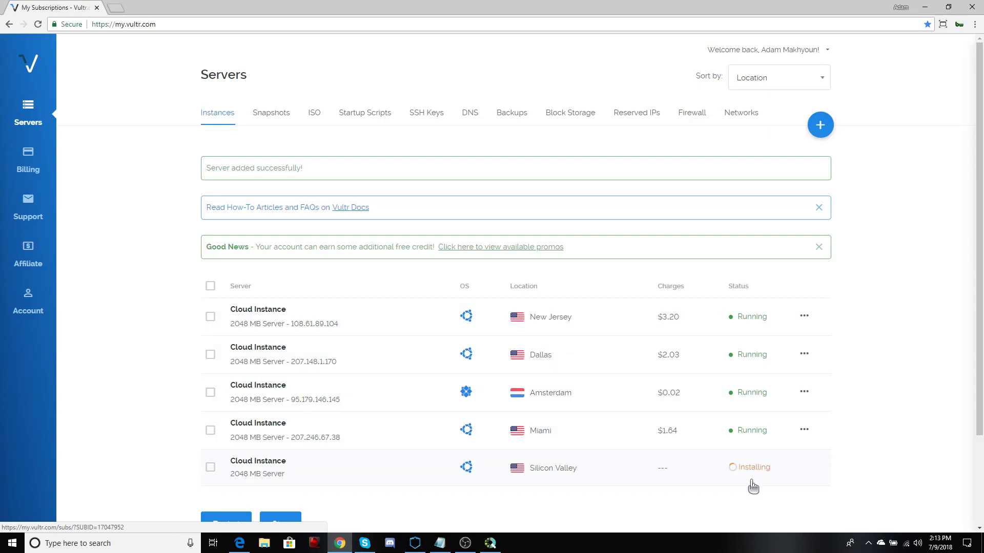
{"action": "mouse_move", "coordinate": [708, 483]}
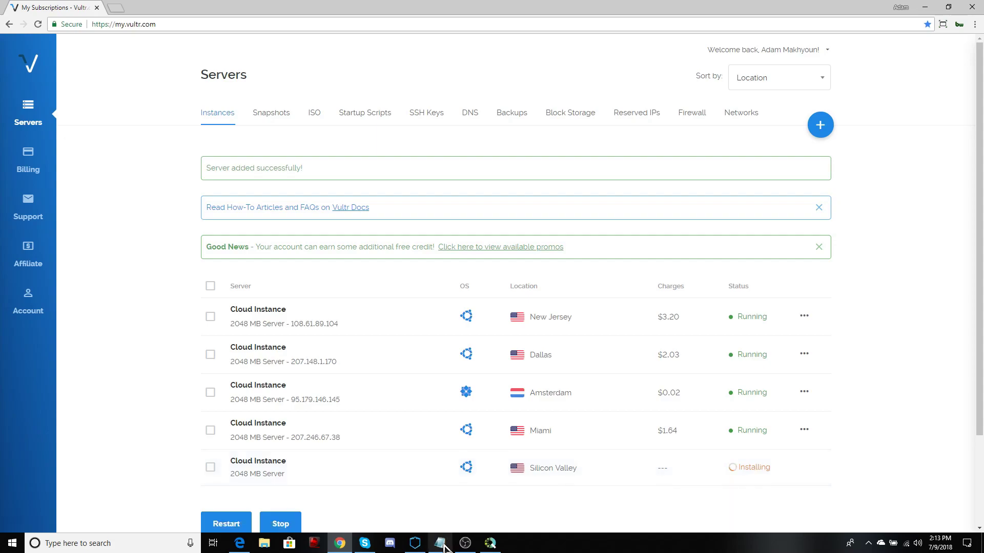
Show the Notepad masternode notes with blank IP, genkey, outputs and reward address fields
{"action": "left_click", "coordinate": [439, 544]}
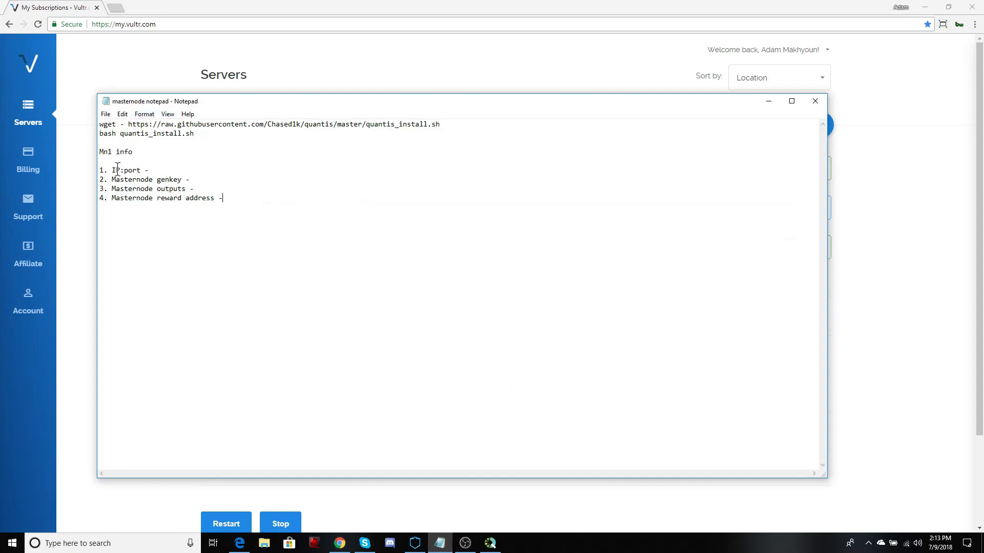
{"action": "mouse_move", "coordinate": [243, 185]}
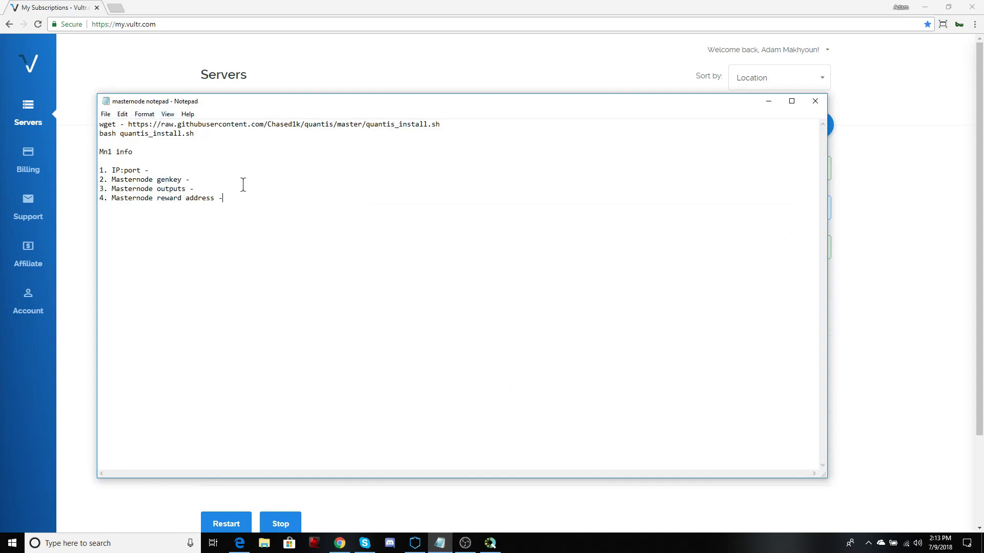
{"action": "mouse_move", "coordinate": [768, 105]}
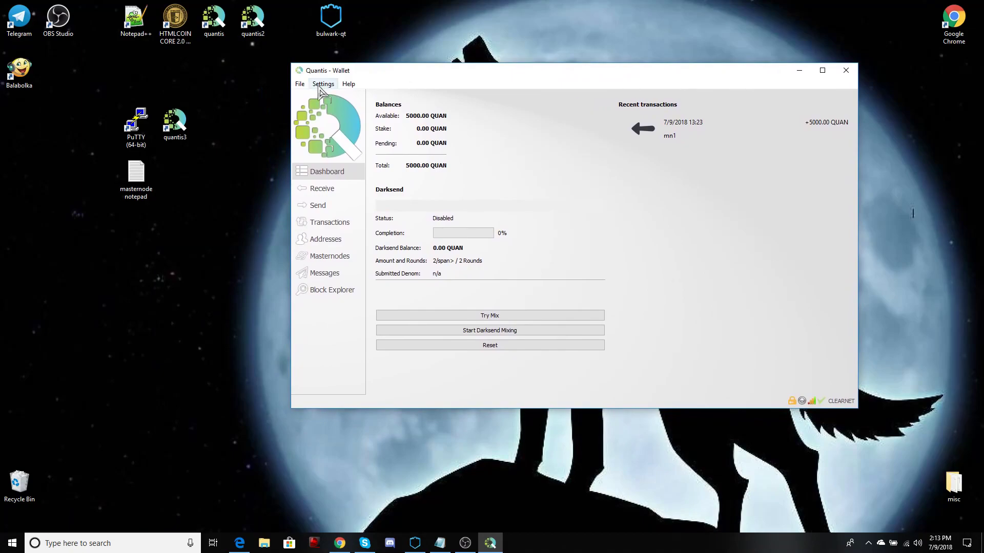
{"action": "mouse_move", "coordinate": [132, 123]}
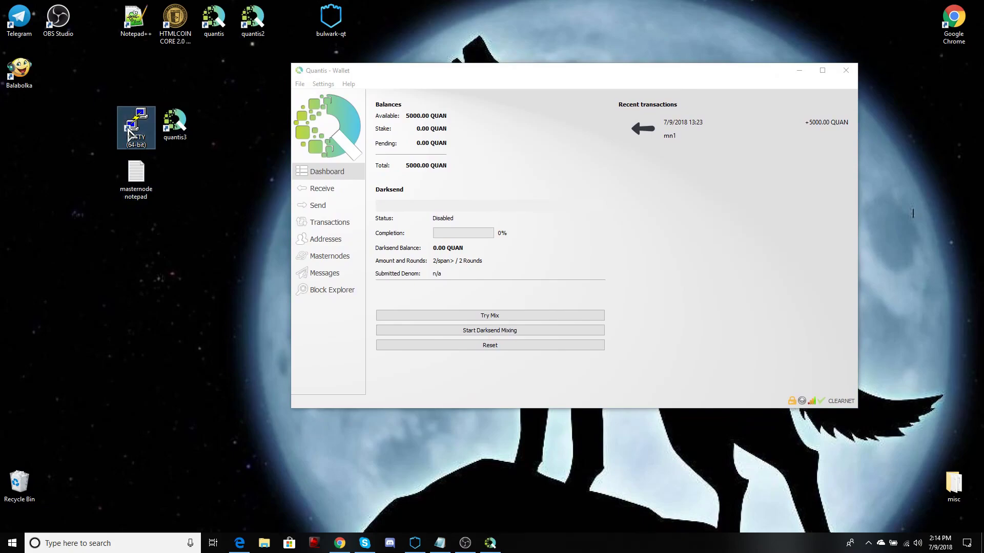
Launch PuTTY and check the new Vultr instance's IP 45.32.136.100 in the list
{"action": "double_click", "coordinate": [135, 128]}
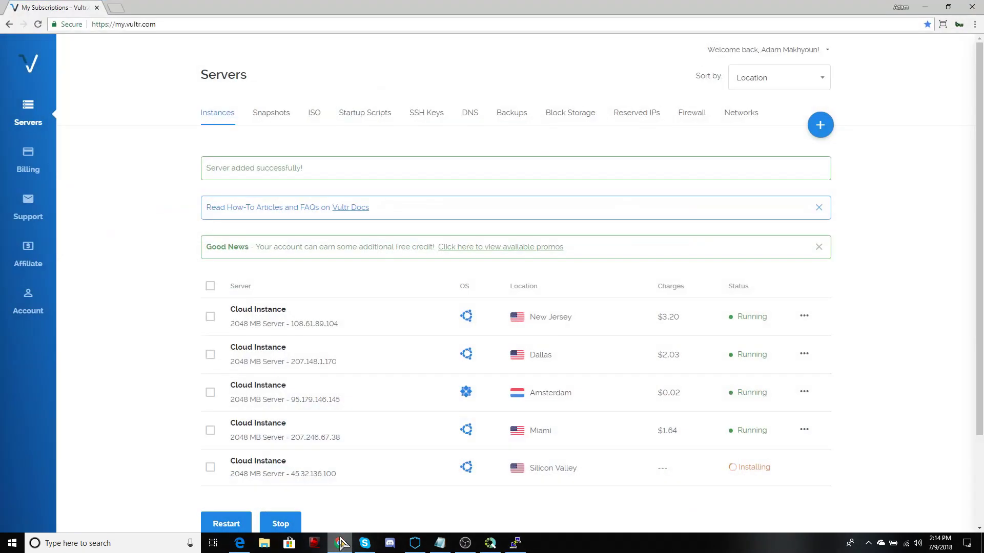
{"action": "mouse_move", "coordinate": [771, 473]}
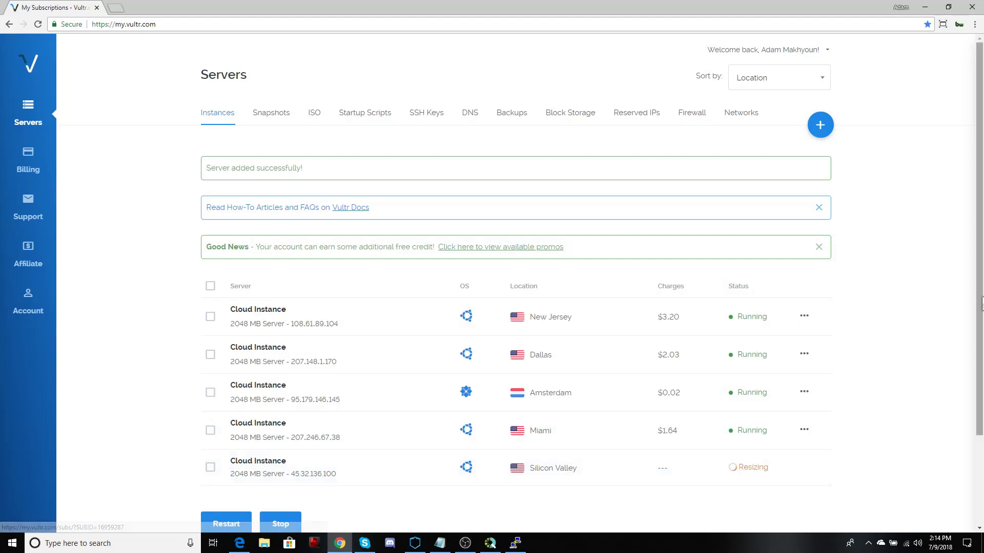
{"action": "scroll", "scroll_direction": "down", "scroll_amount": 3}
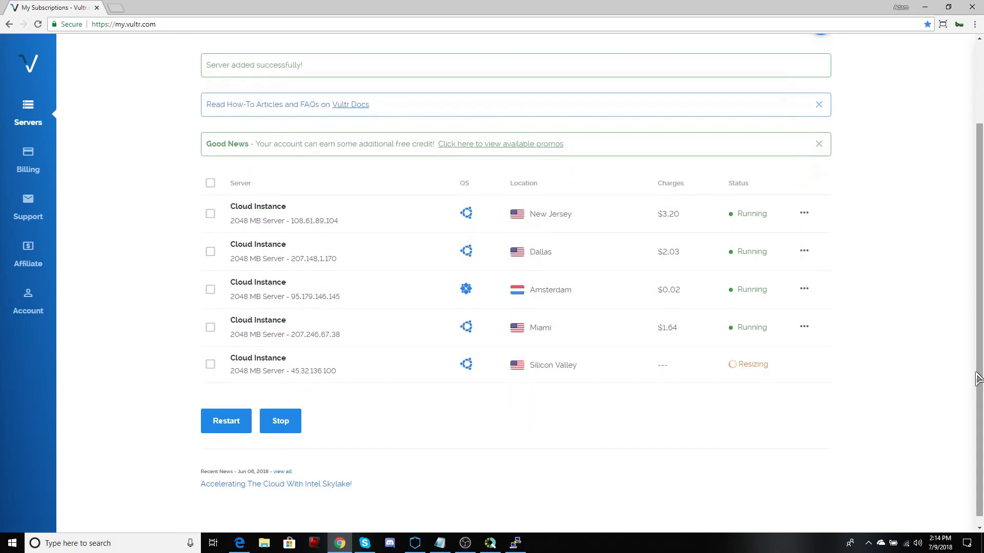
{"action": "mouse_move", "coordinate": [908, 378]}
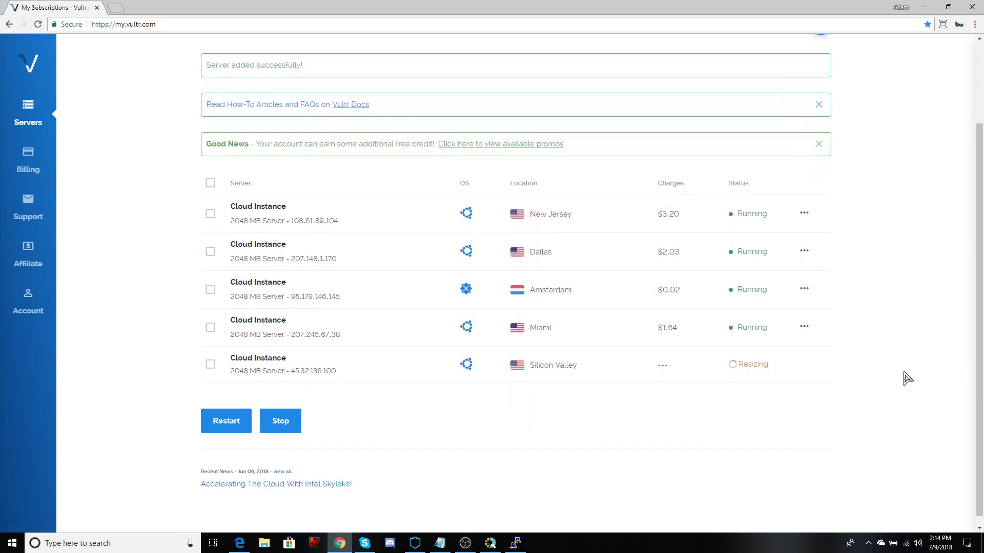
{"action": "mouse_move", "coordinate": [682, 419]}
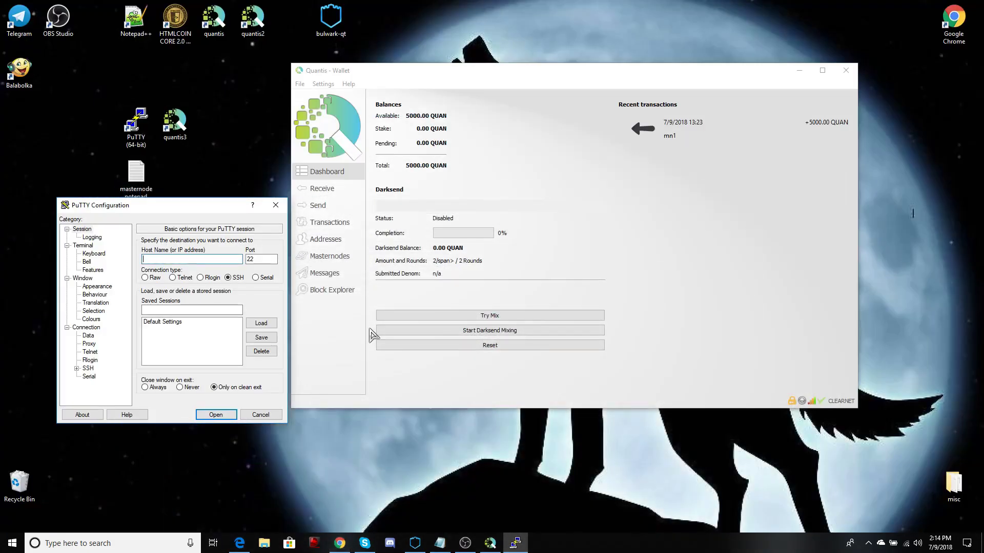
Copy 'mn1 rewards address' from the wallet's Receive list and paste it into the notes
{"action": "left_click", "coordinate": [322, 188]}
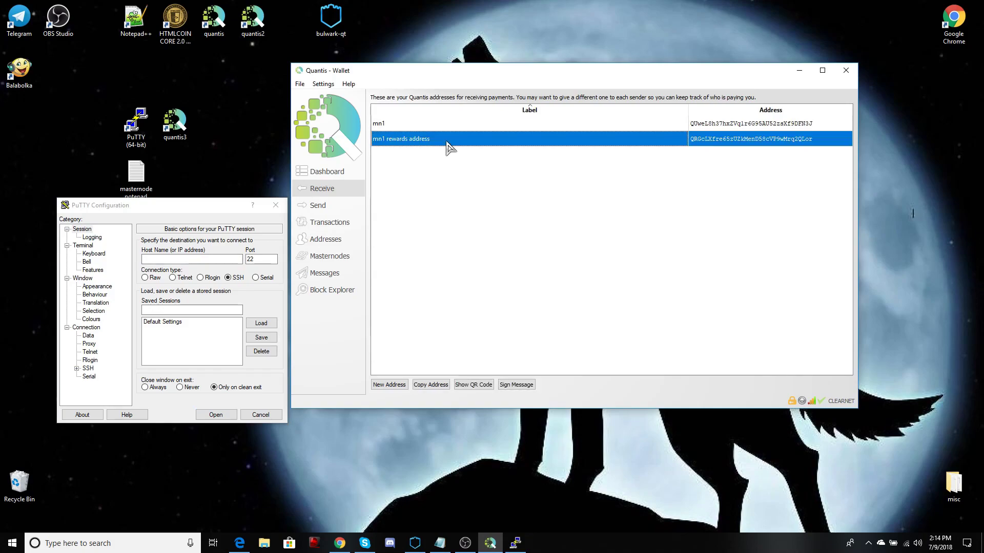
{"action": "right_click", "coordinate": [704, 139]}
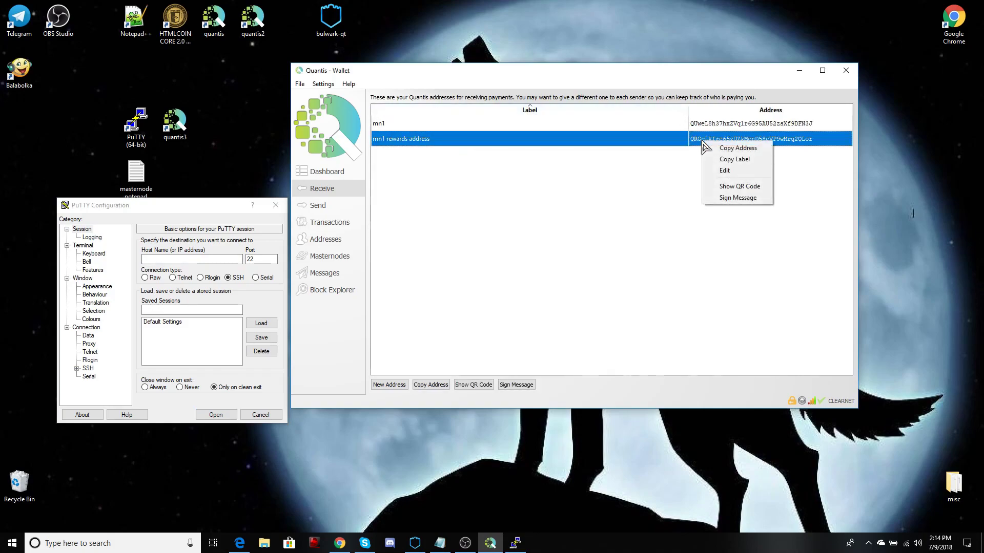
{"action": "left_click", "coordinate": [450, 463]}
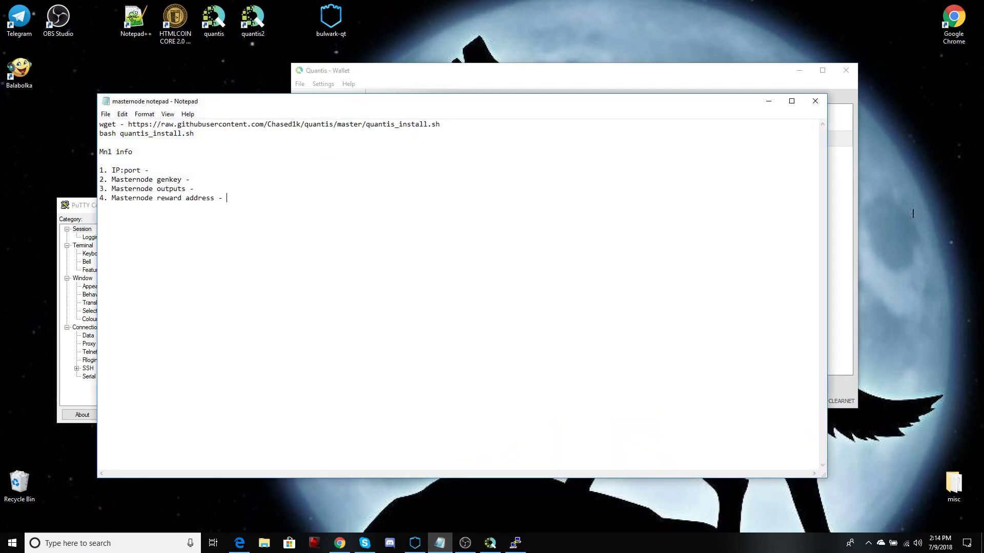
{"action": "right_click", "coordinate": [227, 198]}
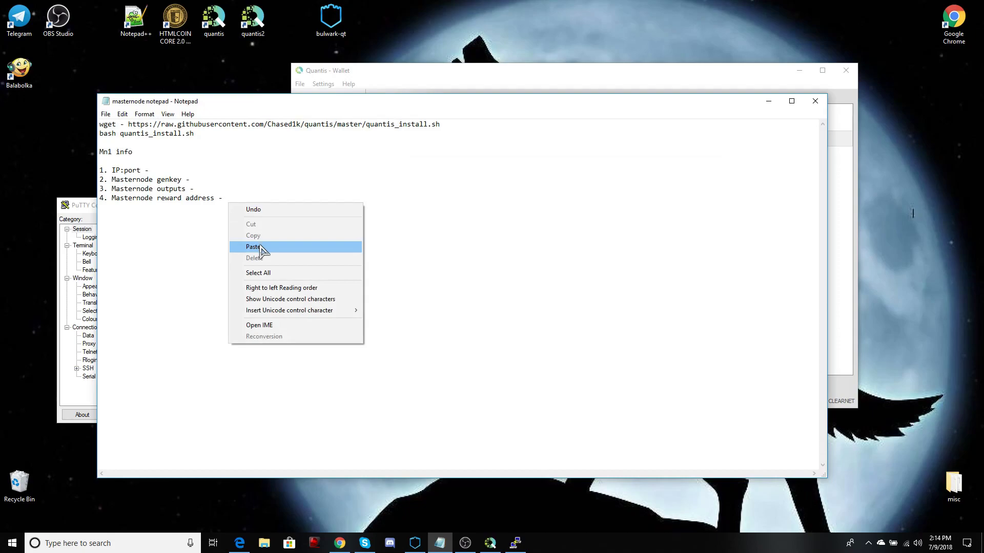
{"action": "left_click", "coordinate": [254, 246]}
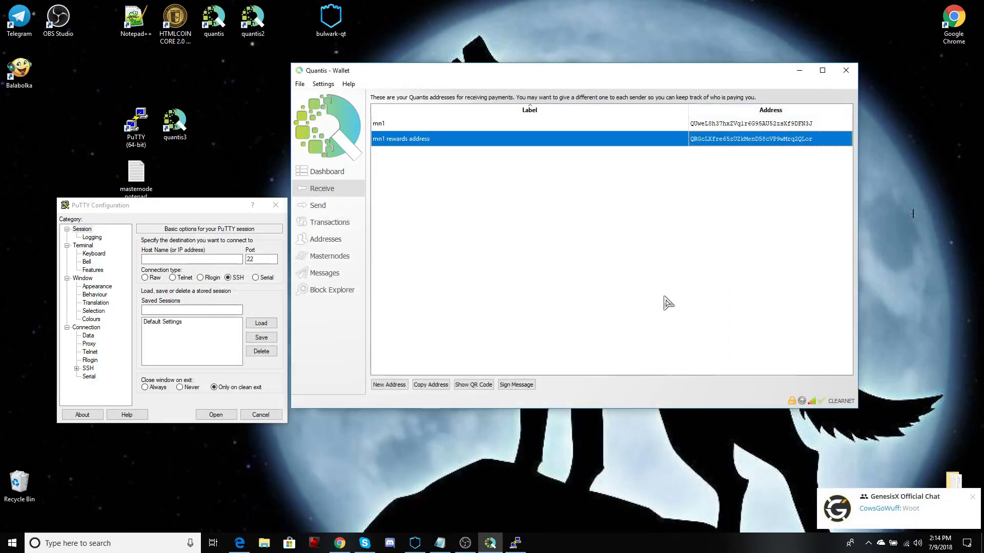
{"action": "mouse_move", "coordinate": [489, 542]}
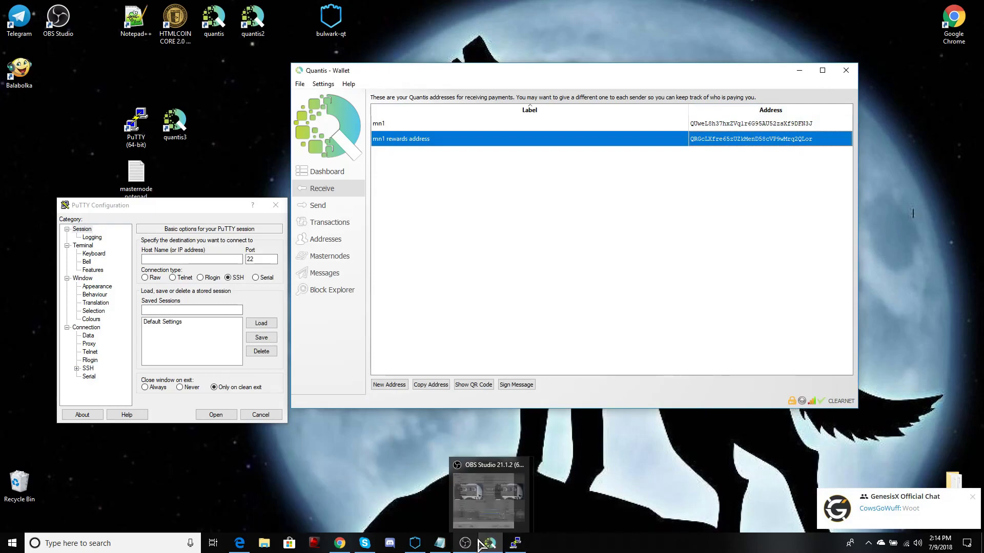
{"action": "mouse_move", "coordinate": [439, 542]}
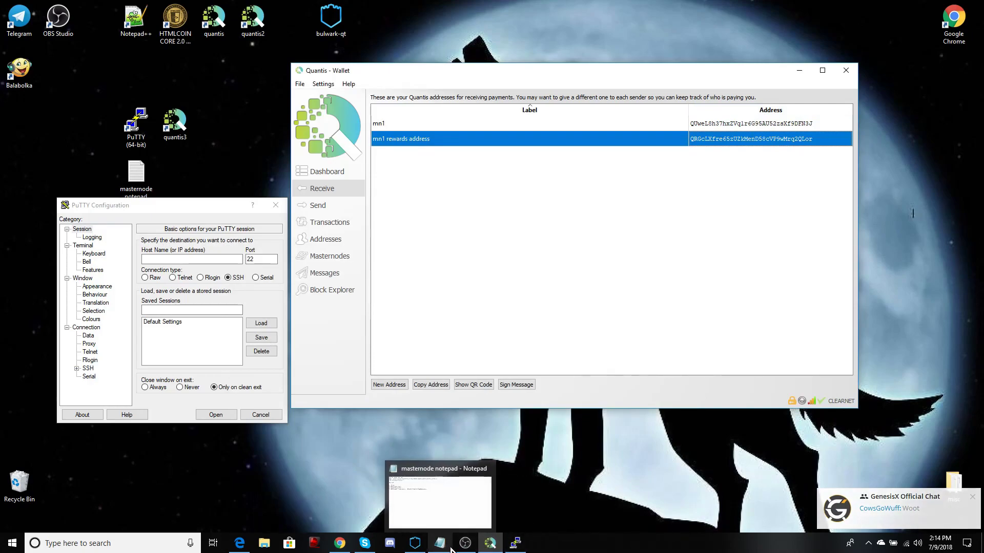
Open the Silicon Valley server's overview and copy its IP address 45.32.136.100
{"action": "left_click", "coordinate": [339, 543]}
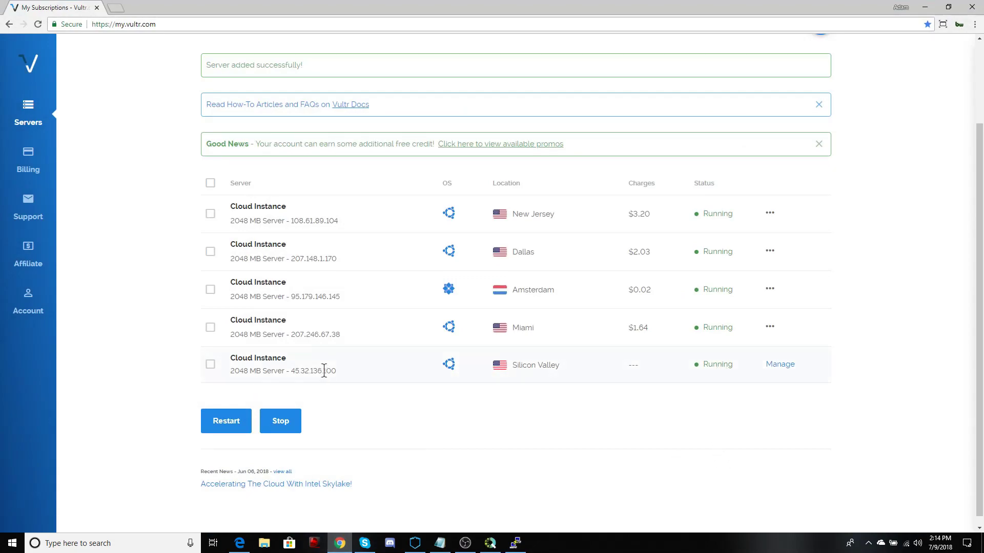
{"action": "left_click", "coordinate": [258, 357]}
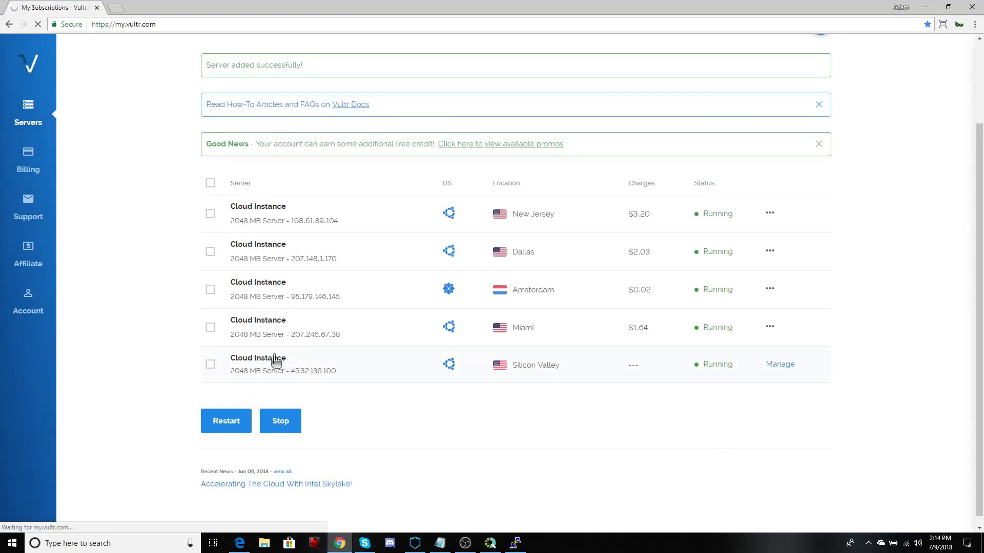
{"action": "left_click", "coordinate": [780, 364]}
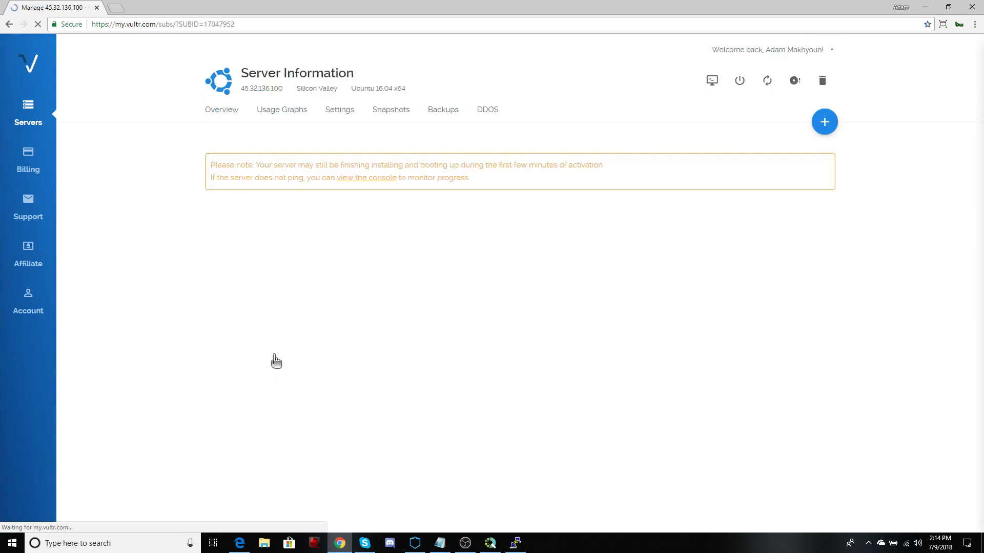
{"action": "left_click", "coordinate": [221, 109]}
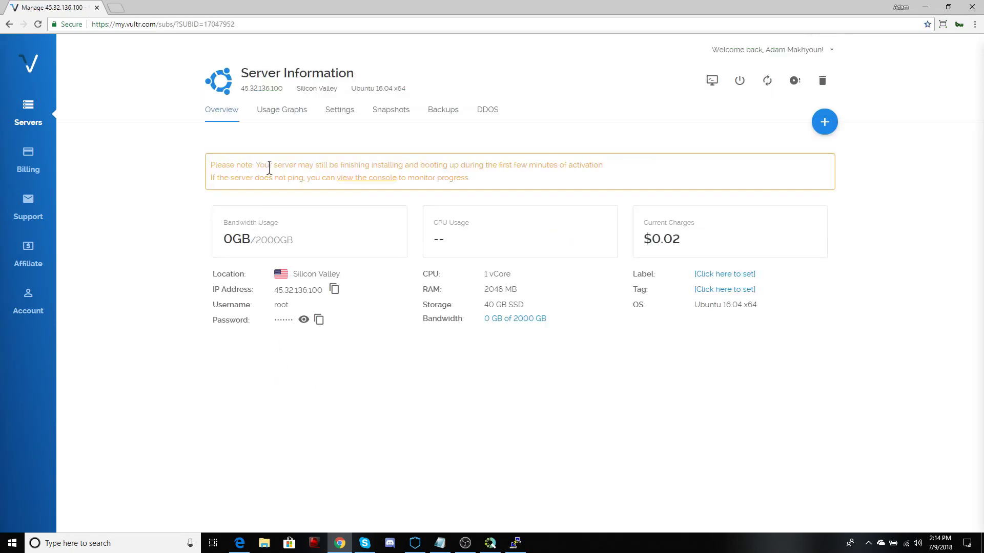
{"action": "mouse_move", "coordinate": [493, 166]}
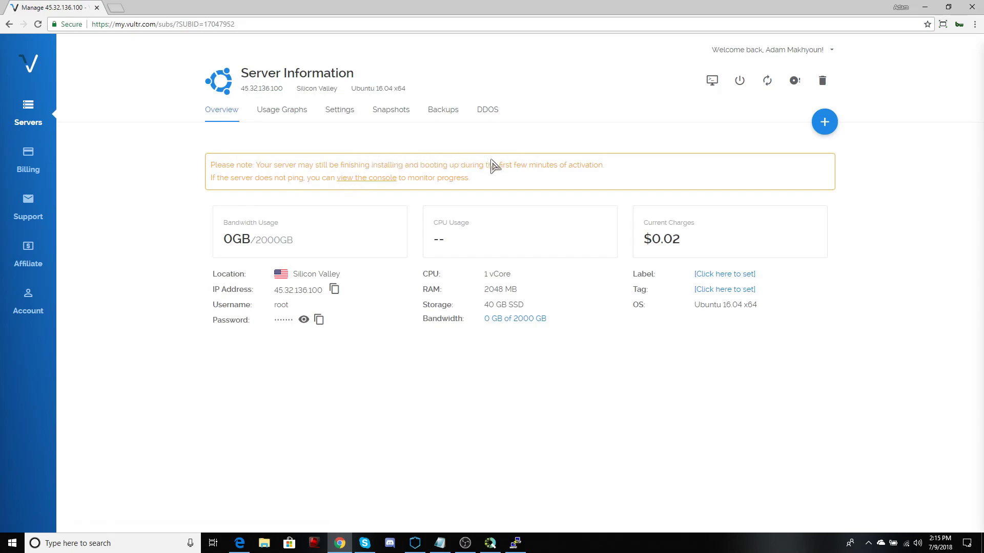
{"action": "mouse_move", "coordinate": [598, 161]}
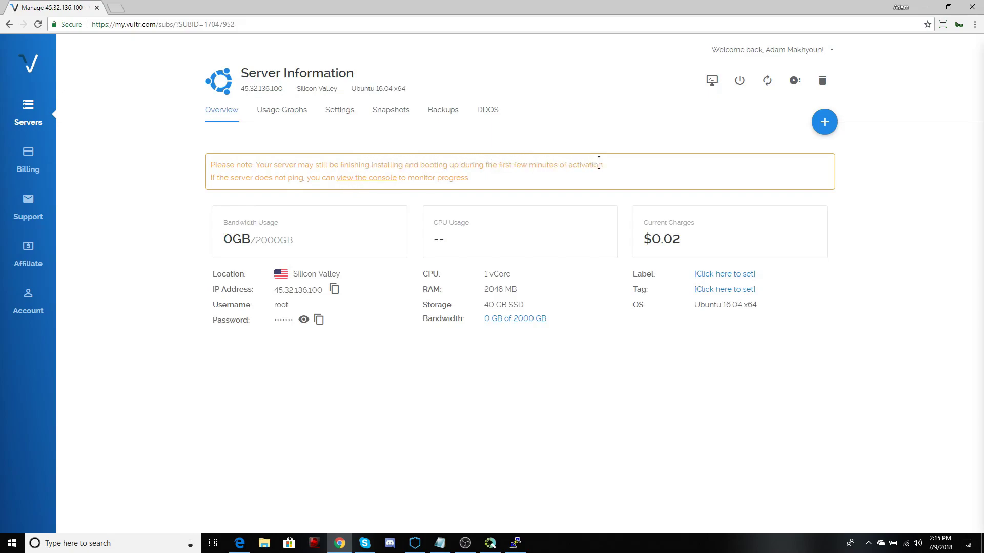
{"action": "mouse_move", "coordinate": [295, 179]}
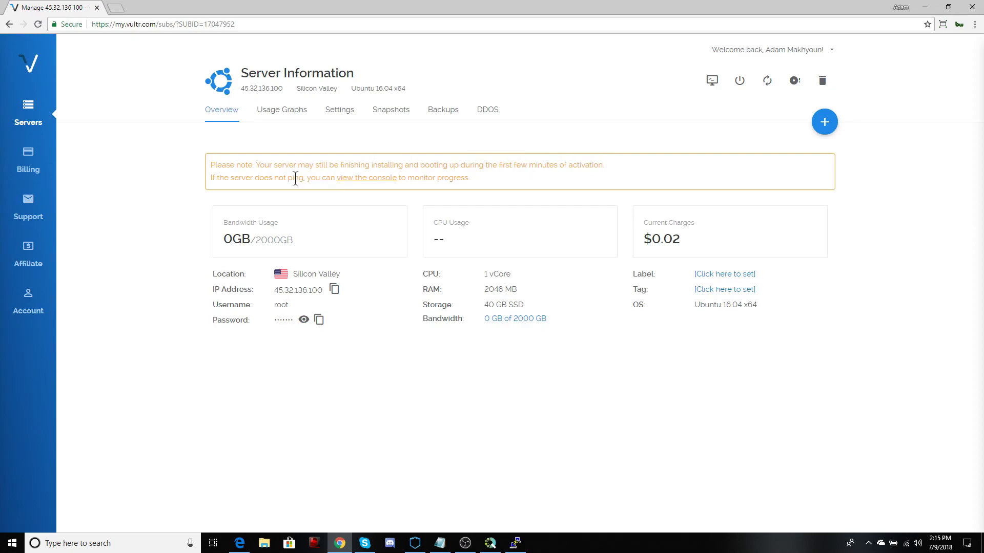
{"action": "mouse_move", "coordinate": [485, 226]}
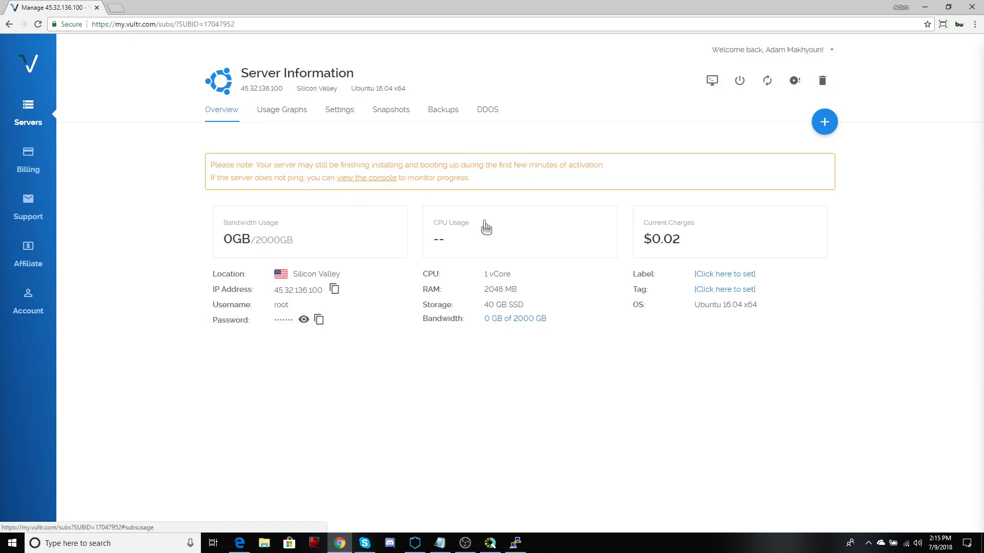
{"action": "mouse_move", "coordinate": [235, 291]}
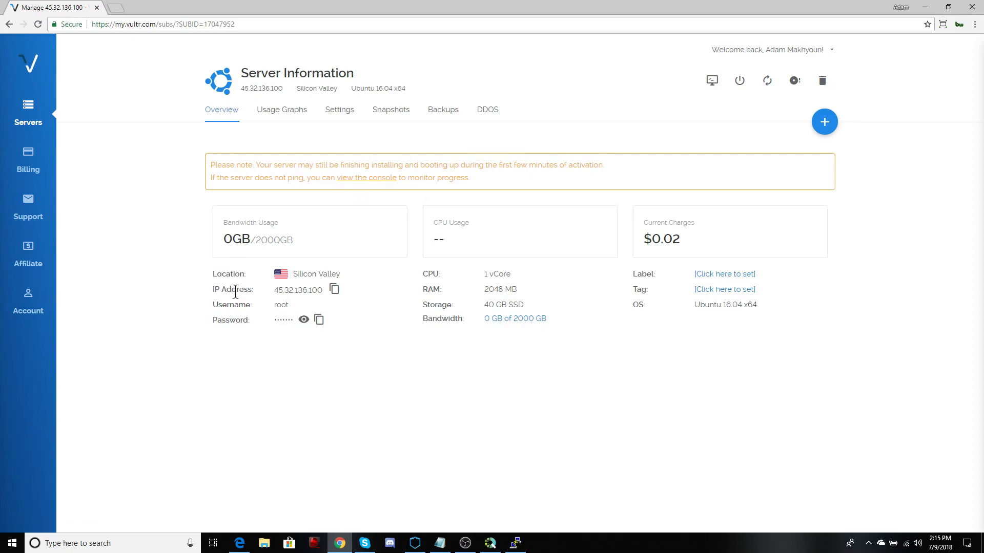
{"action": "mouse_move", "coordinate": [307, 293]}
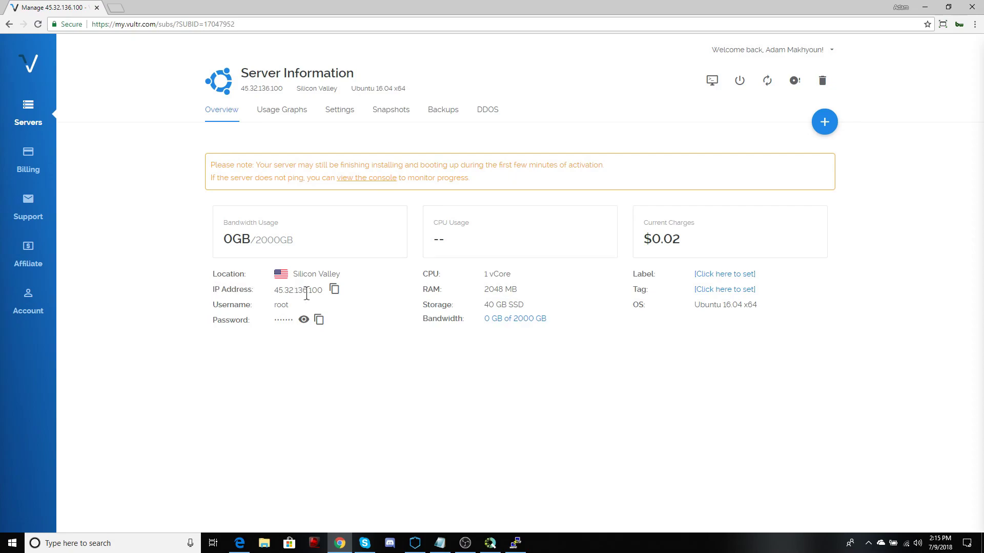
{"action": "mouse_move", "coordinate": [335, 290]}
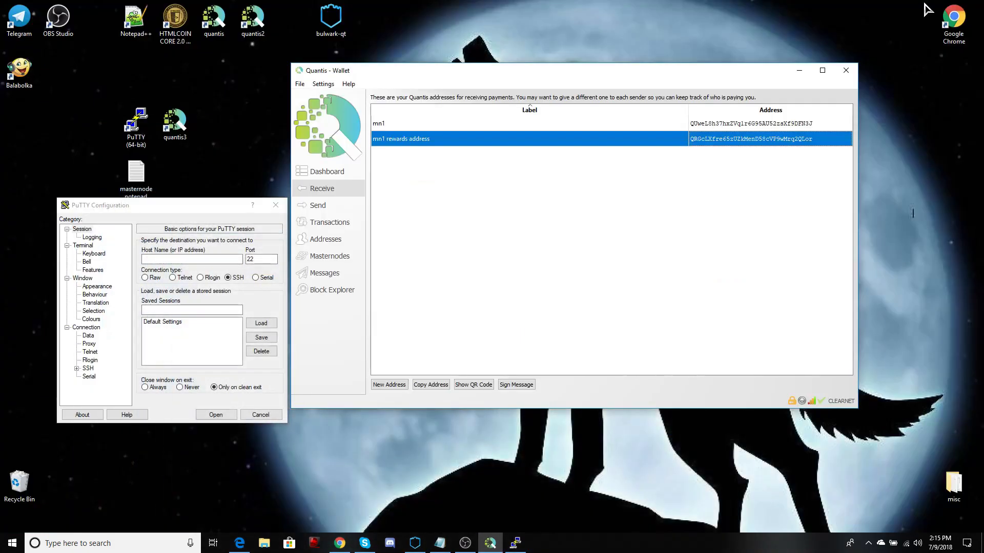
Move the wallet aside, paste 45.32.136.100 as PuTTY's host, and open the SSH session
{"action": "left_click", "coordinate": [326, 171]}
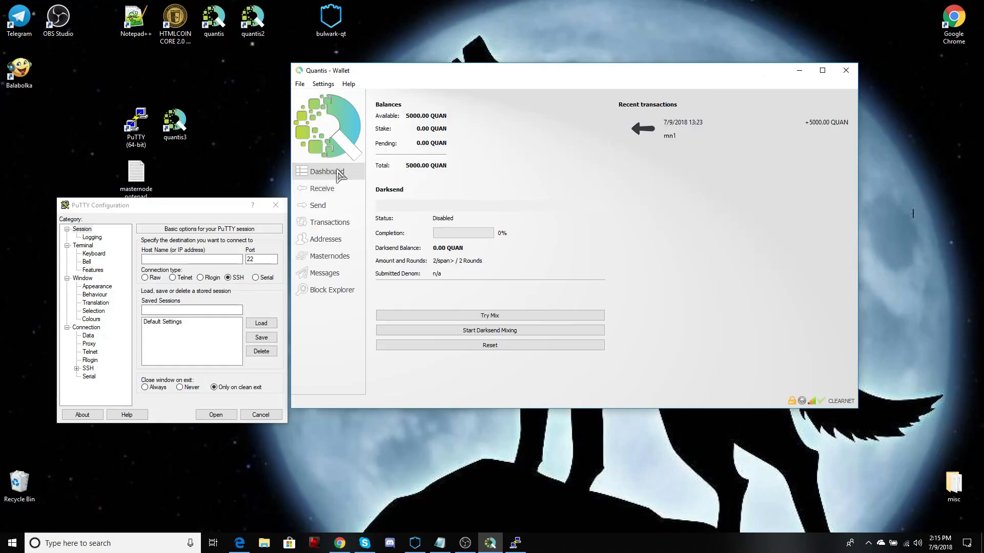
{"action": "left_click_drag", "start_coordinate": [169, 205], "coordinate": [188, 184]}
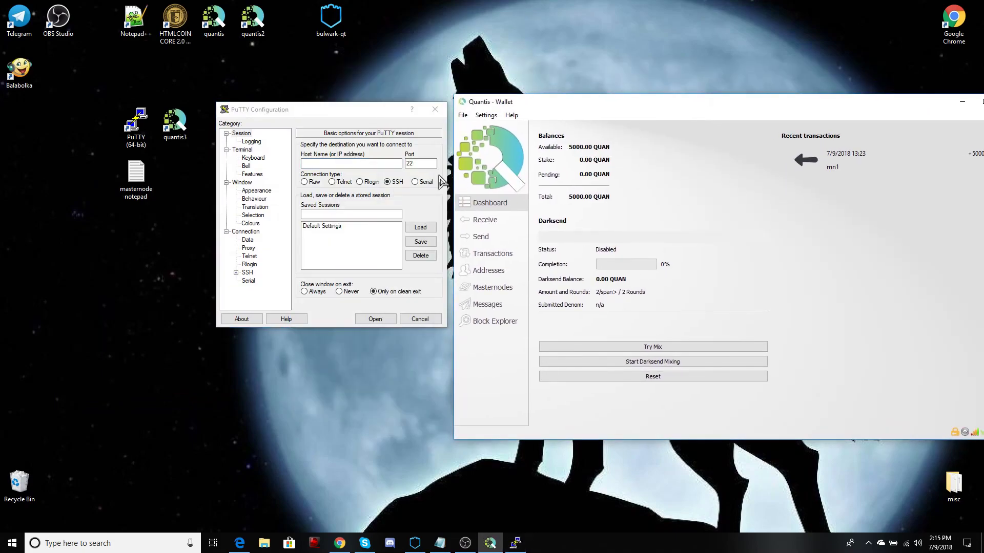
{"action": "mouse_move", "coordinate": [363, 128]}
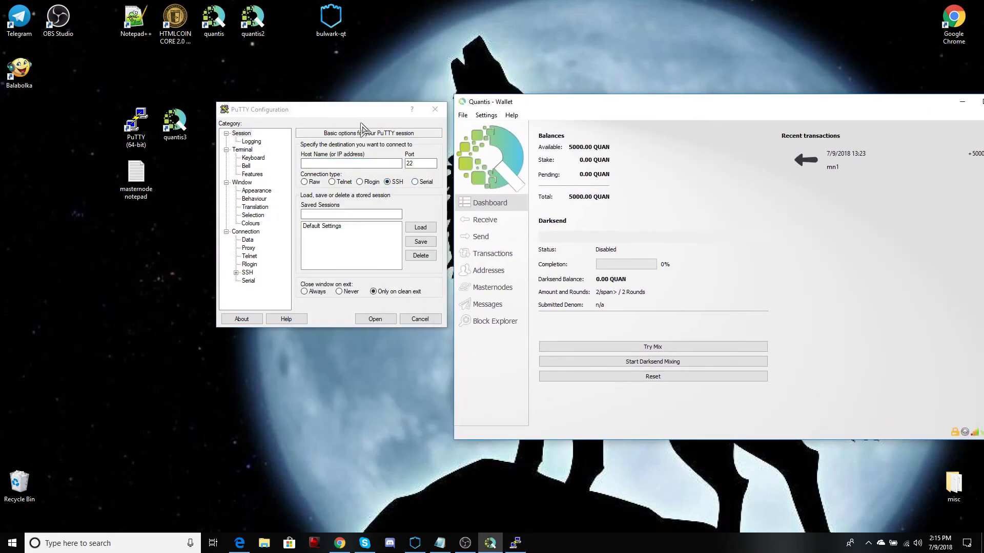
{"action": "right_click", "coordinate": [350, 163]}
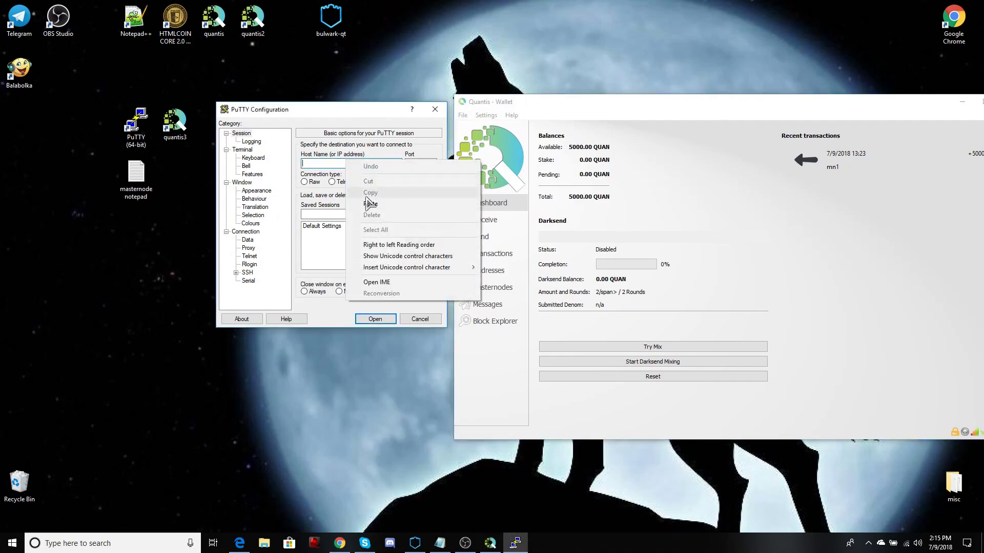
{"action": "left_click", "coordinate": [371, 204]}
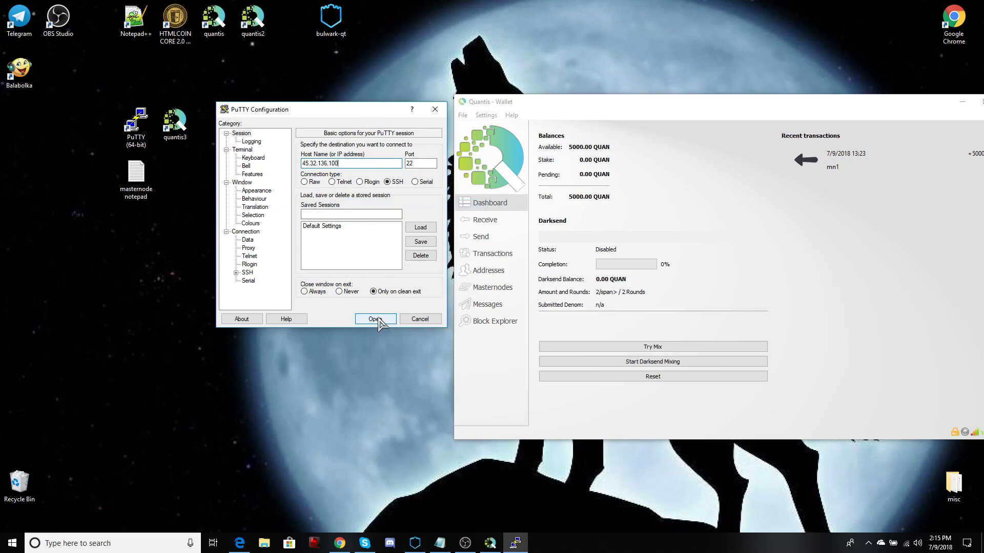
{"action": "left_click", "coordinate": [375, 319]}
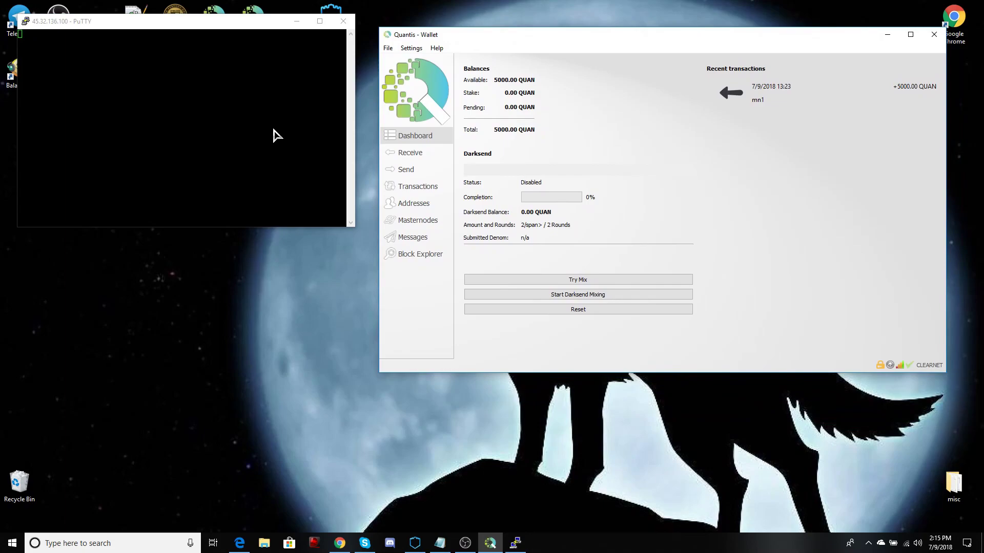
{"action": "mouse_move", "coordinate": [147, 78]}
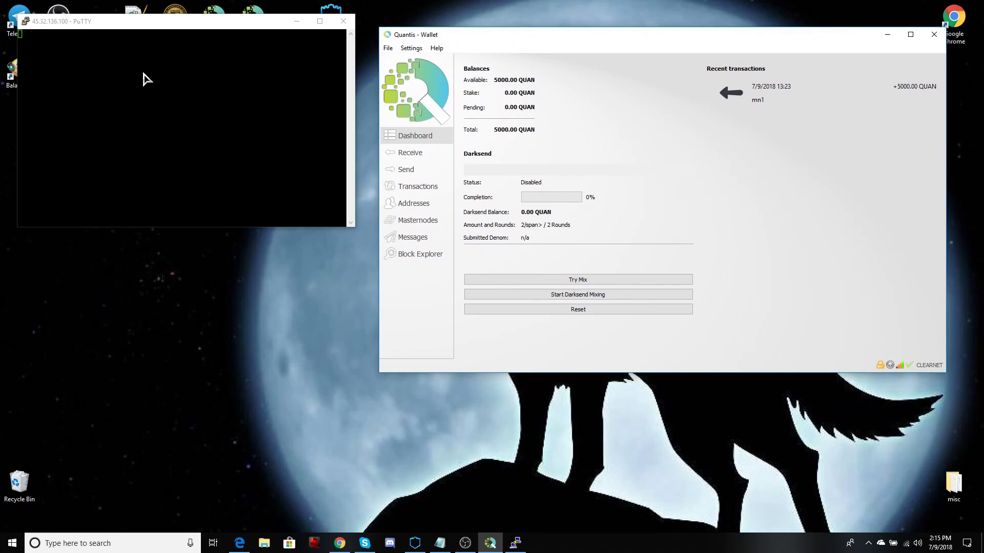
{"action": "mouse_move", "coordinate": [332, 525]}
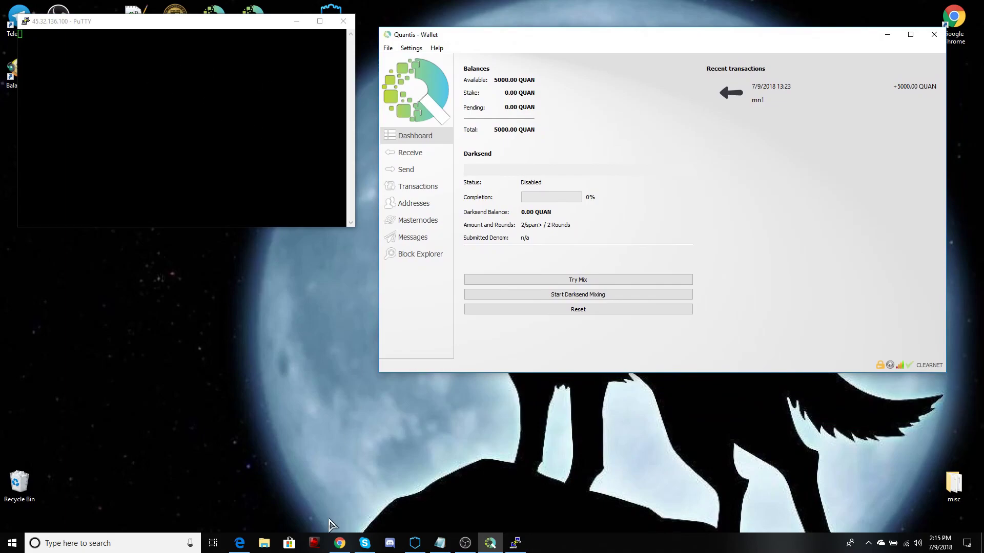
Bring the Vultr server overview forward while the PuTTY session connects
{"action": "left_click", "coordinate": [338, 543]}
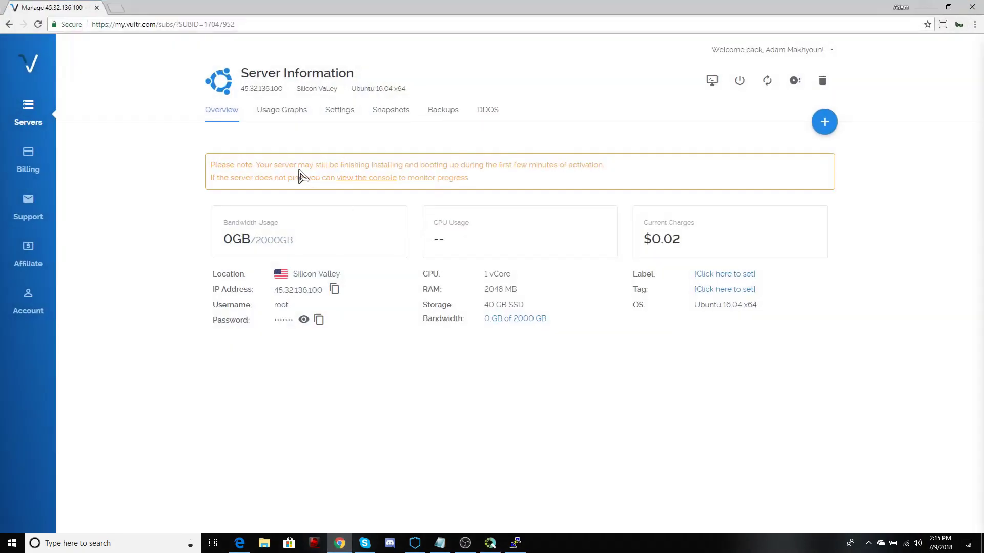
{"action": "mouse_move", "coordinate": [474, 188]}
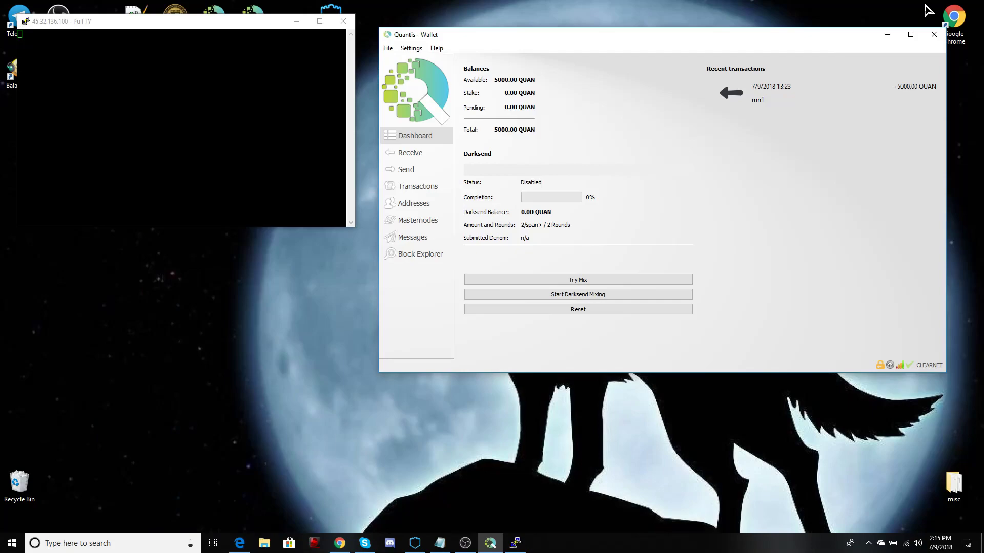
{"action": "mouse_move", "coordinate": [220, 31]}
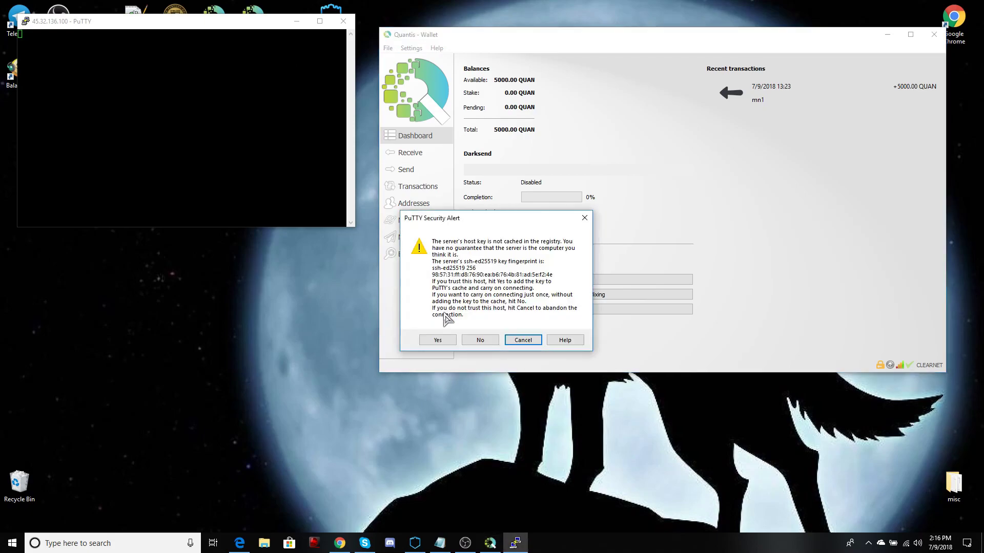
Accept the host key alert and enter 'root' as the login on 45.32.136.100
{"action": "left_click", "coordinate": [437, 339]}
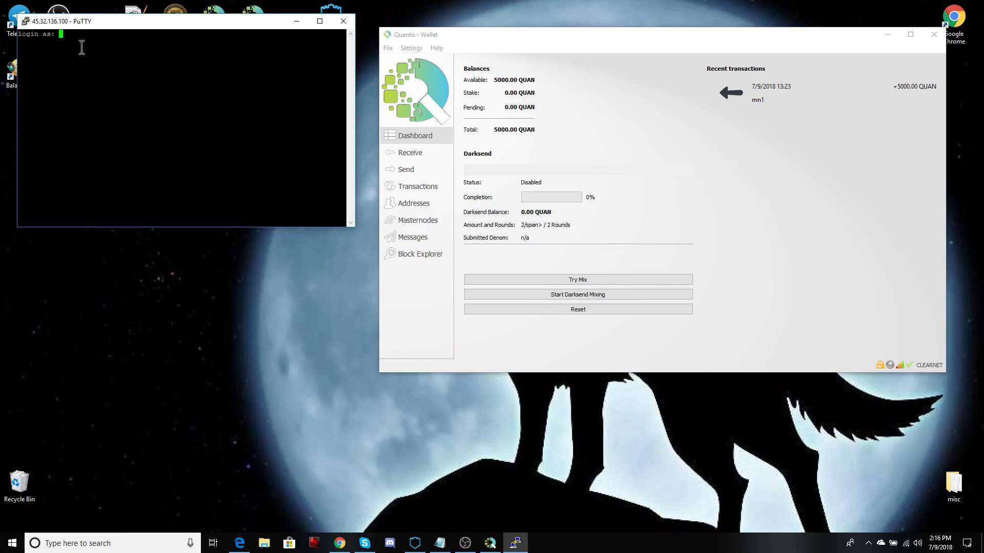
{"action": "mouse_move", "coordinate": [81, 45]}
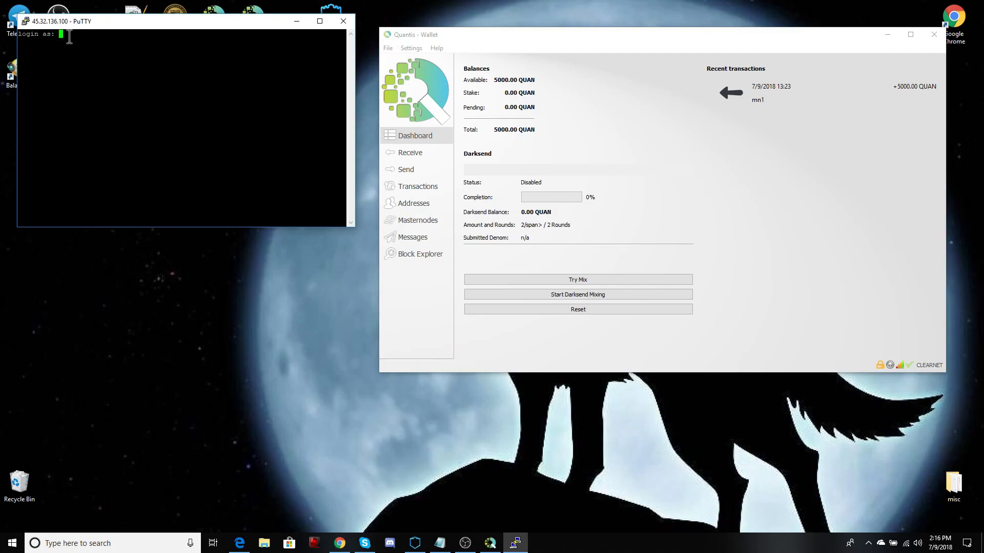
{"action": "type", "text": "root"}
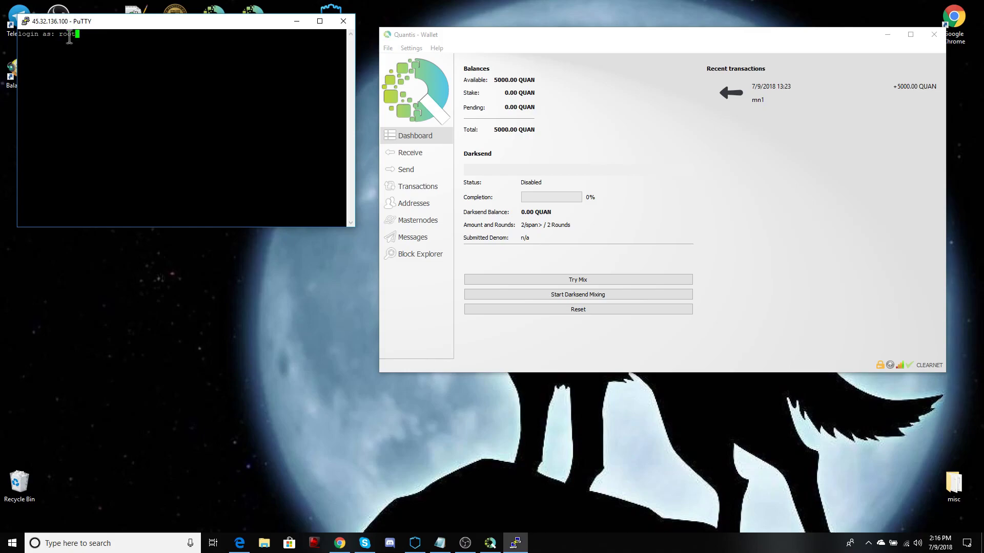
{"action": "mouse_move", "coordinate": [68, 55]}
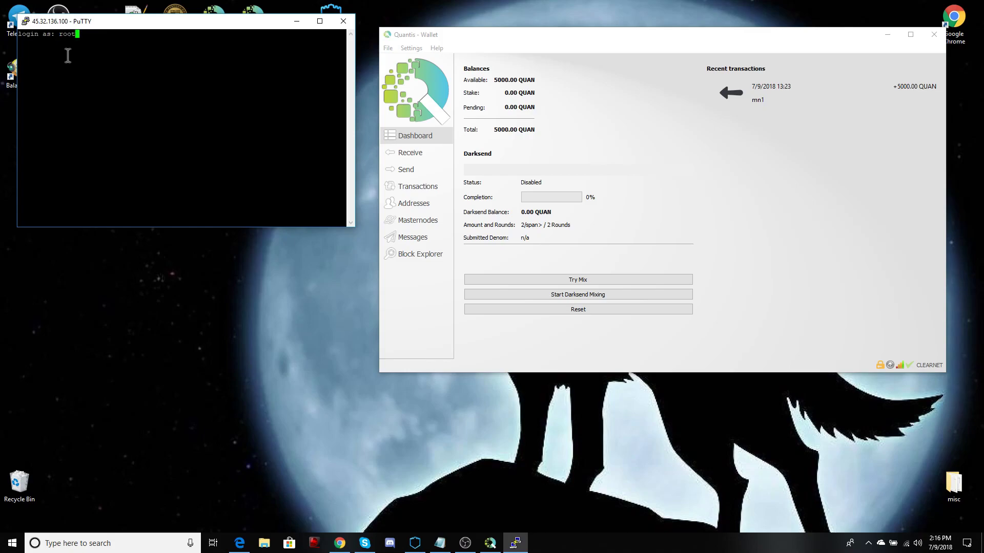
{"action": "key", "text": "Return"}
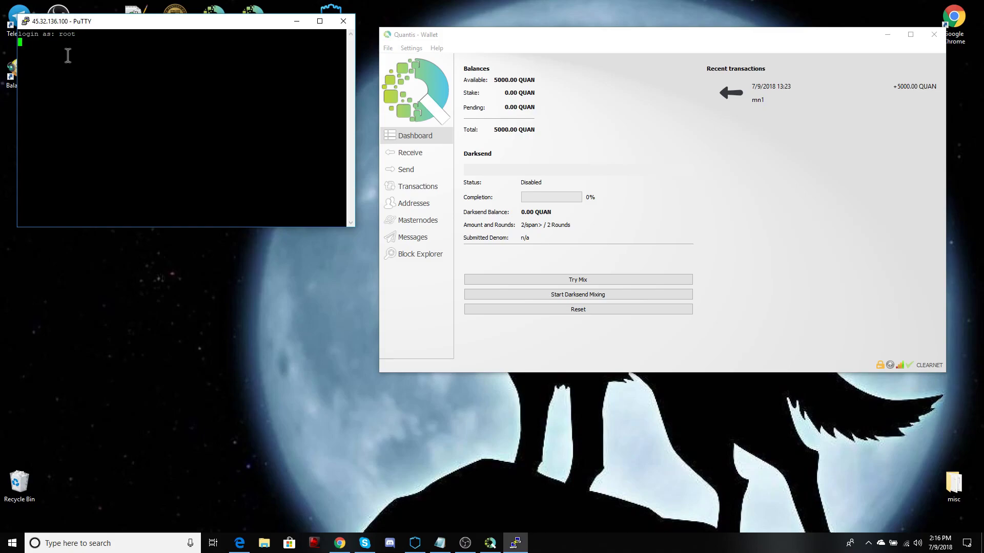
{"action": "key", "text": "Return"}
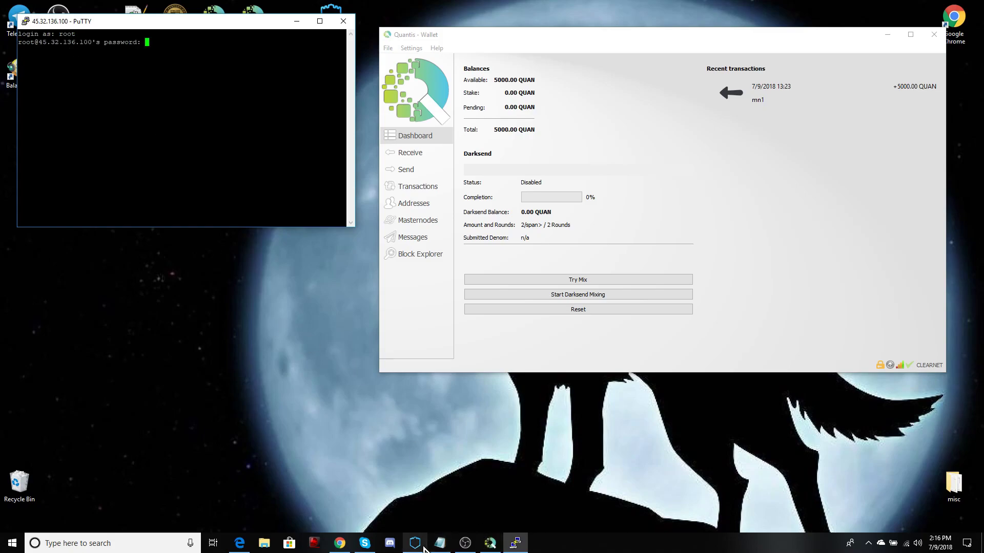
Log in to the server as root with the Vultr root password, reaching the Ubuntu 16.04 shell
{"action": "left_click", "coordinate": [338, 543]}
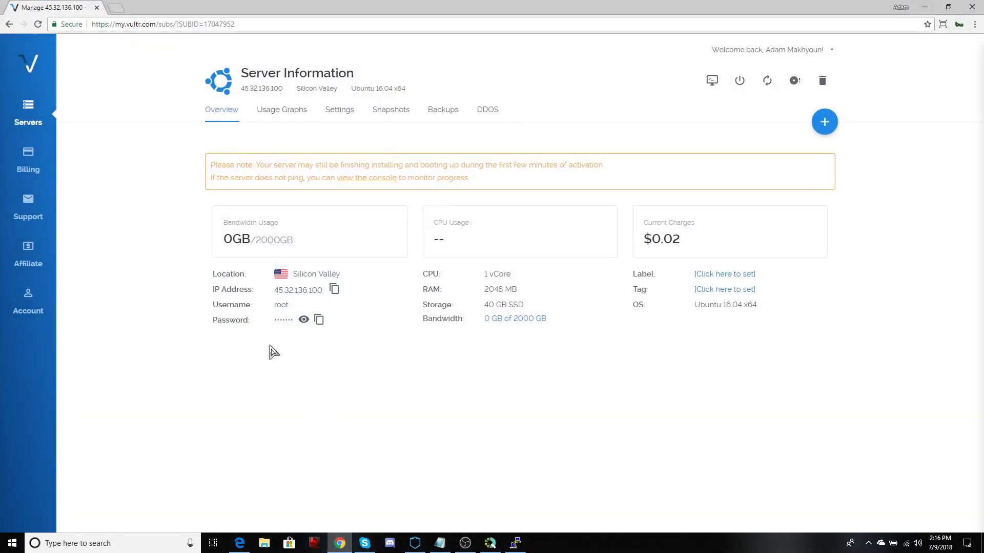
{"action": "mouse_move", "coordinate": [217, 321]}
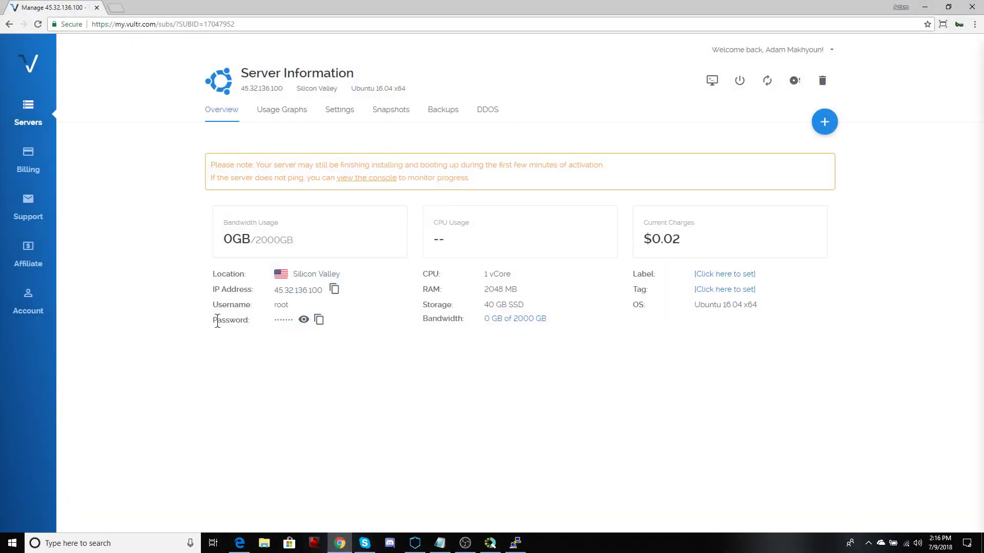
{"action": "mouse_move", "coordinate": [318, 321]}
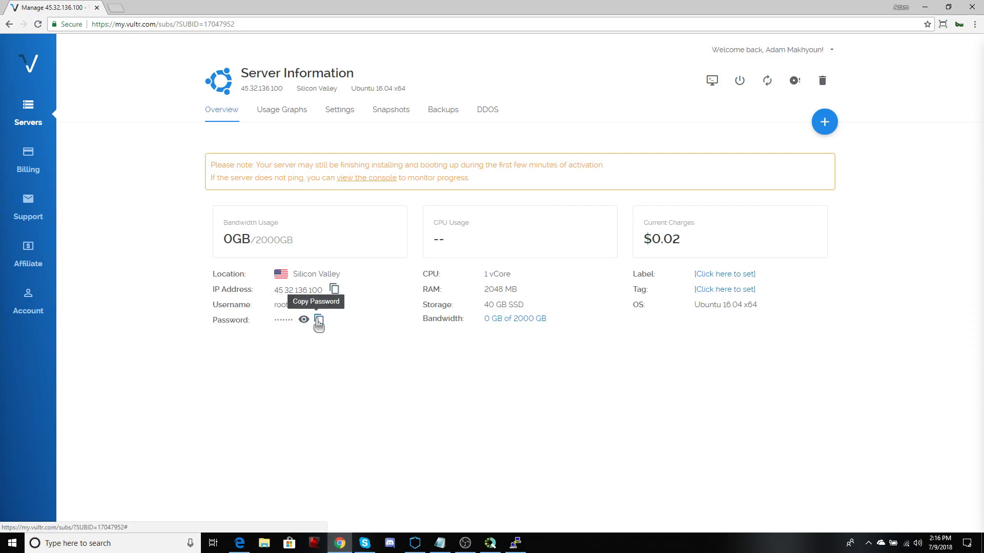
{"action": "mouse_move", "coordinate": [481, 518]}
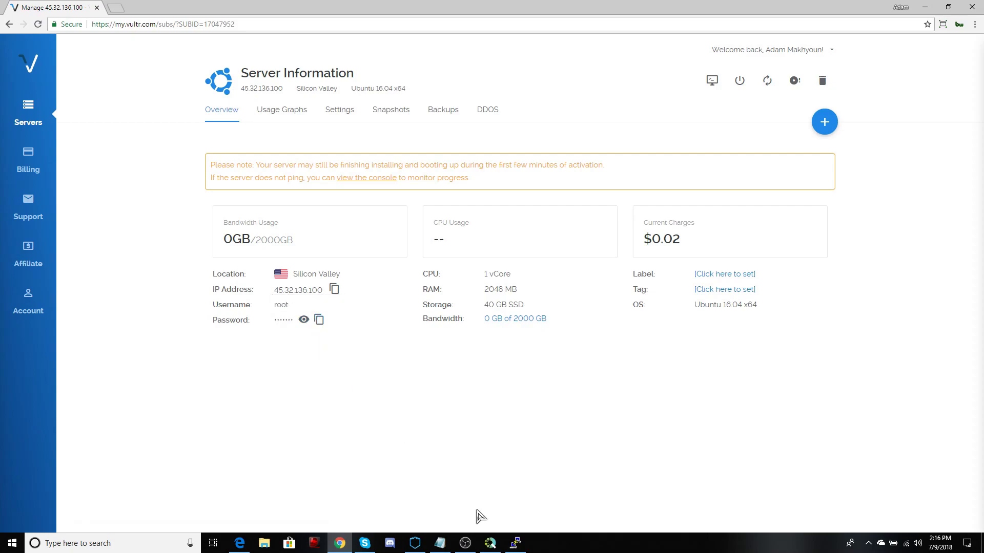
{"action": "left_click", "coordinate": [514, 543]}
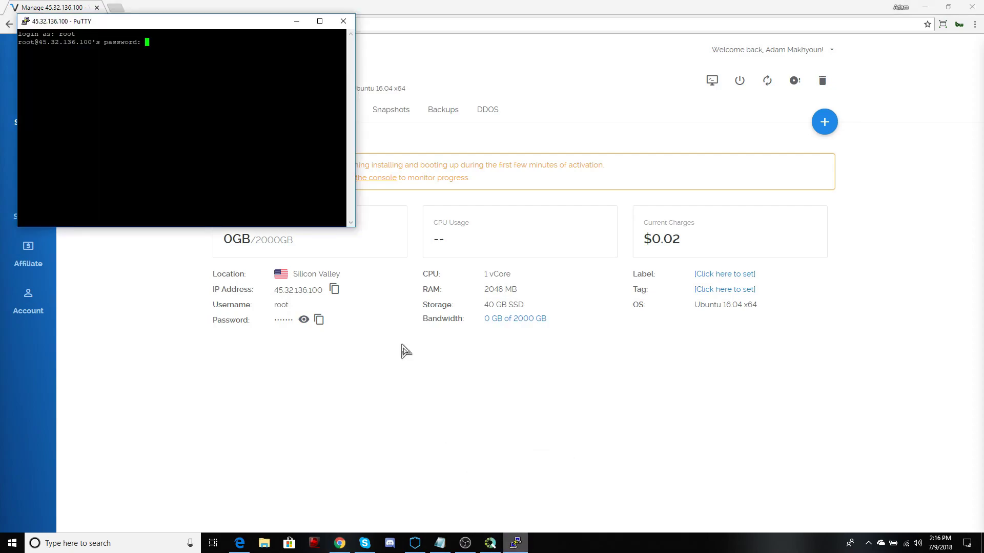
{"action": "mouse_move", "coordinate": [160, 47]}
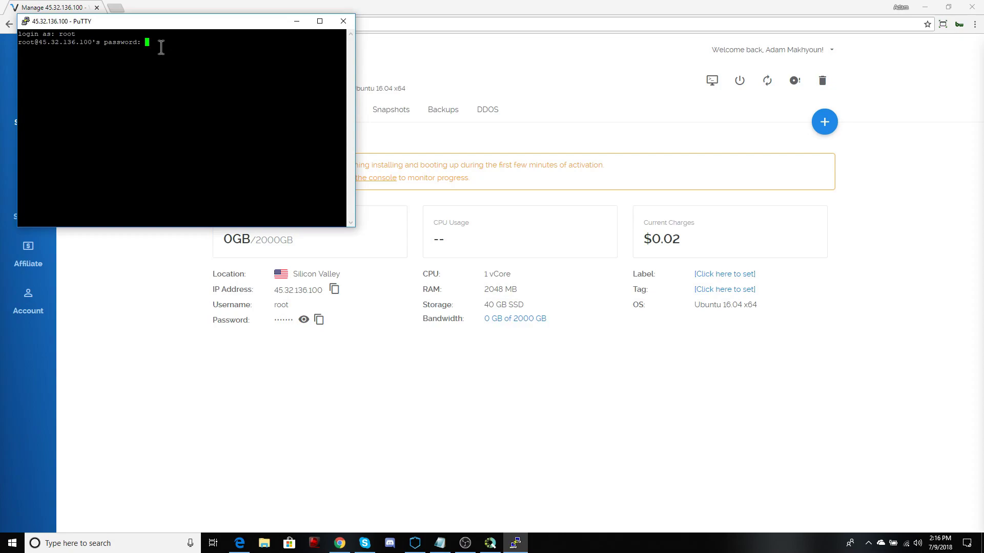
{"action": "key", "text": "Return"}
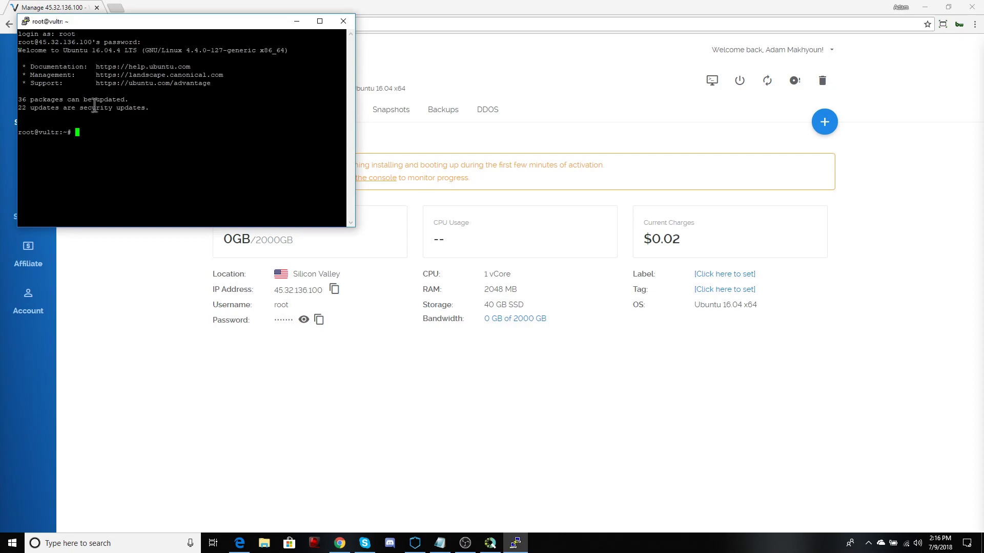
{"action": "mouse_move", "coordinate": [140, 141]}
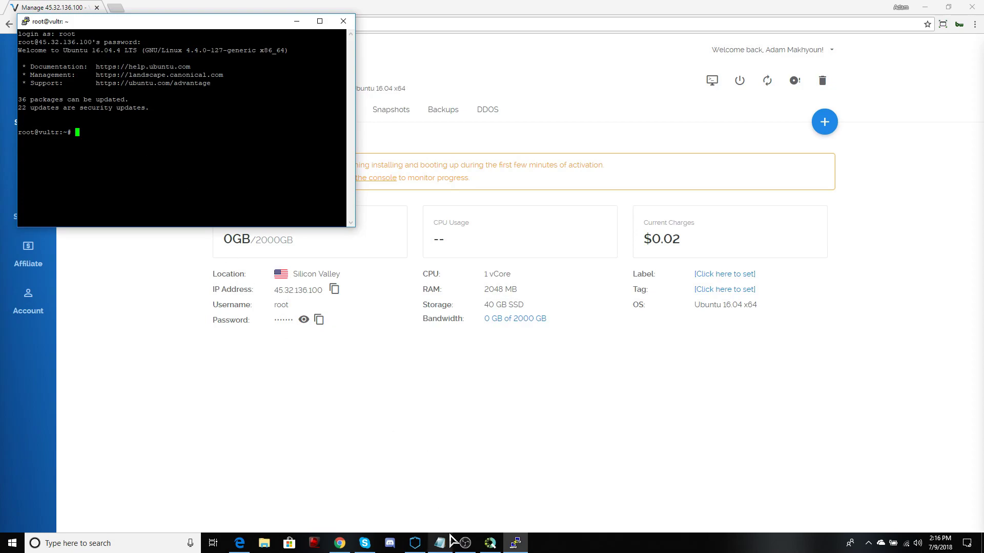
{"action": "left_click", "coordinate": [438, 543]}
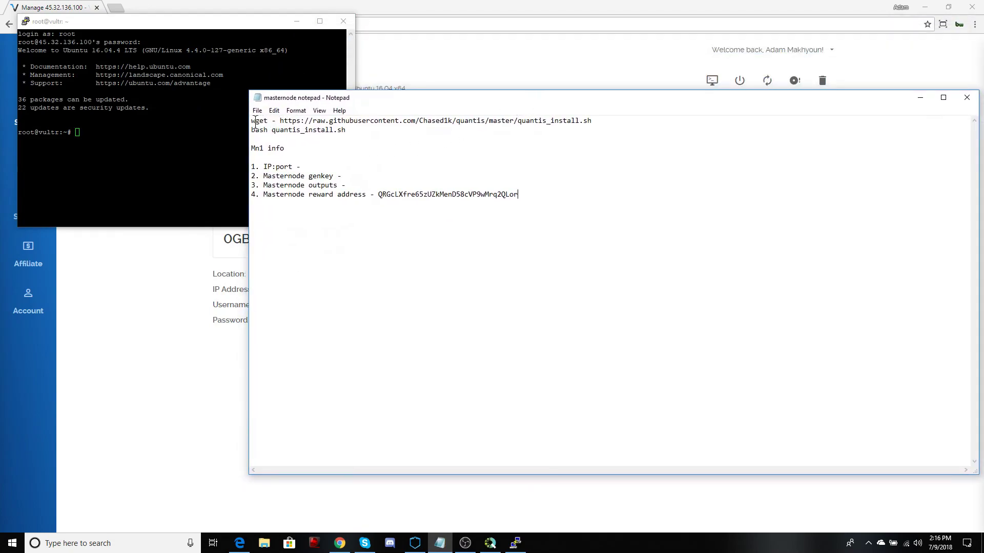
{"action": "mouse_move", "coordinate": [437, 120]}
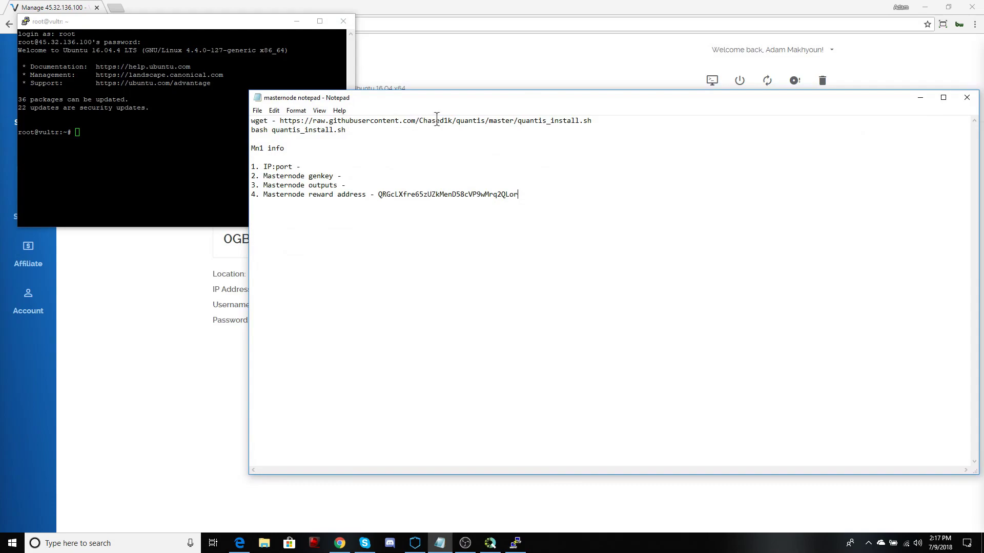
{"action": "mouse_move", "coordinate": [587, 123]}
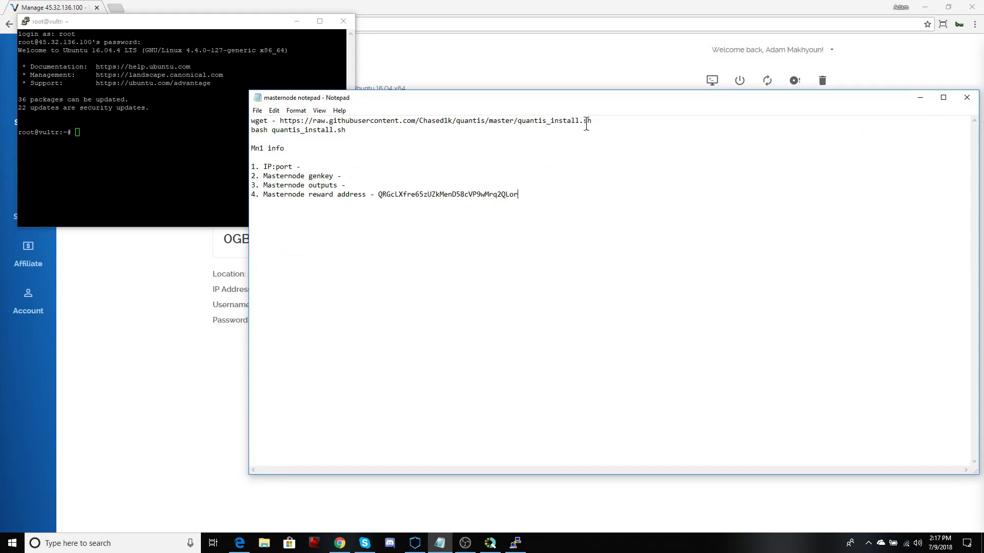
Download quantis_install.sh on the server and run it, answering 'y' to proceed
{"action": "double_click", "coordinate": [304, 129]}
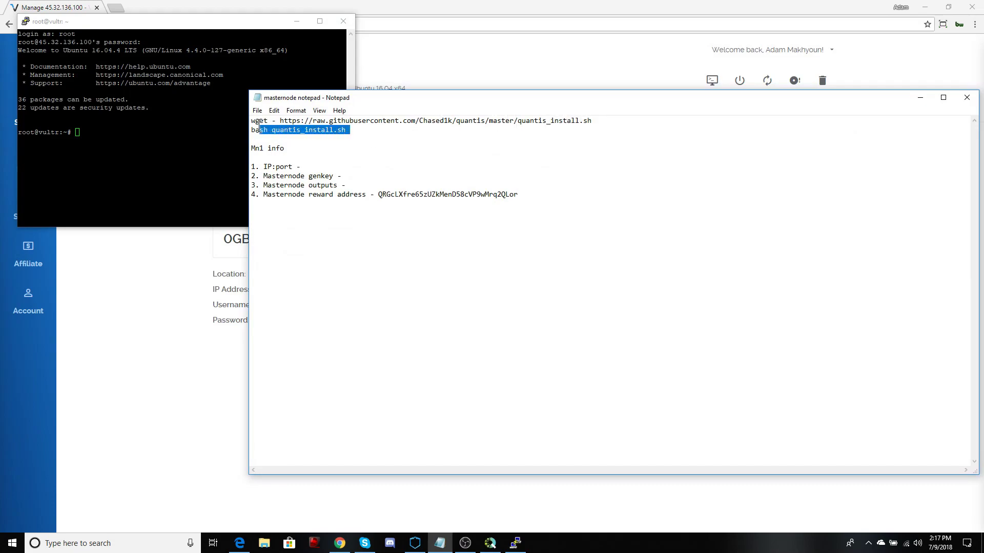
{"action": "right_click", "coordinate": [277, 129]}
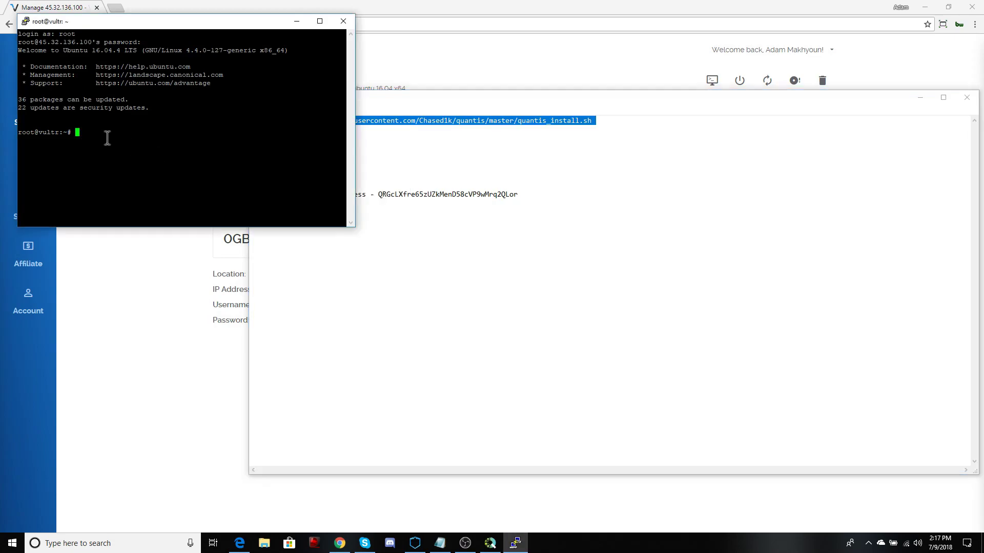
{"action": "key", "text": "Return"}
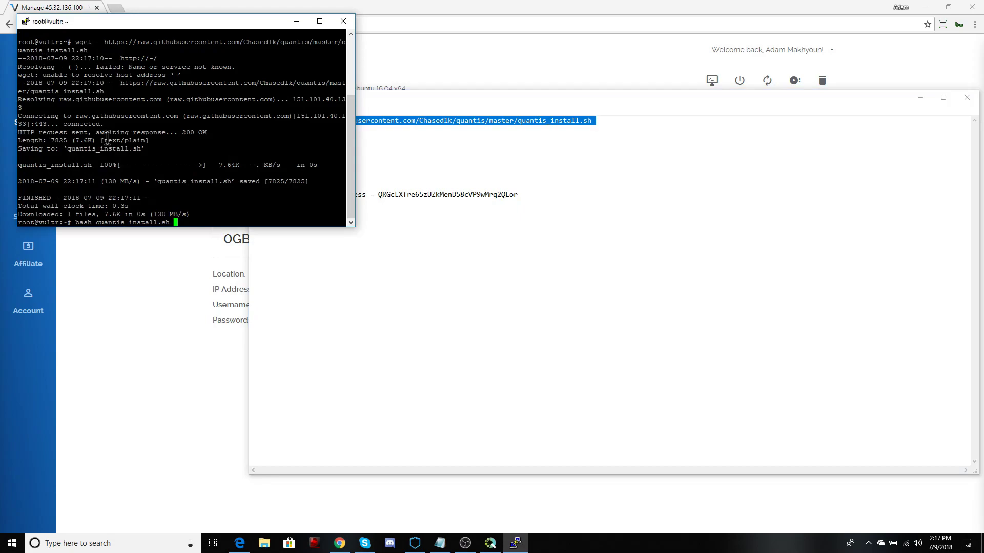
{"action": "mouse_move", "coordinate": [108, 216]}
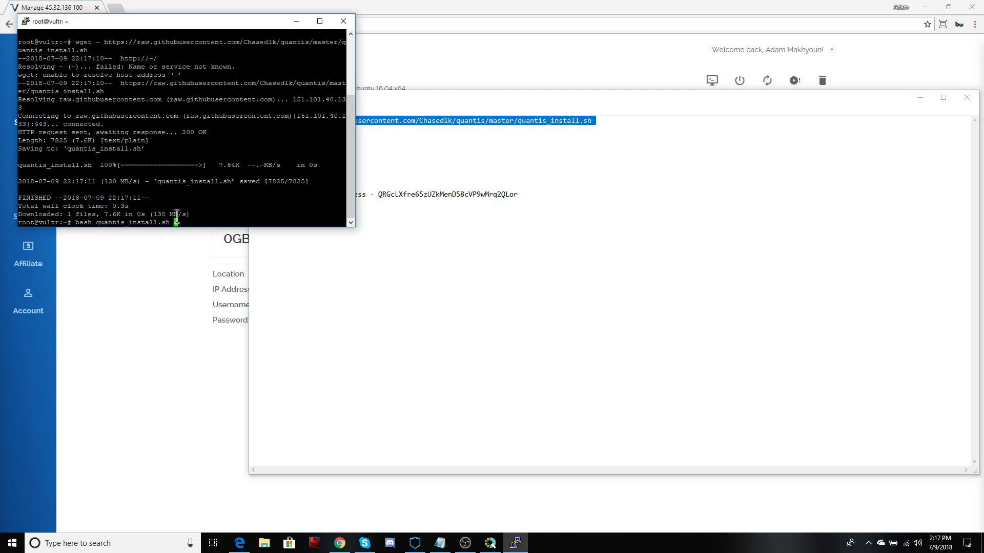
{"action": "mouse_move", "coordinate": [188, 225]}
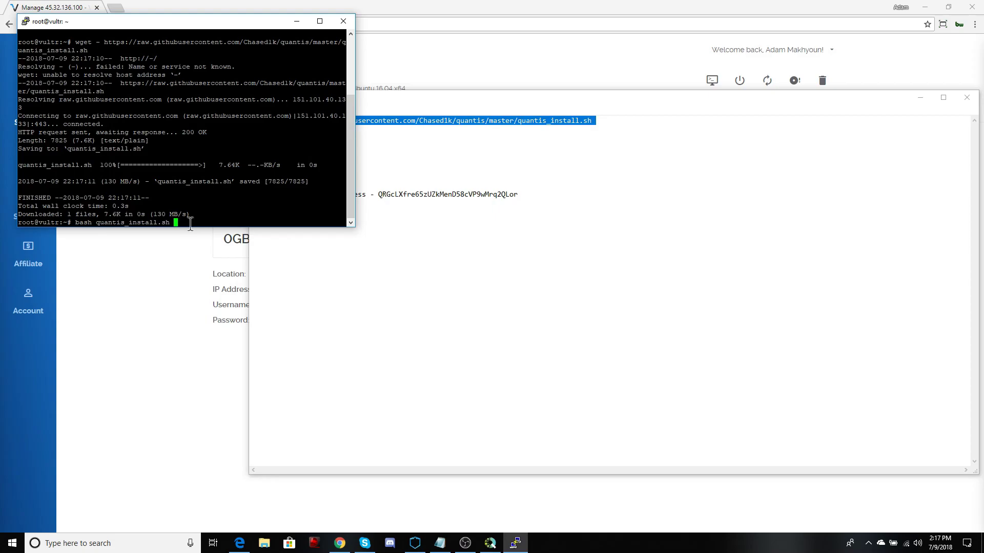
{"action": "type", "text": "yes"}
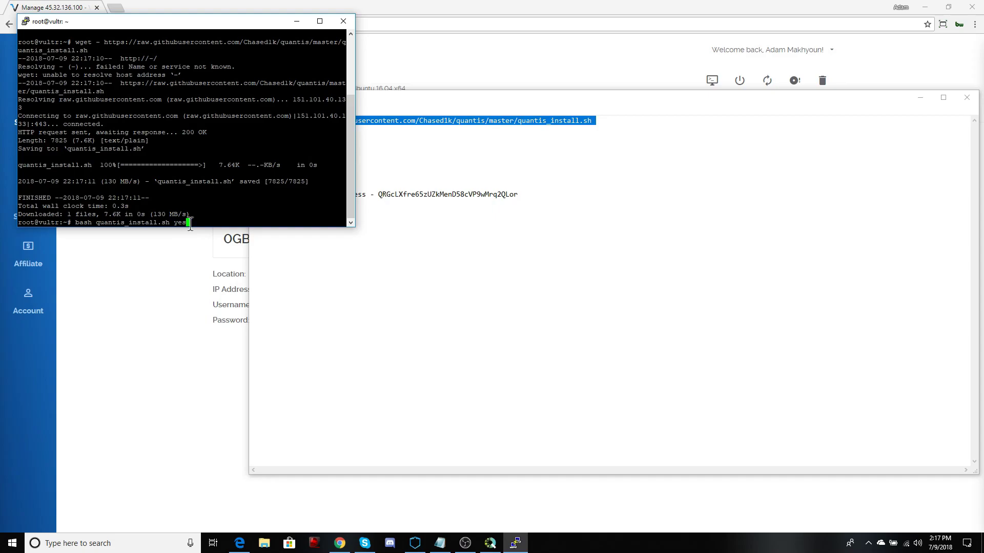
{"action": "key", "text": "Return"}
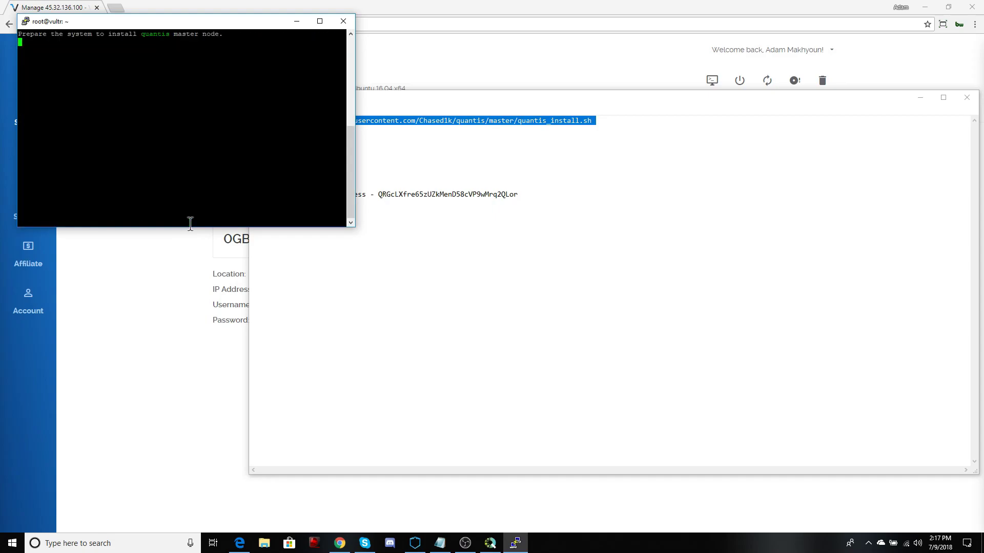
{"action": "mouse_move", "coordinate": [191, 25]}
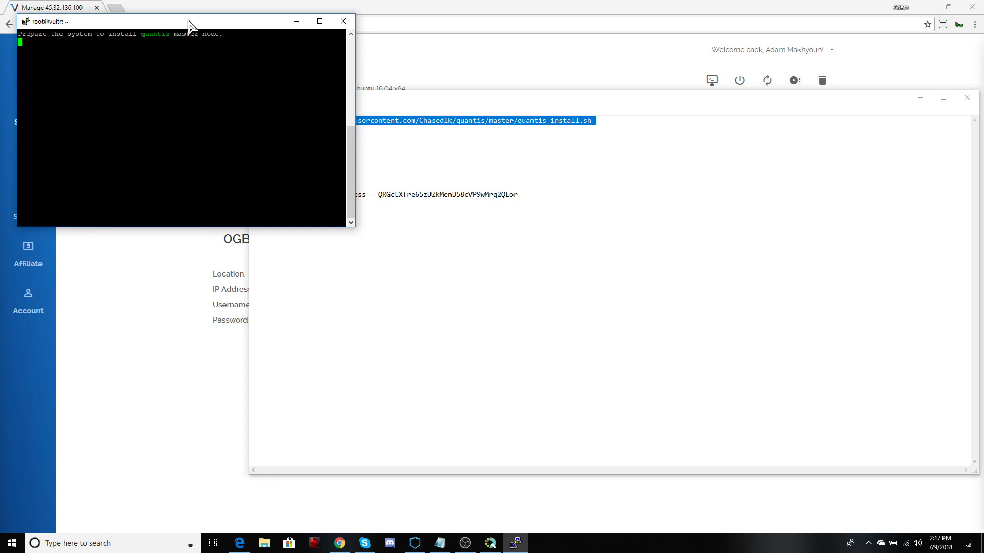
{"action": "mouse_move", "coordinate": [302, 21]}
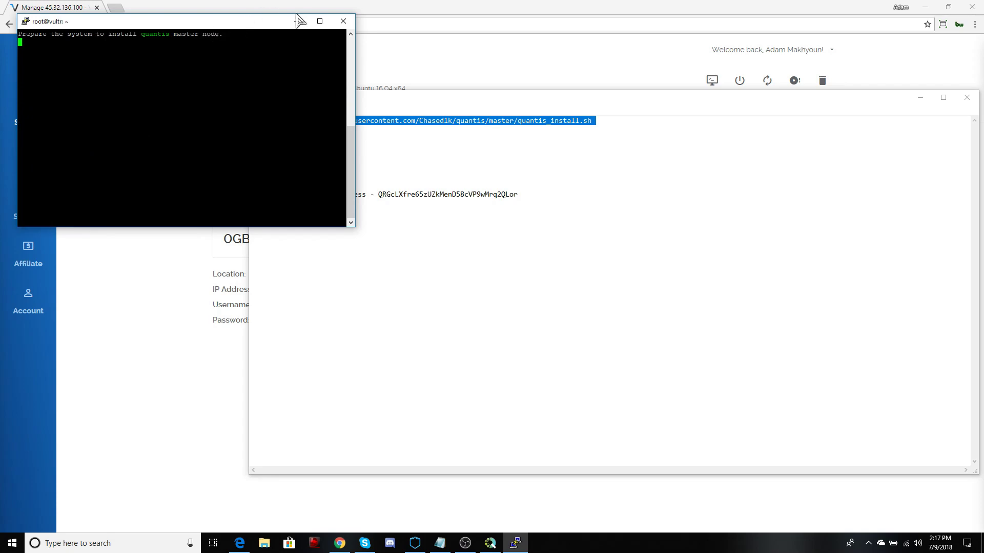
{"action": "mouse_move", "coordinate": [906, 12]}
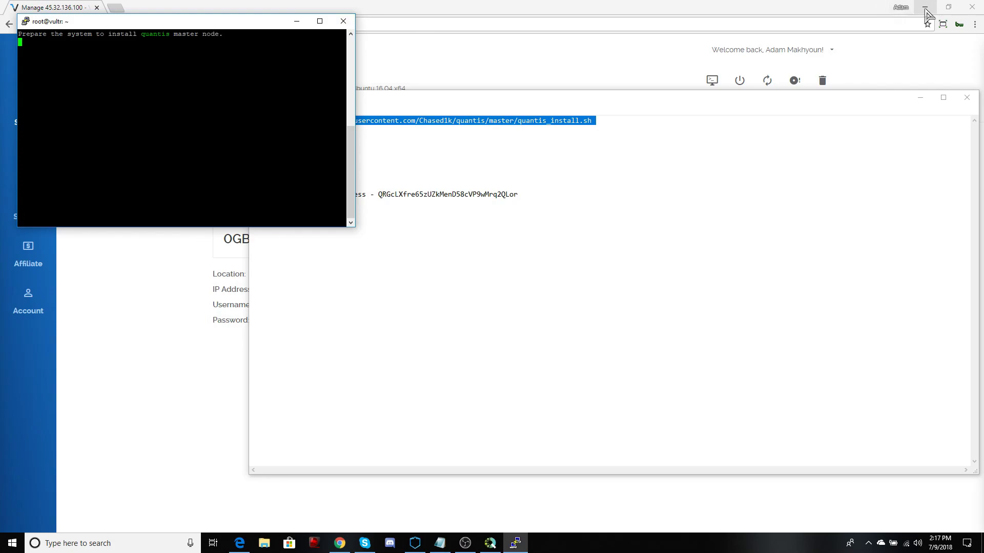
{"action": "left_click", "coordinate": [923, 6]}
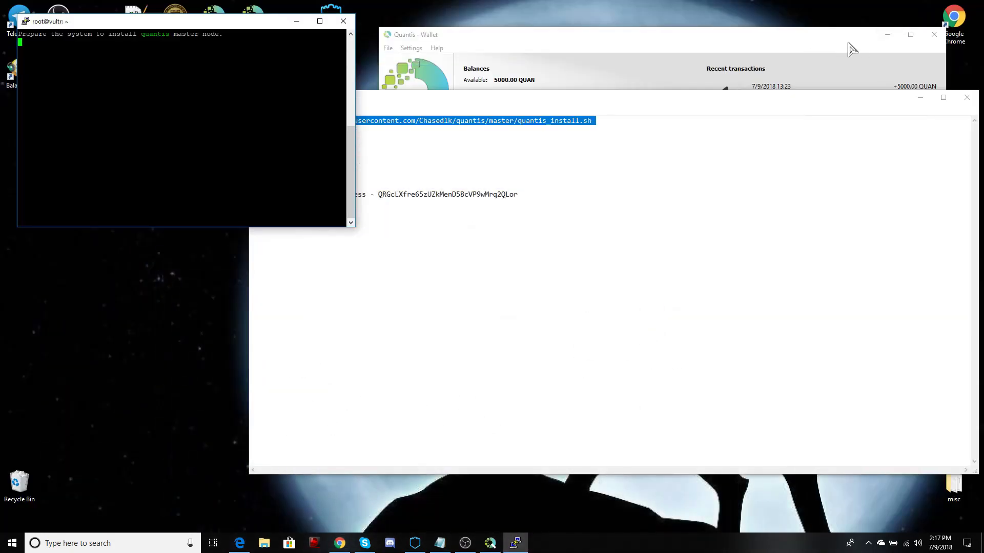
{"action": "mouse_move", "coordinate": [794, 102]}
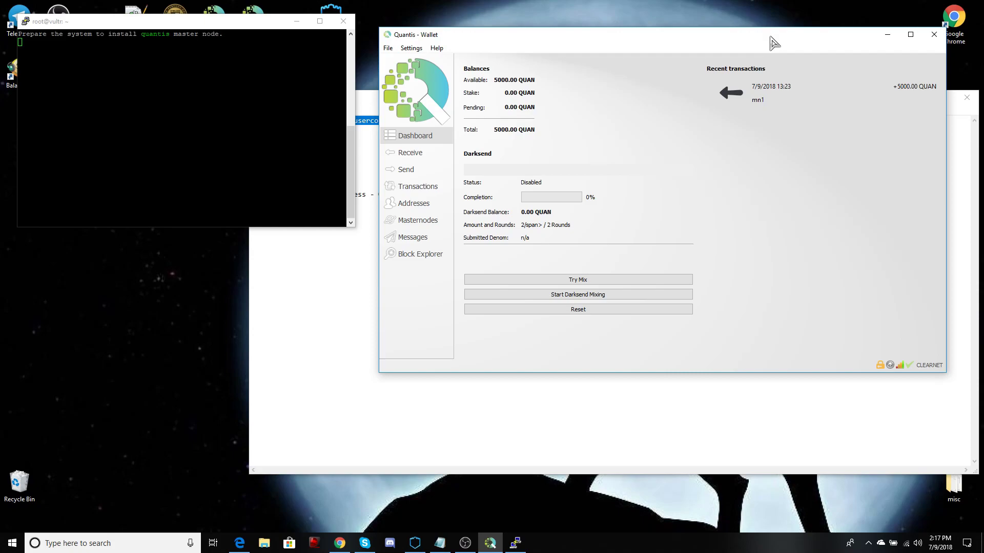
{"action": "mouse_move", "coordinate": [411, 48]}
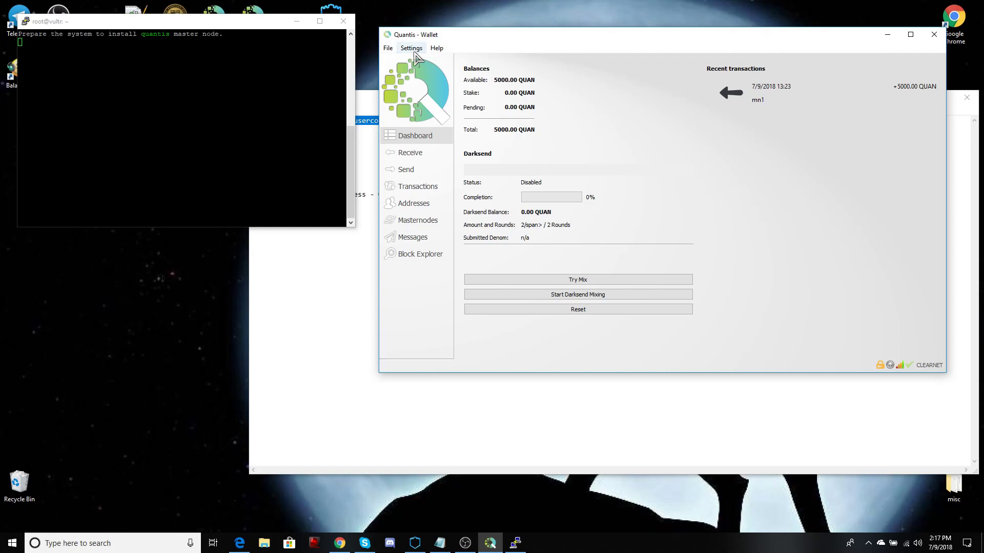
Open Help > Debug window in Quantis Wallet and switch to its console
{"action": "left_click", "coordinate": [411, 48]}
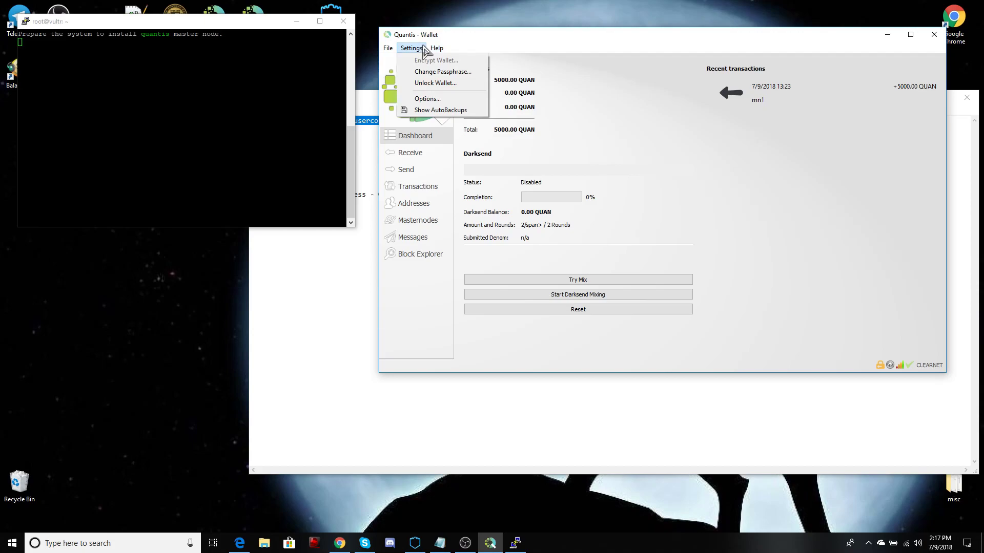
{"action": "left_click", "coordinate": [437, 48]}
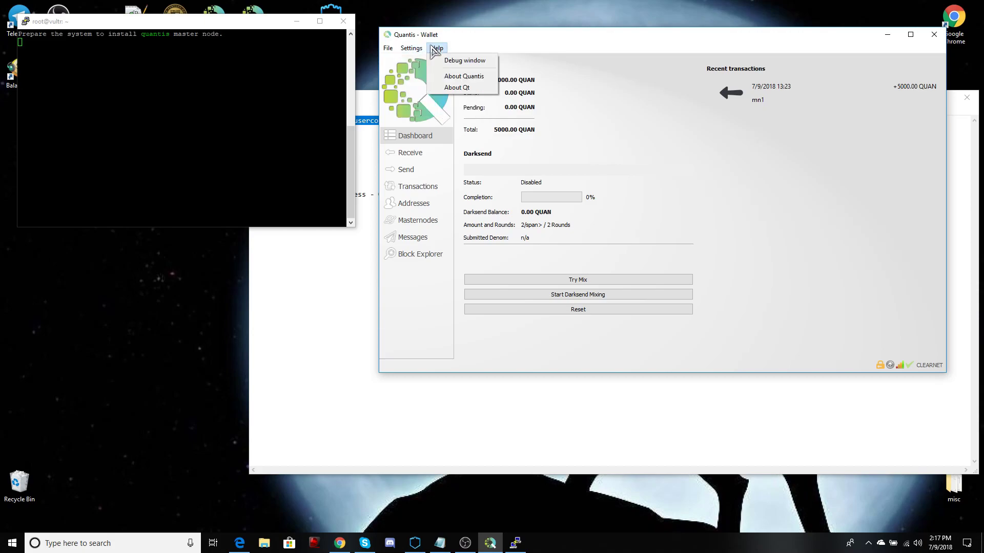
{"action": "mouse_move", "coordinate": [463, 61]}
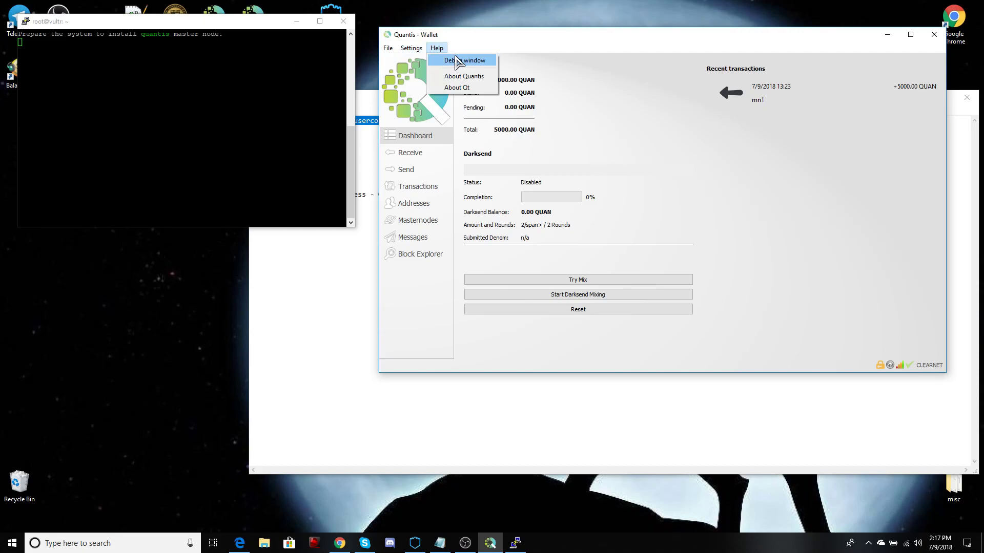
{"action": "left_click", "coordinate": [460, 59]}
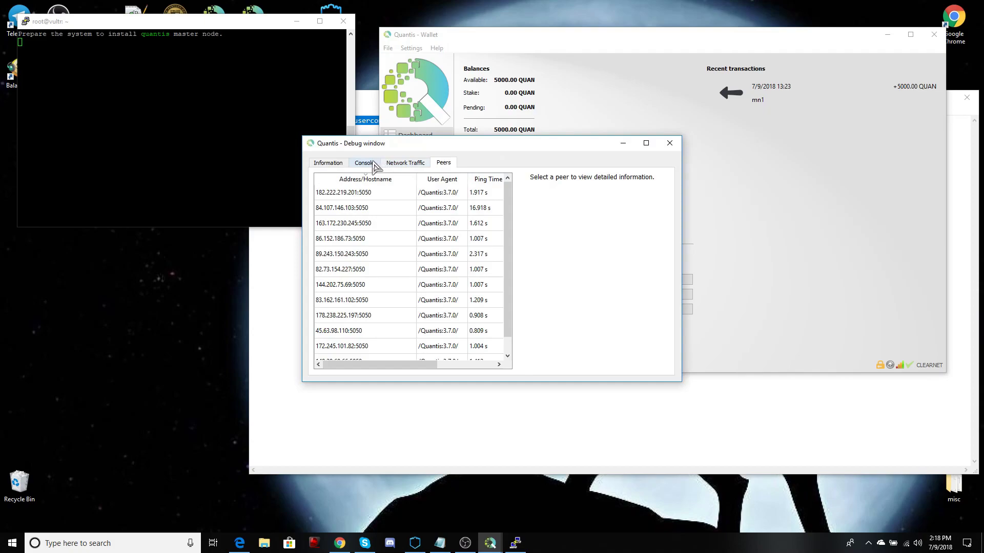
{"action": "left_click", "coordinate": [363, 162]}
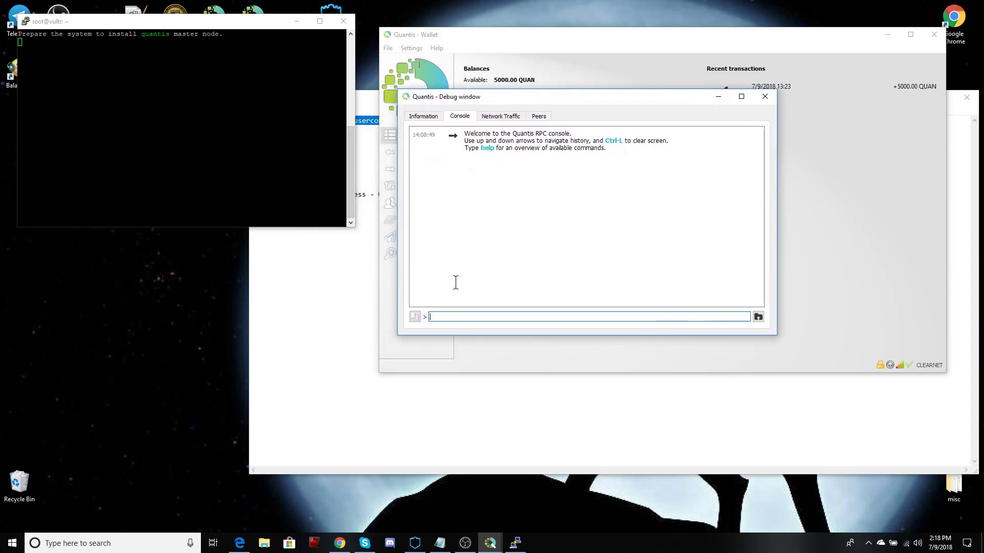
Run 'masternode genkey' in the console and copy the returned private key
{"action": "type", "text": "m"}
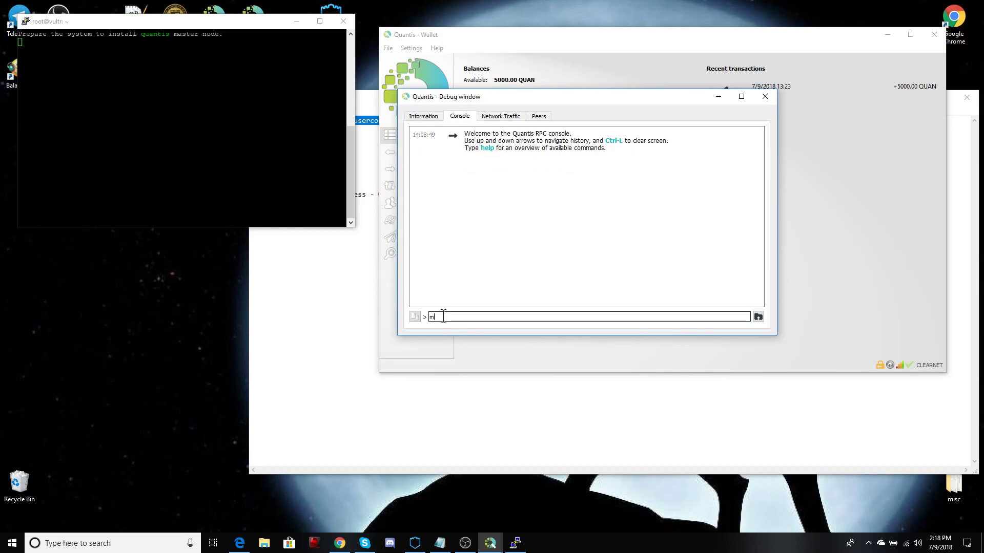
{"action": "type", "text": "astern"}
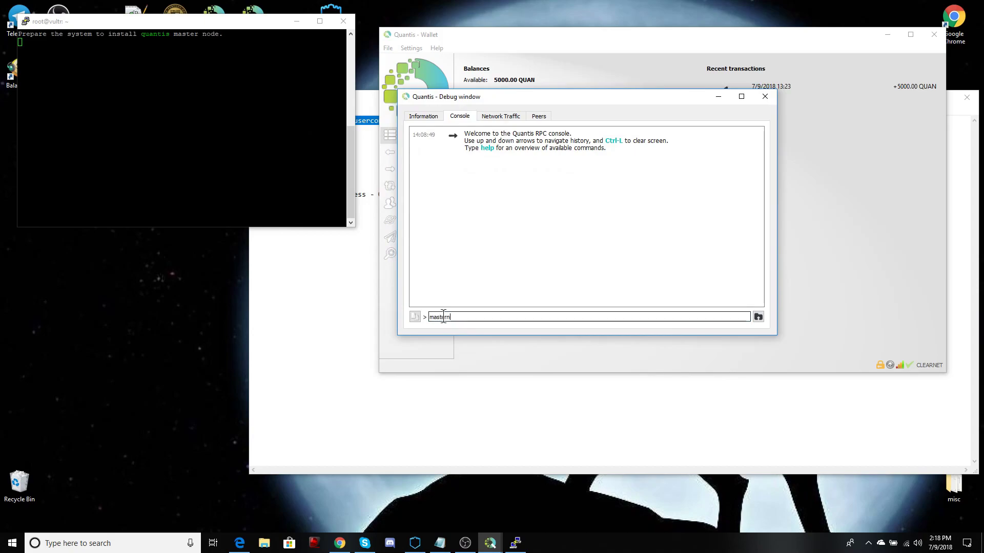
{"action": "type", "text": "node"}
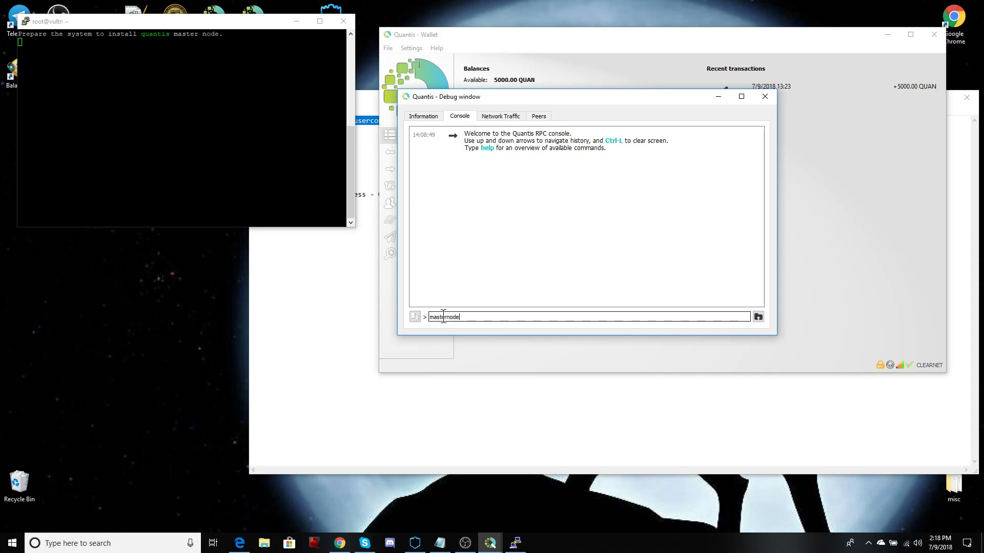
{"action": "type", "text": "genk"}
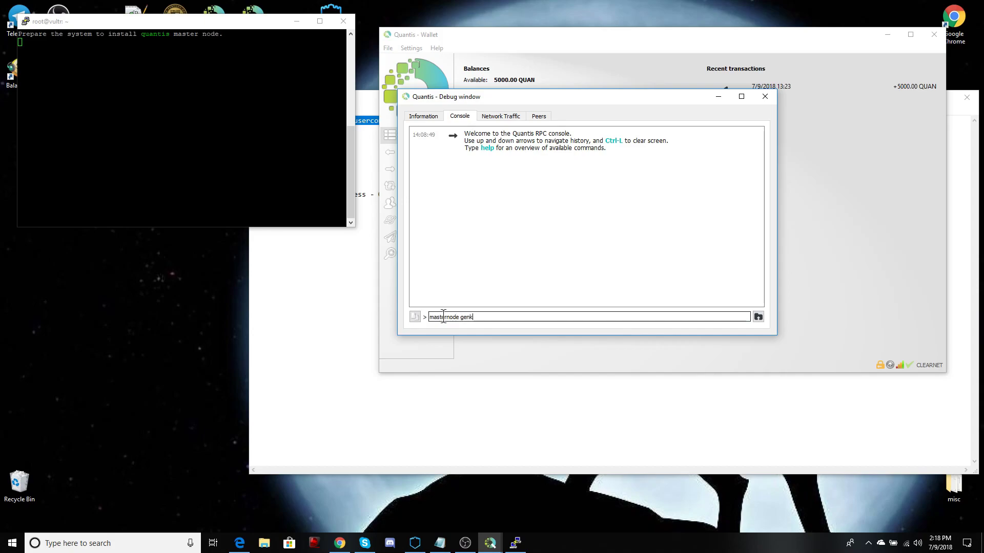
{"action": "type", "text": "ey"}
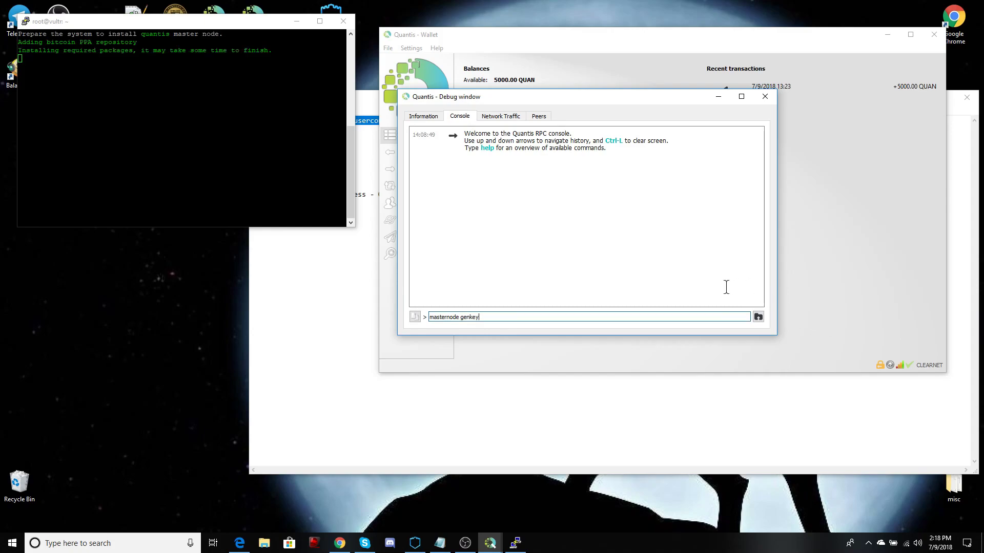
{"action": "key", "text": "Return"}
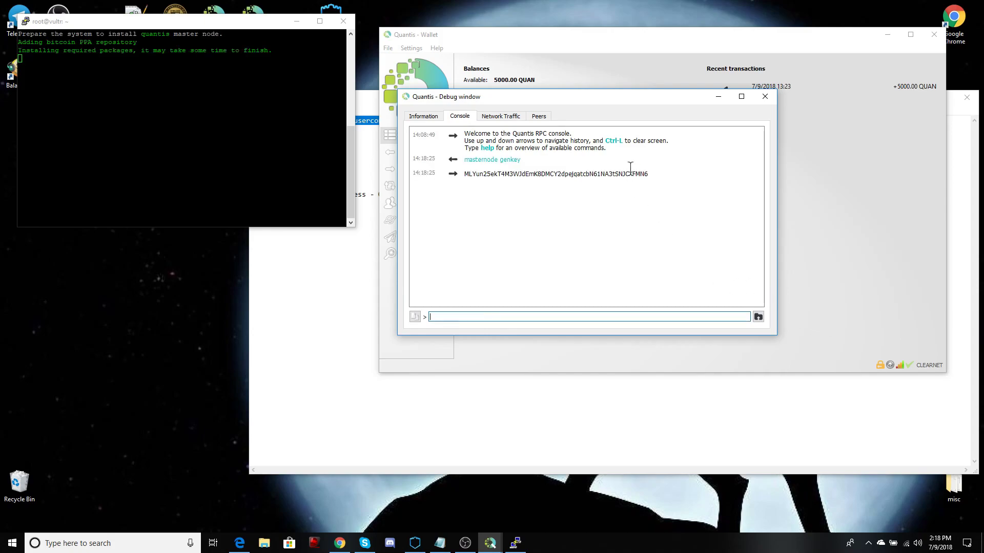
{"action": "mouse_move", "coordinate": [607, 179]}
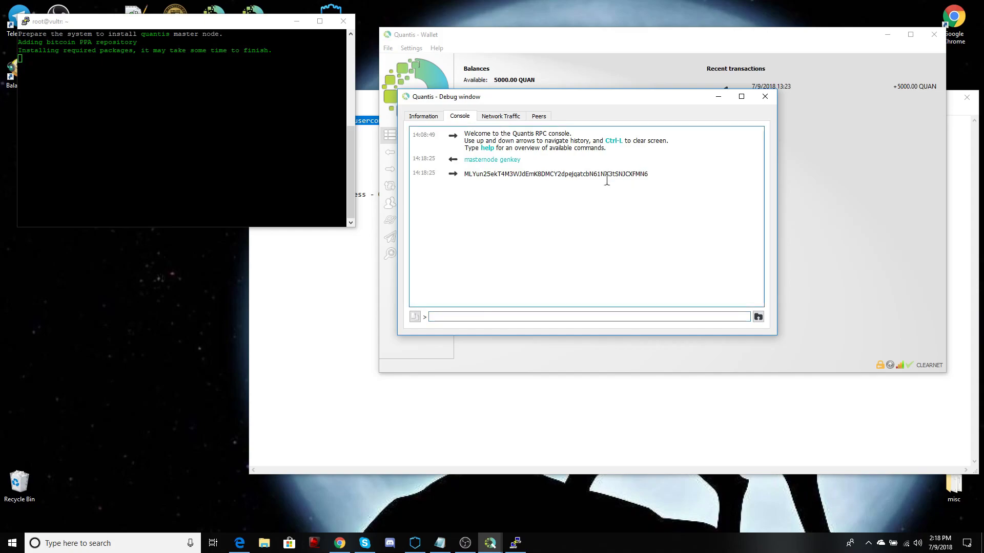
{"action": "double_click", "coordinate": [556, 173]}
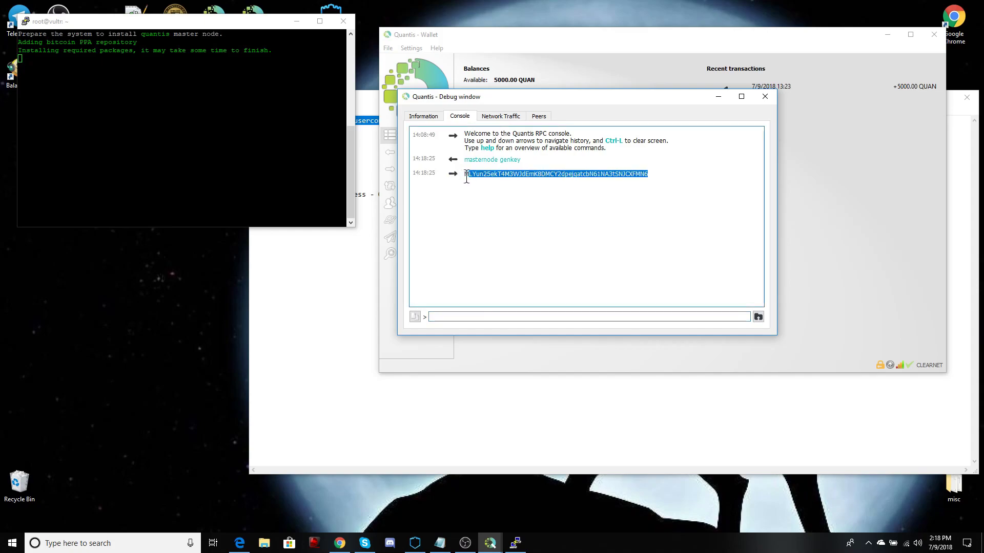
{"action": "right_click", "coordinate": [557, 174]}
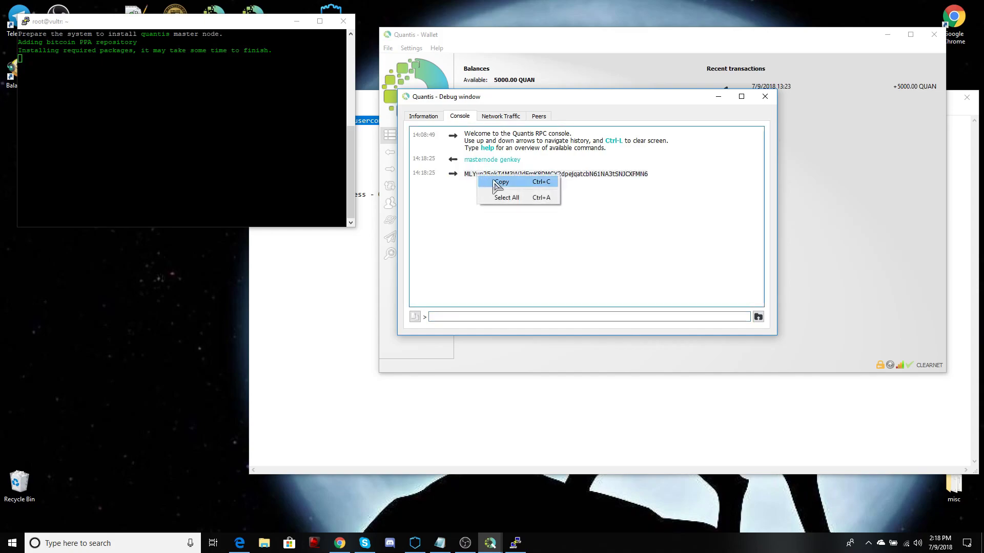
{"action": "left_click", "coordinate": [501, 182]}
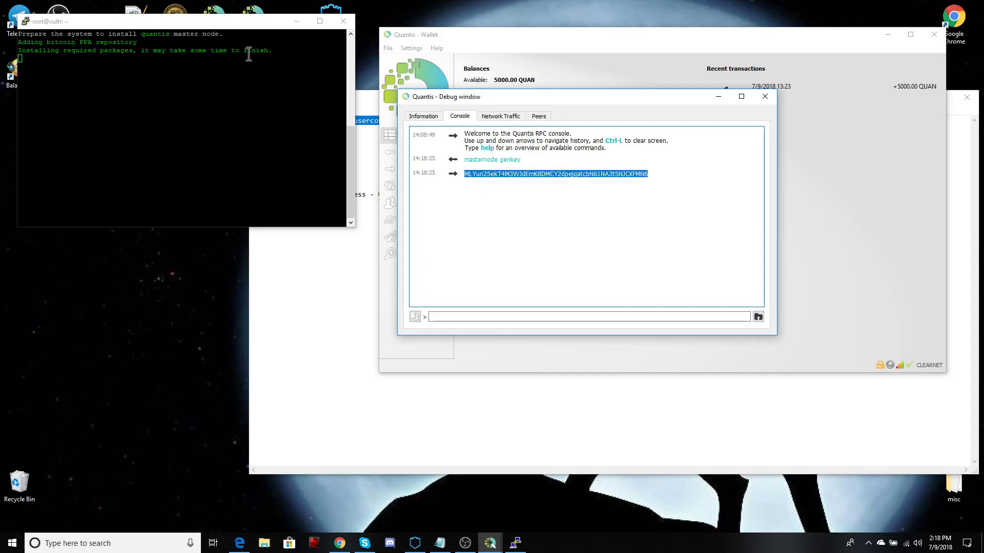
{"action": "mouse_move", "coordinate": [719, 100]}
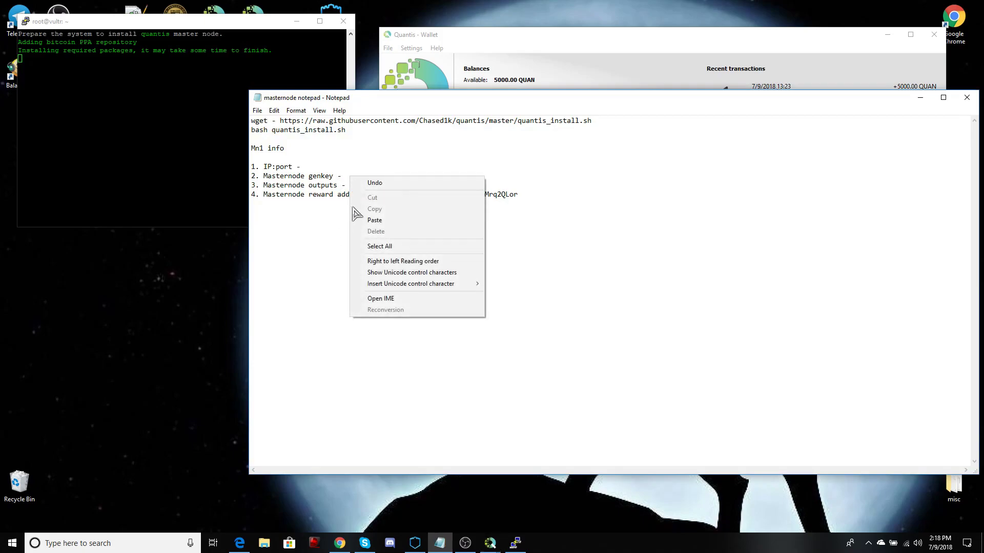
Paste the genkey and the Vultr server IP address into the masternode notes
{"action": "left_click", "coordinate": [374, 220]}
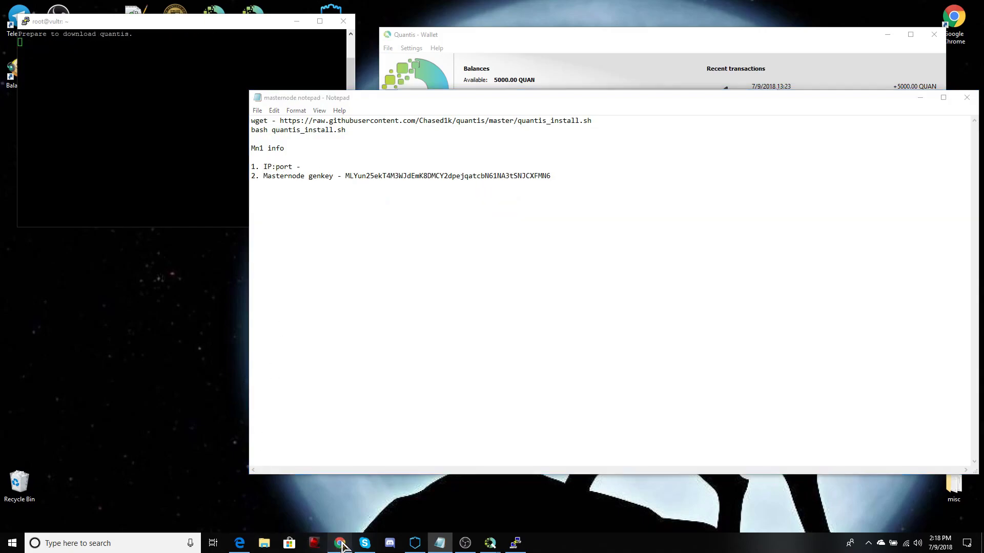
{"action": "left_click", "coordinate": [339, 543]}
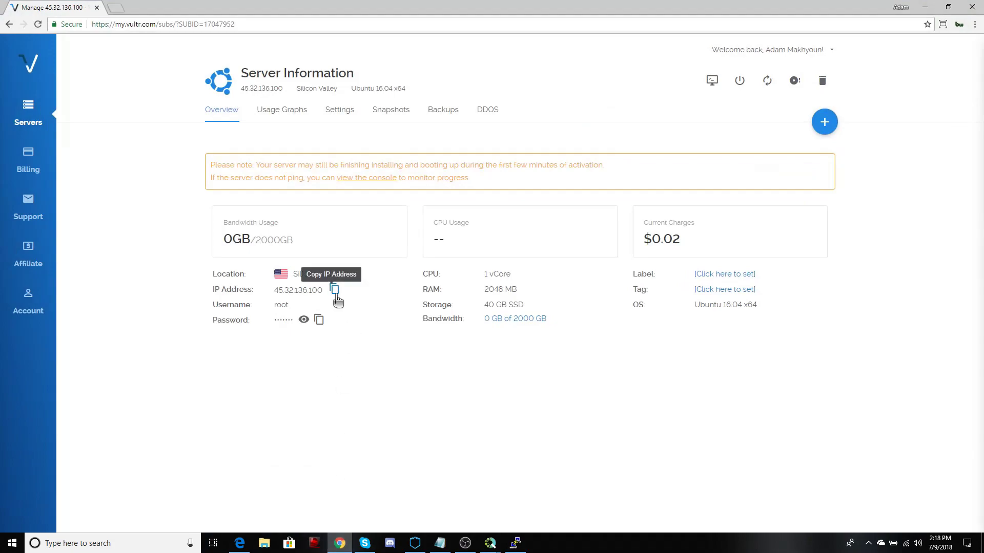
{"action": "mouse_move", "coordinate": [875, 147]}
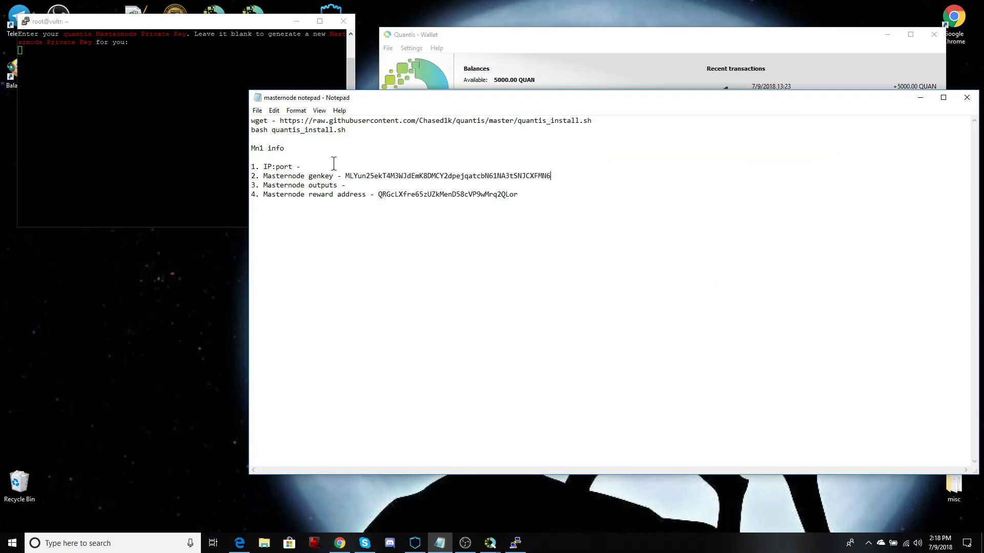
{"action": "right_click", "coordinate": [307, 166]}
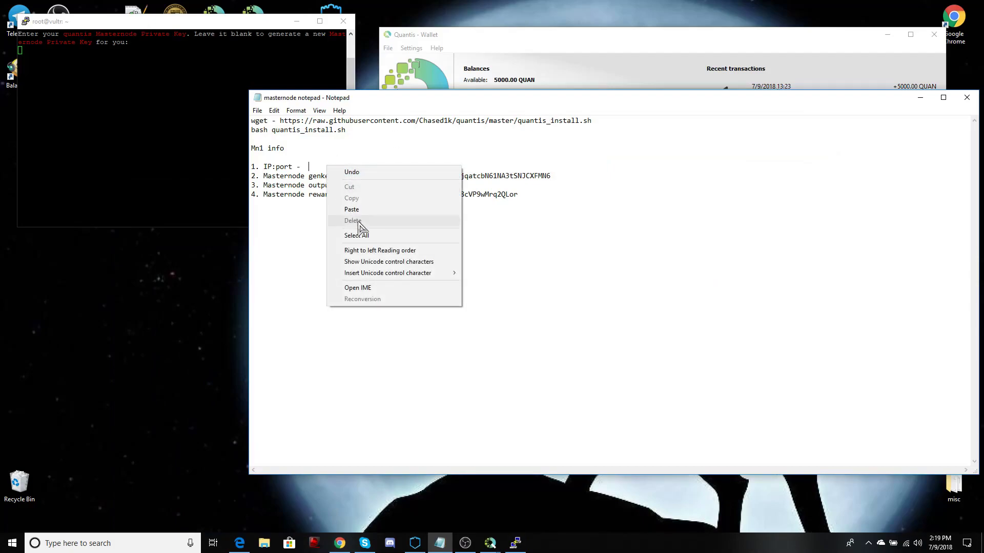
{"action": "left_click", "coordinate": [352, 209]}
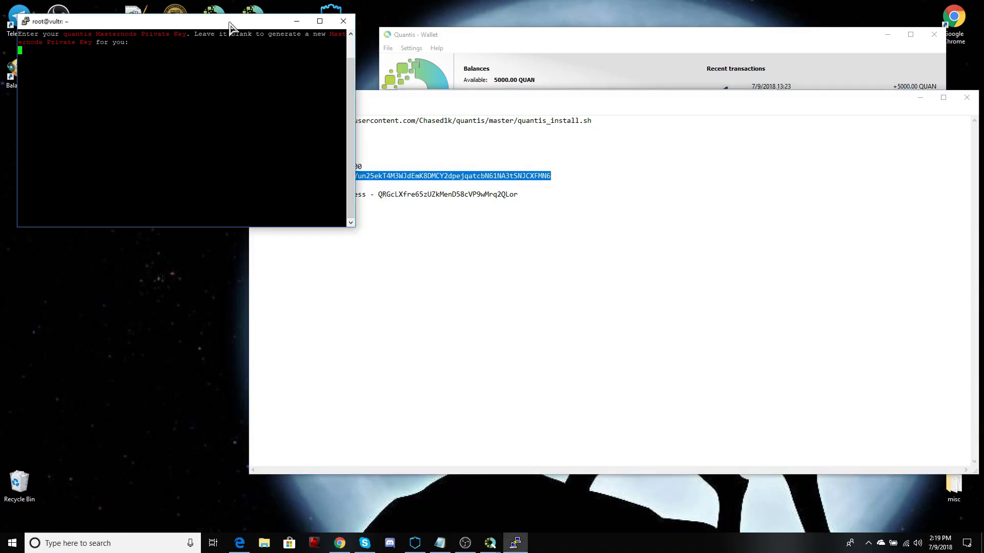
{"action": "mouse_move", "coordinate": [186, 73]}
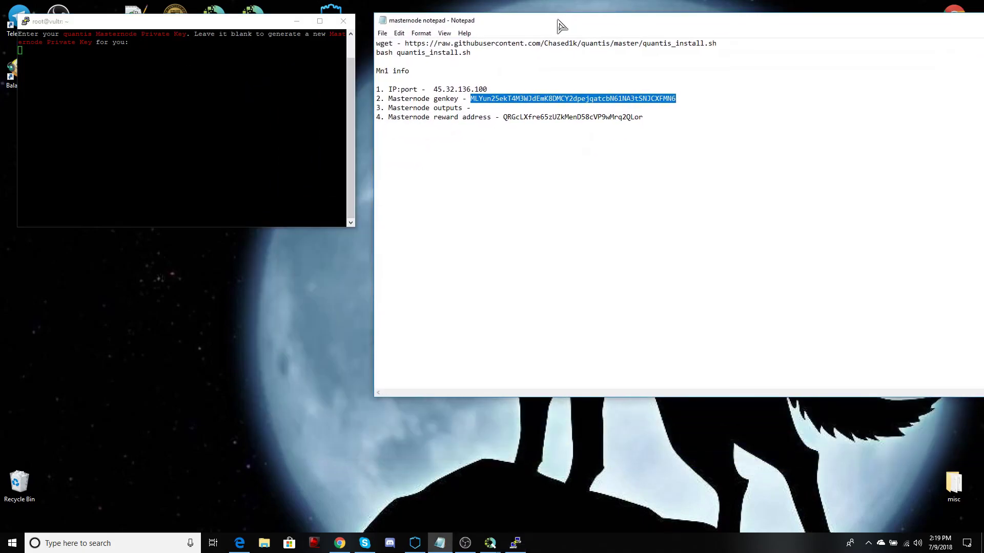
{"action": "mouse_move", "coordinate": [157, 38]}
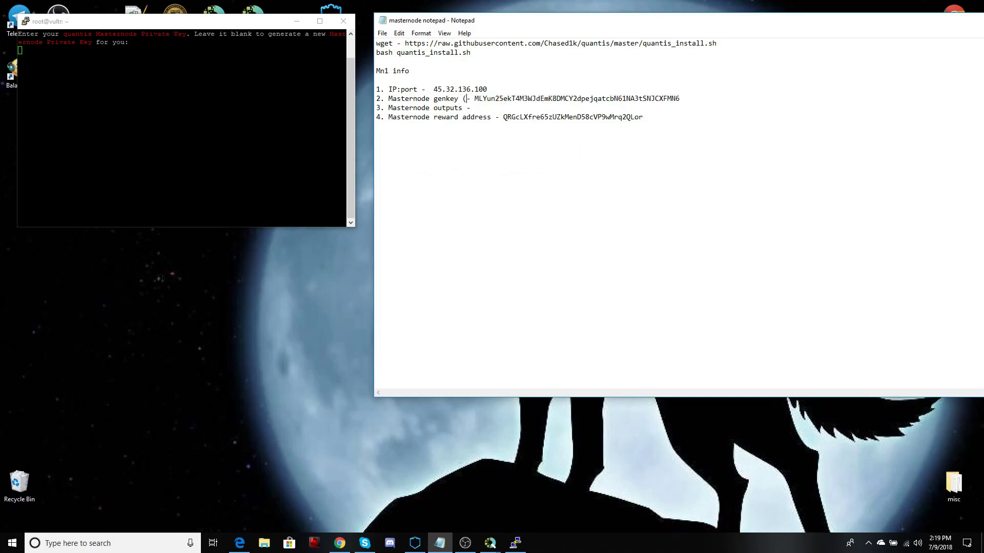
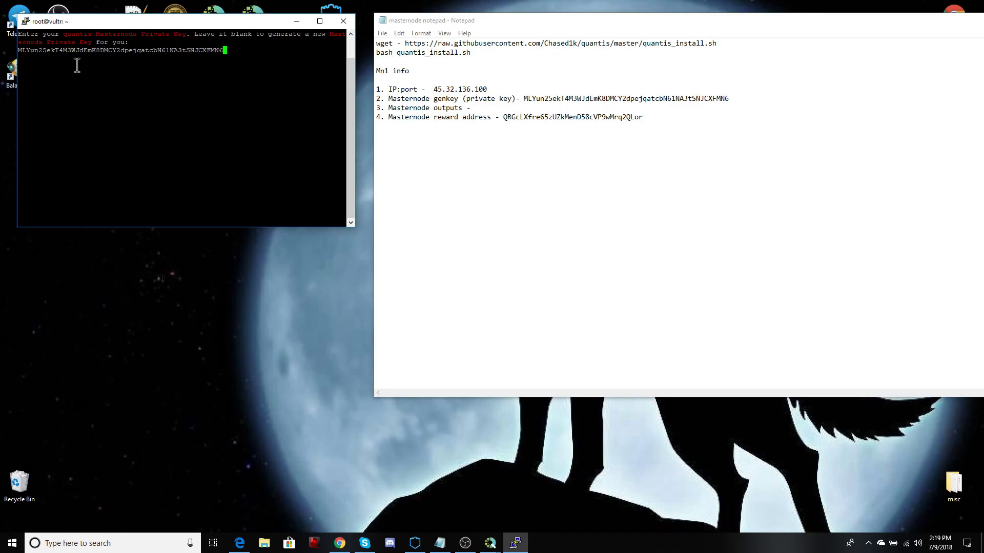
Label the genkey '(private key)' in Notepad and submit that key to the PuTTY installer
{"action": "key", "text": "Return"}
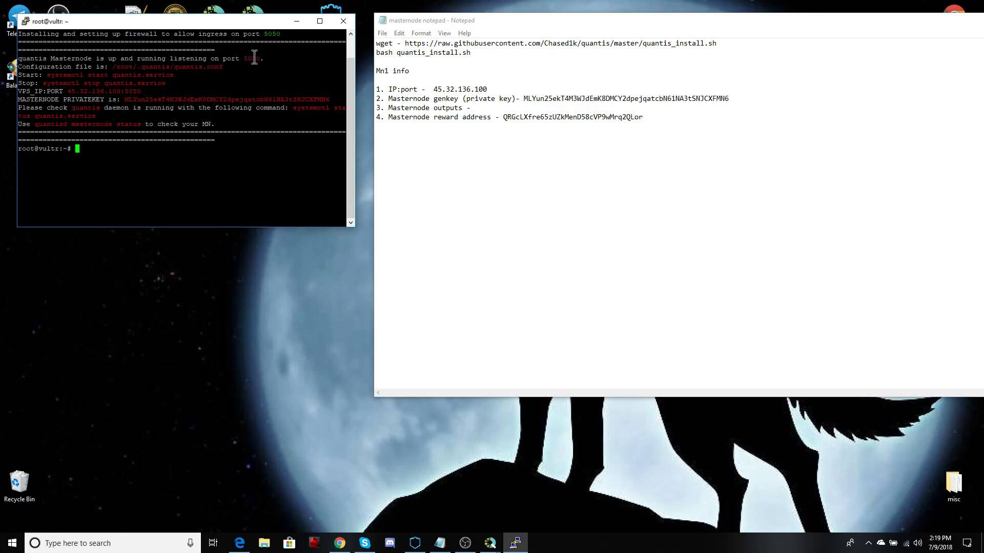
{"action": "mouse_move", "coordinate": [495, 93]}
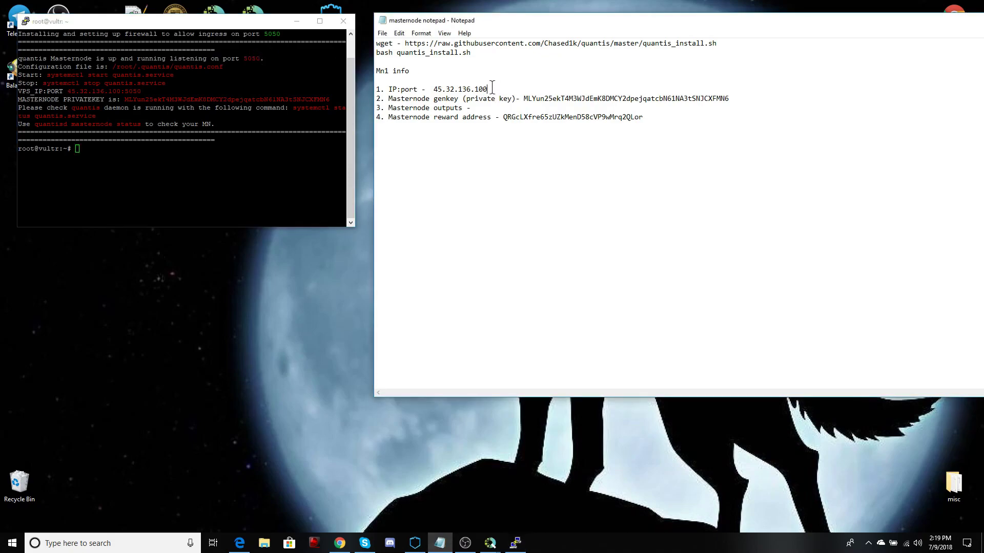
Append ':5050' to the server IP, giving 45.32.136.100:5050
{"action": "type", "text": ":"}
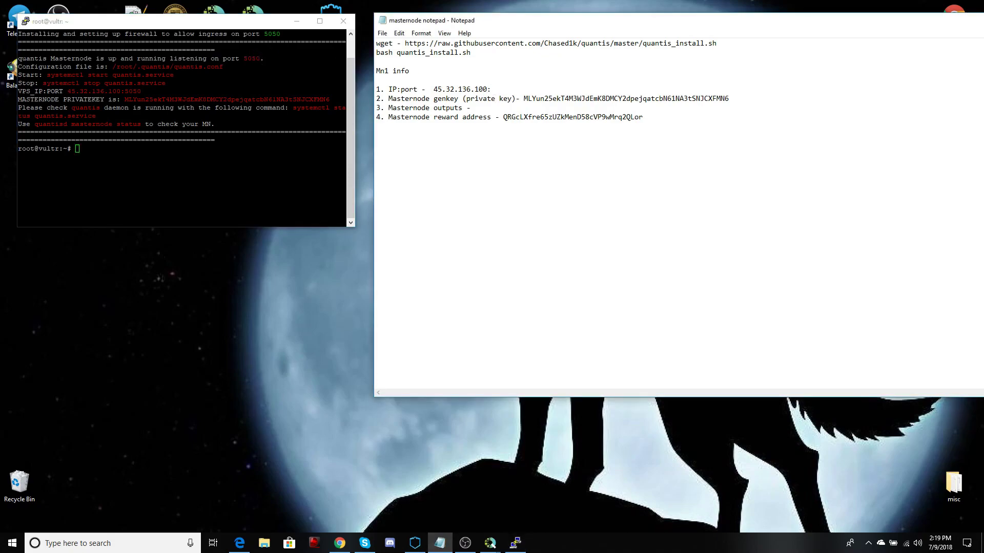
{"action": "type", "text": "50"}
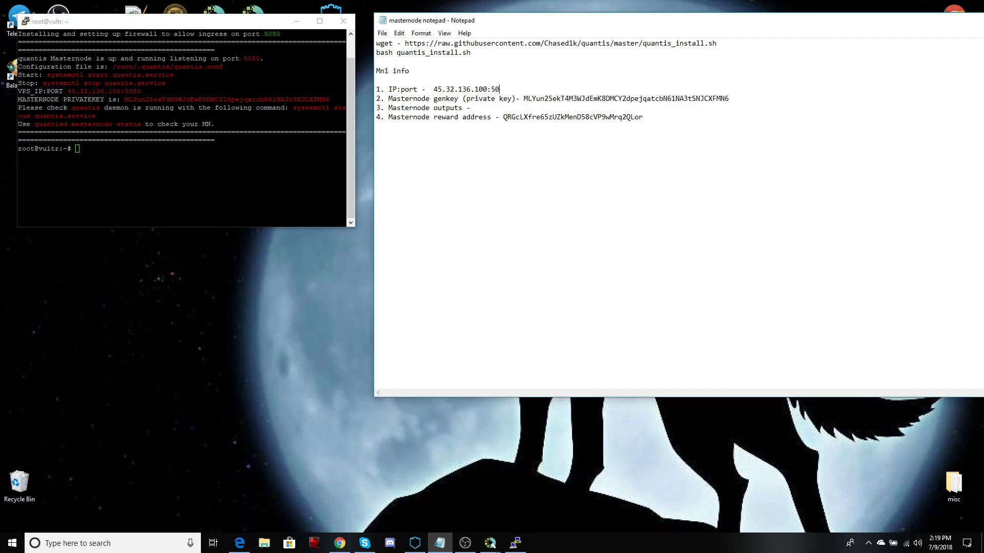
{"action": "type", "text": "50"}
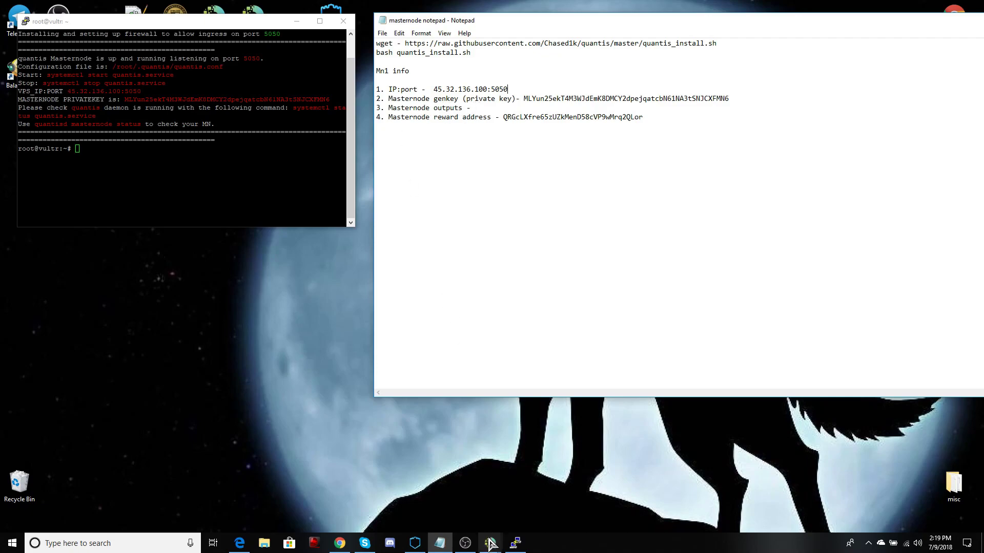
{"action": "mouse_move", "coordinate": [489, 544]}
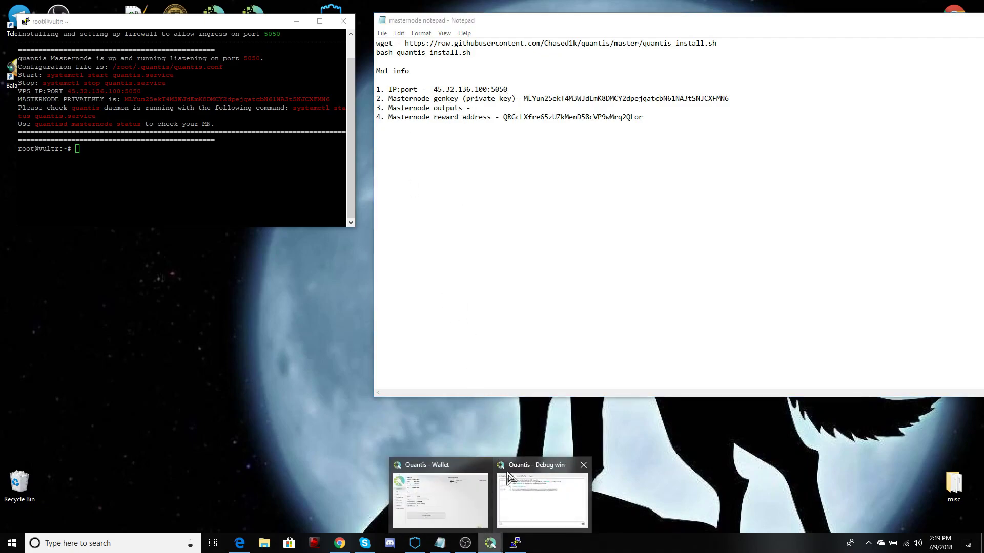
Run 'masternode outputs' in the wallet's debug console
{"action": "left_click", "coordinate": [542, 495]}
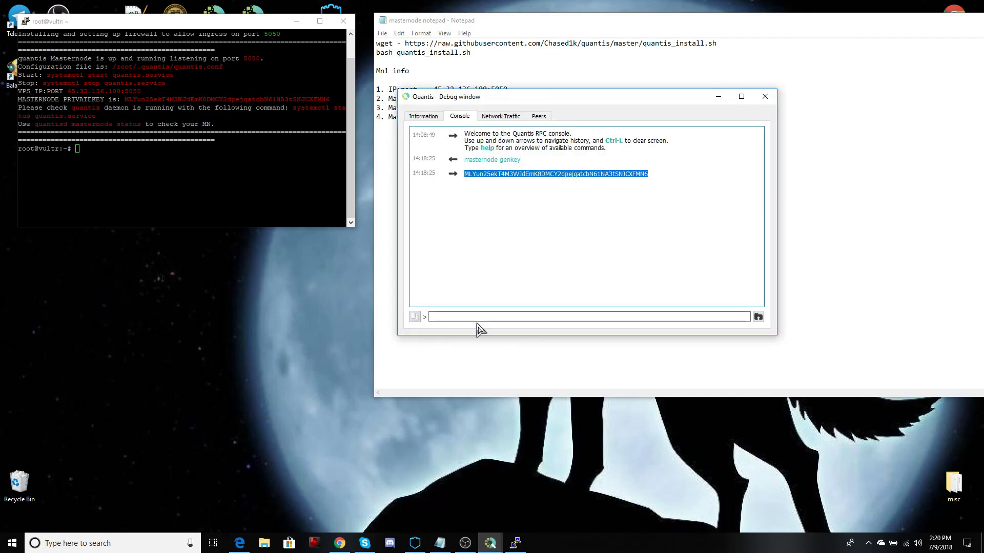
{"action": "type", "text": "masternode"}
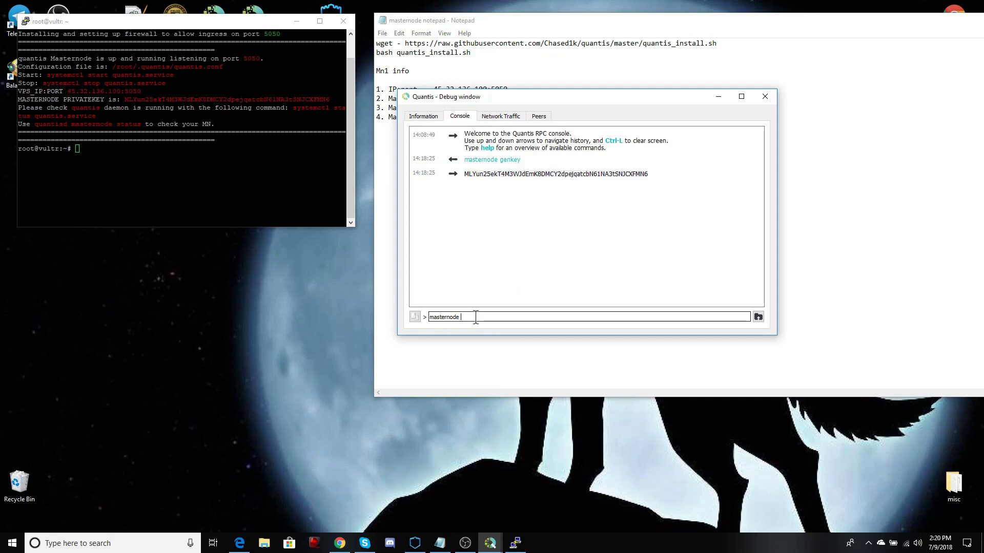
{"action": "type", "text": "outputs"}
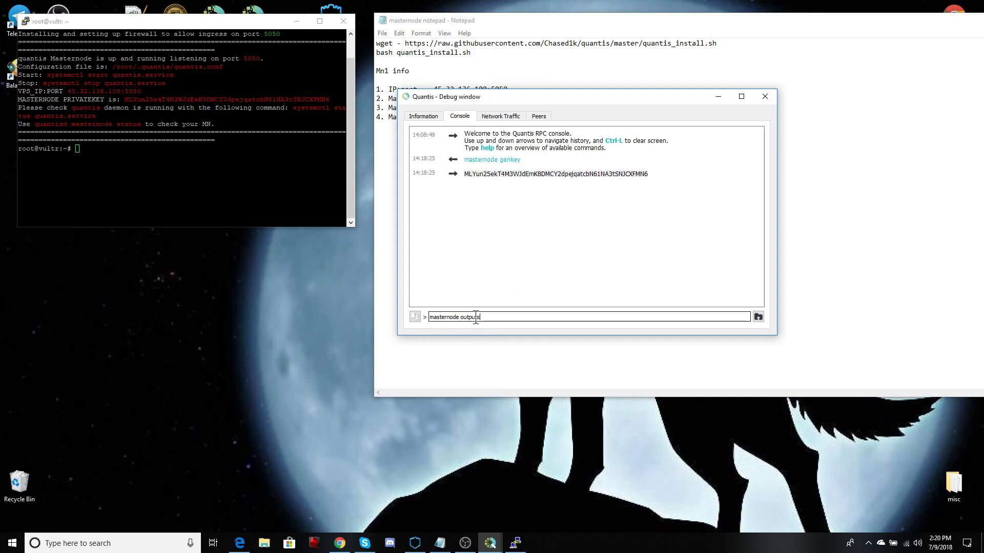
{"action": "key", "text": "Return"}
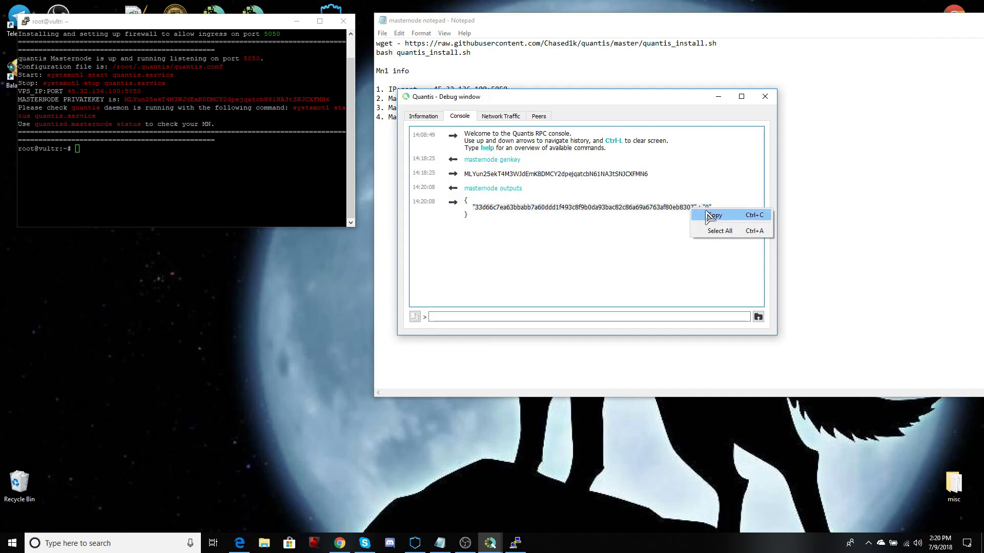
Copy the transaction hash and index 0 onto the 'Masternode outputs' line in Notepad
{"action": "left_click", "coordinate": [714, 215]}
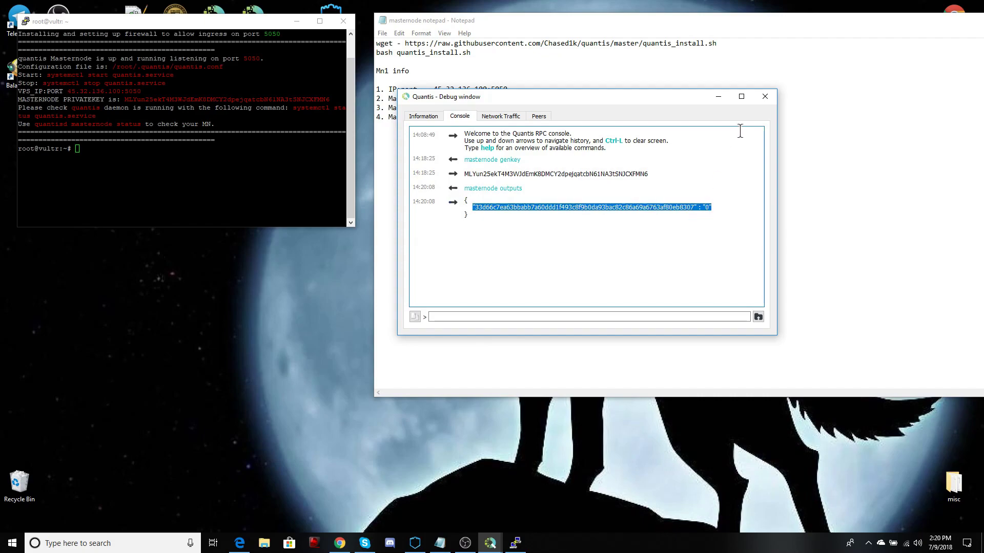
{"action": "mouse_move", "coordinate": [719, 96]}
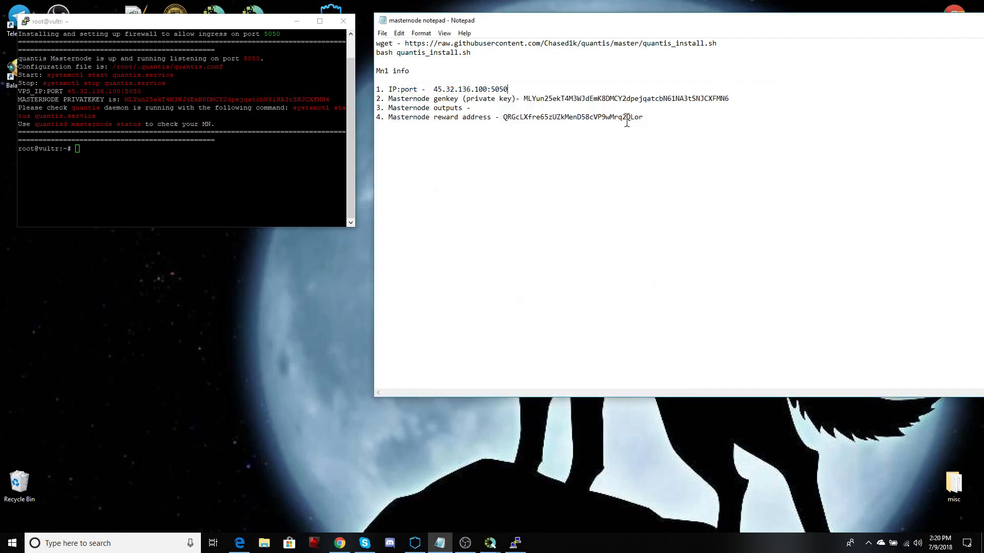
{"action": "left_click", "coordinate": [475, 107]}
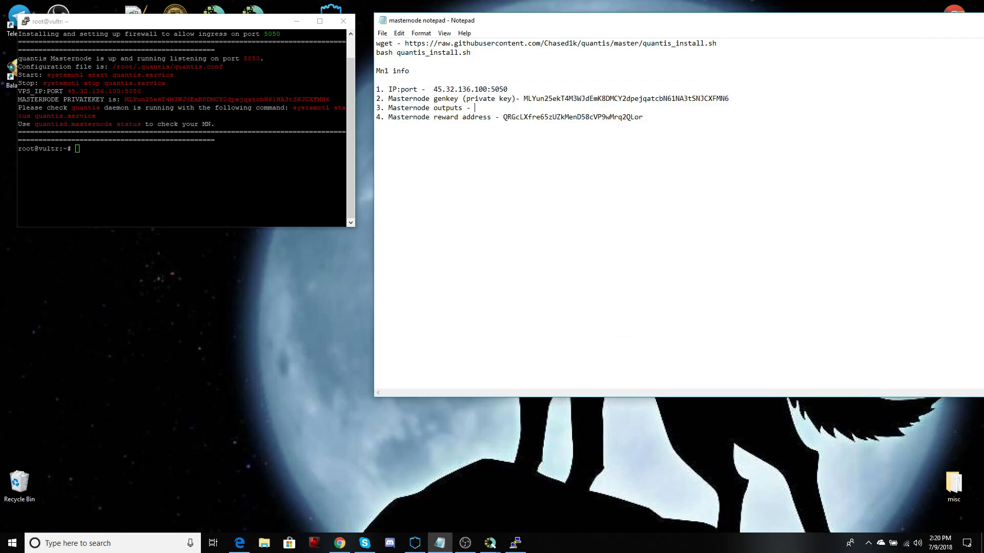
{"action": "right_click", "coordinate": [475, 108]}
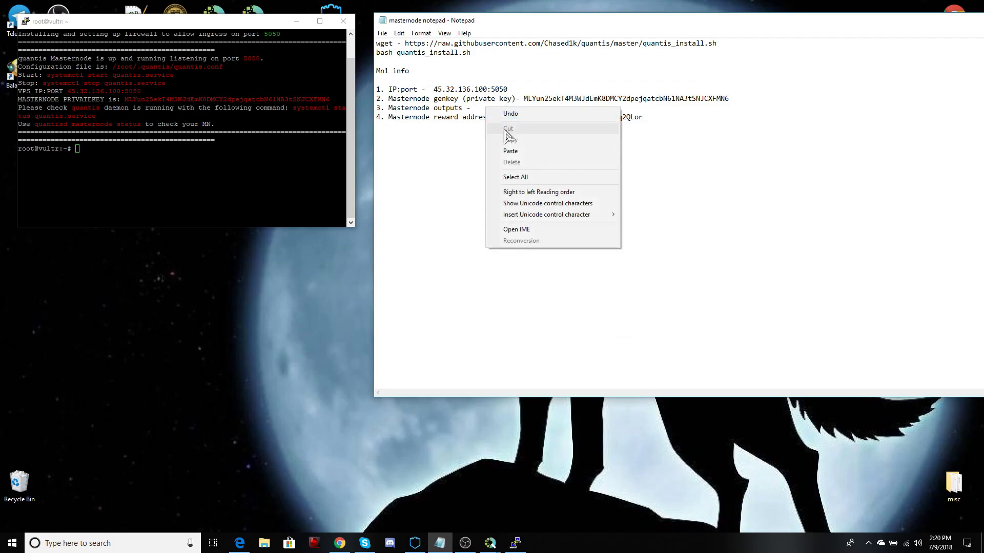
{"action": "left_click", "coordinate": [511, 150]}
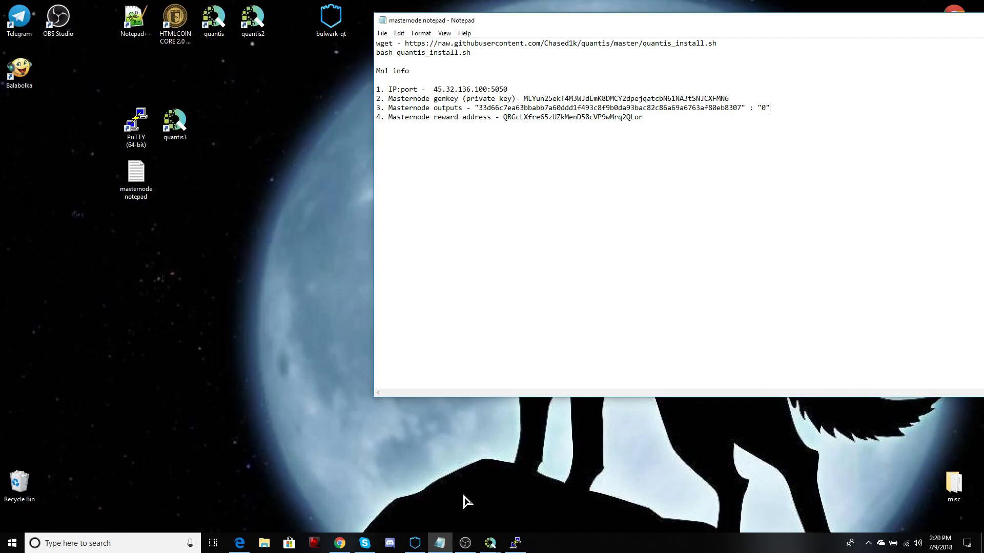
{"action": "mouse_move", "coordinate": [439, 498]}
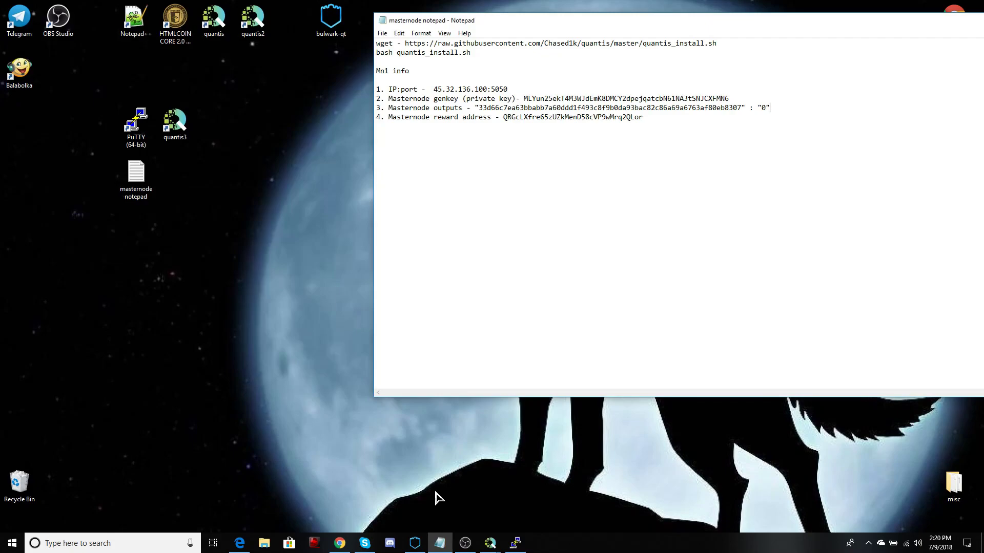
{"action": "mouse_move", "coordinate": [489, 542]}
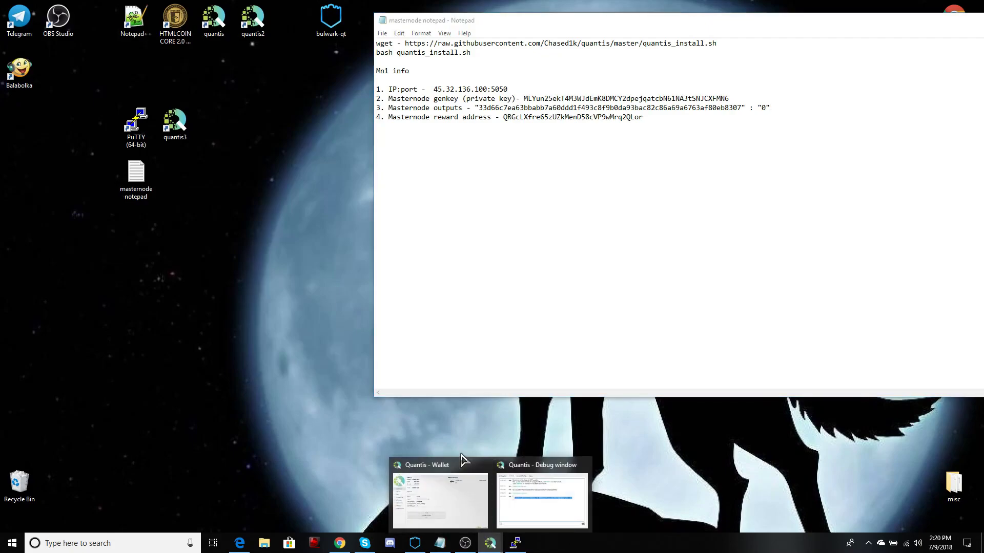
Close the debug window and open the wallet's Masternodes section
{"action": "left_click", "coordinate": [439, 499]}
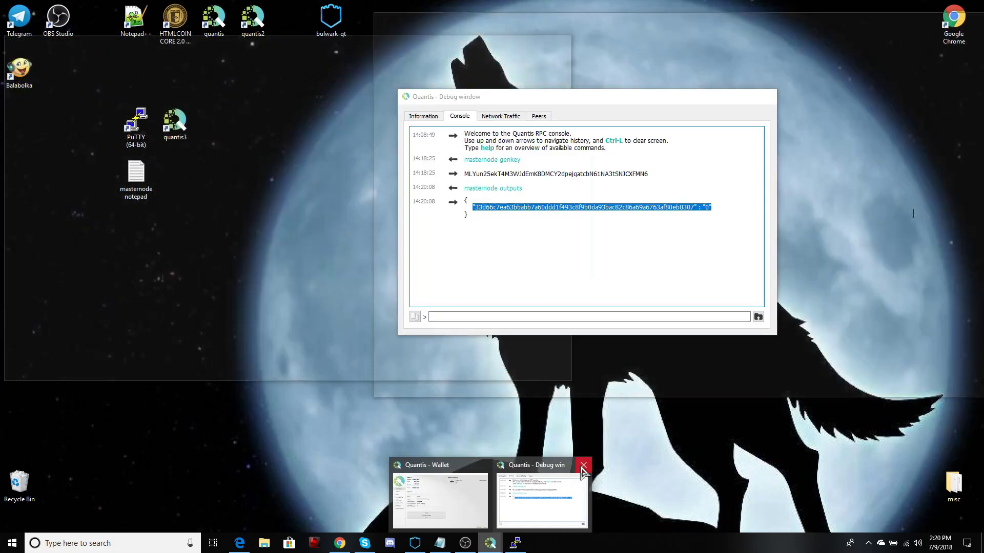
{"action": "left_click", "coordinate": [582, 465]}
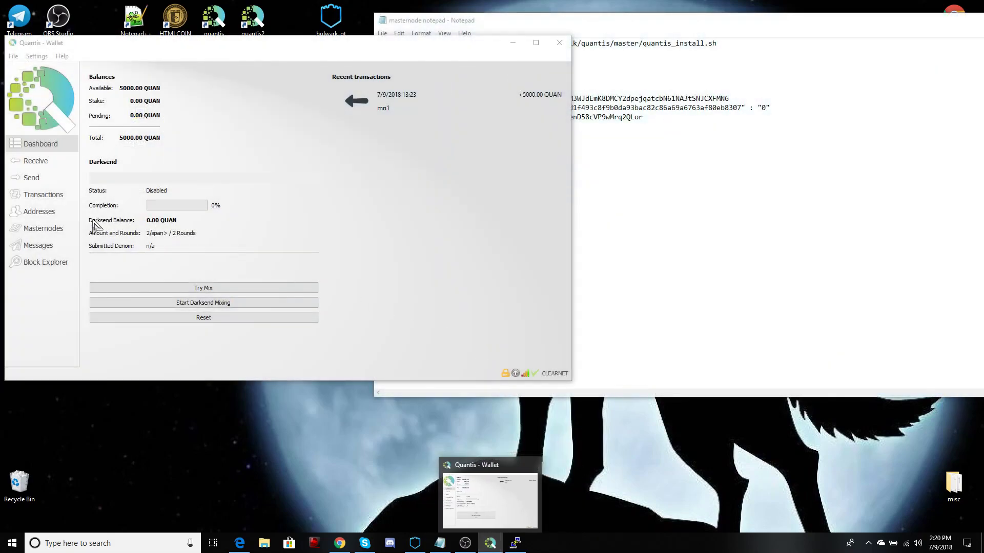
{"action": "left_click", "coordinate": [43, 228]}
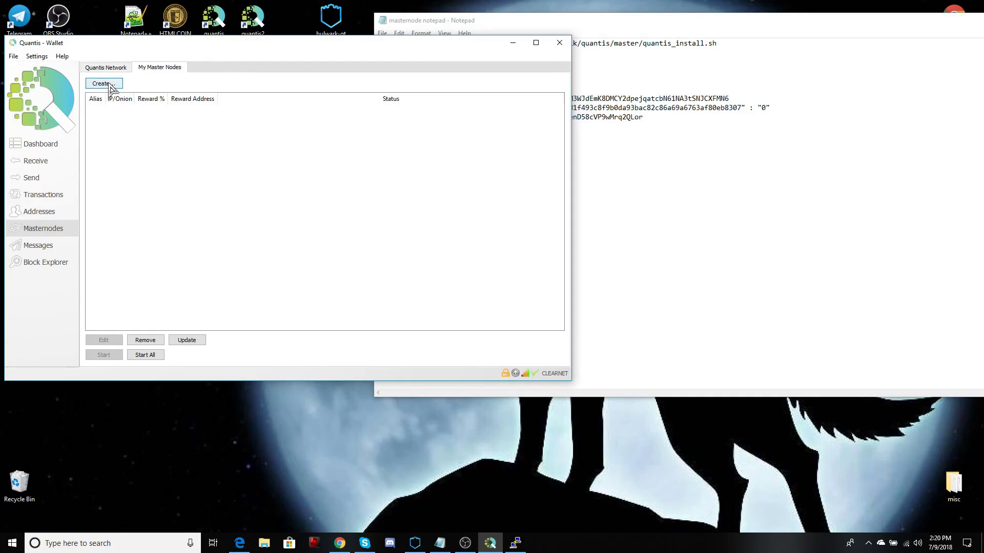
Create a new masternode entry and enter the alias 'mn1'
{"action": "left_click", "coordinate": [101, 84]}
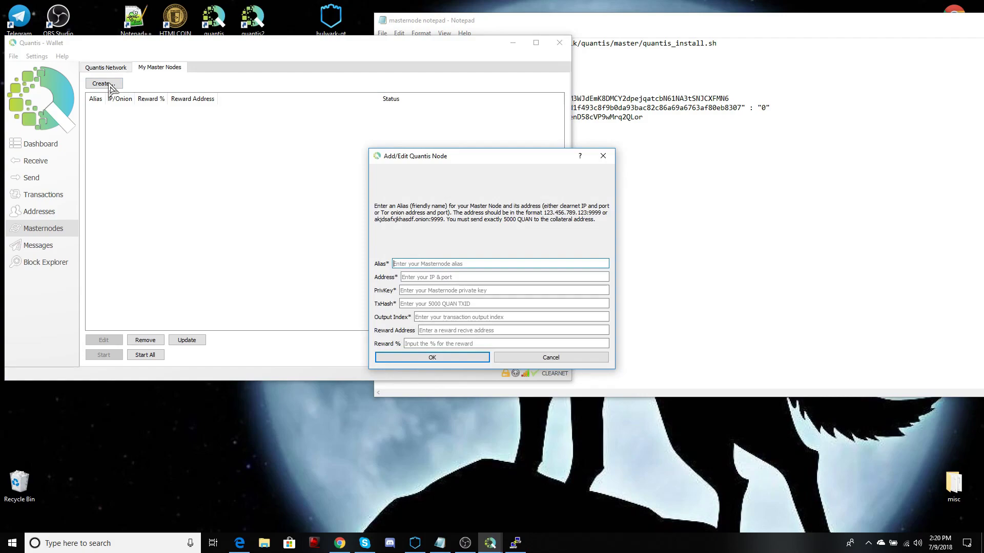
{"action": "mouse_move", "coordinate": [431, 241]}
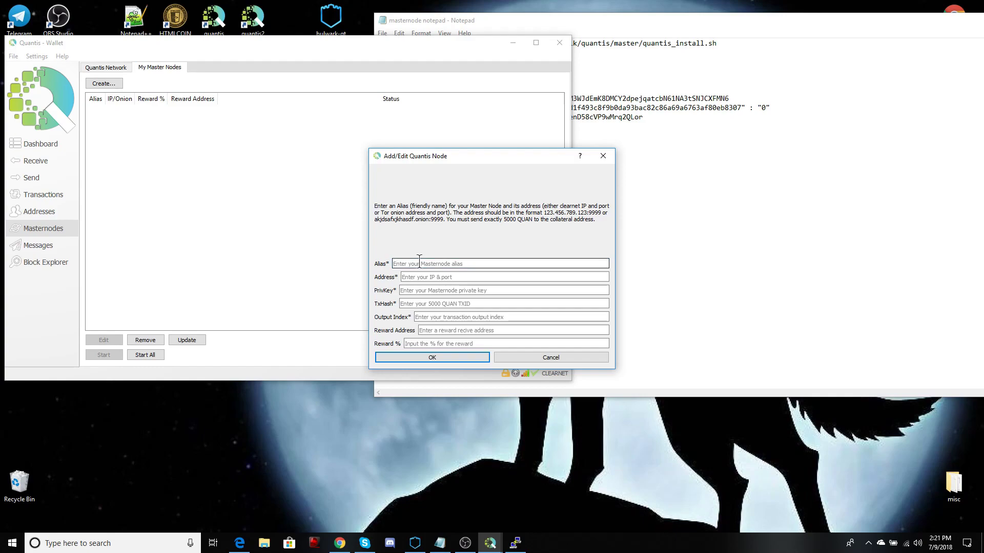
{"action": "type", "text": "mn1"}
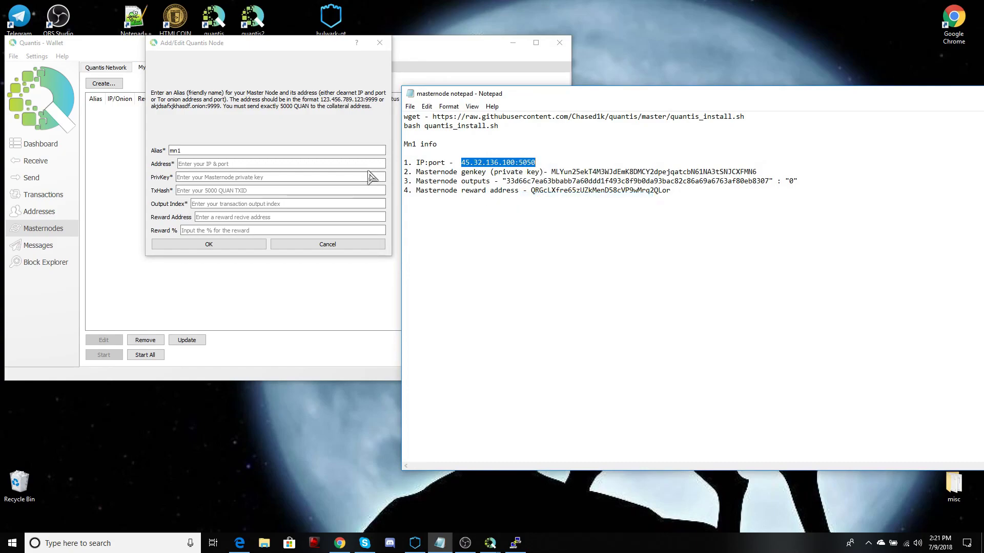
Paste mn1's IP address, masternode private key and collateral tx hash 33d66c7e…8307 into the form
{"action": "right_click", "coordinate": [242, 164]}
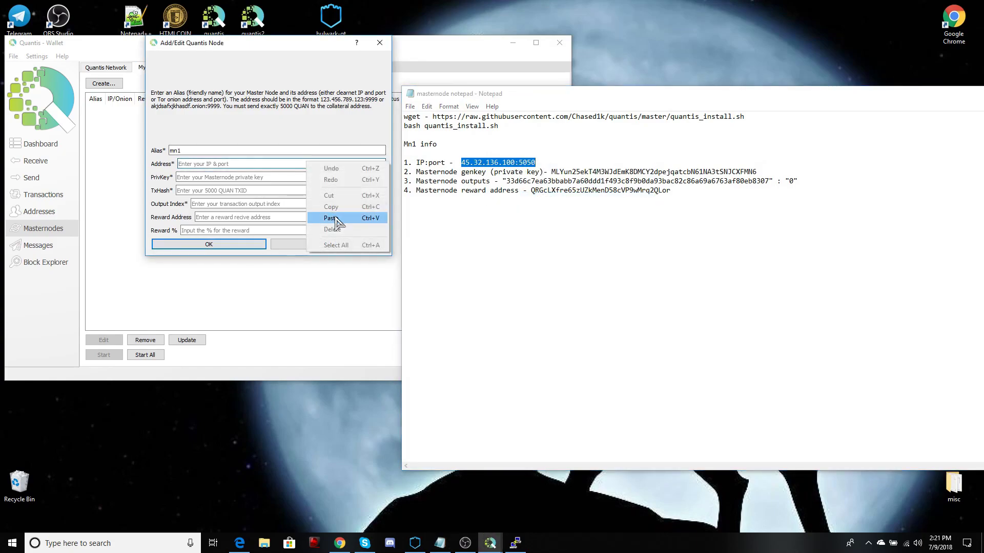
{"action": "left_click", "coordinate": [329, 218]}
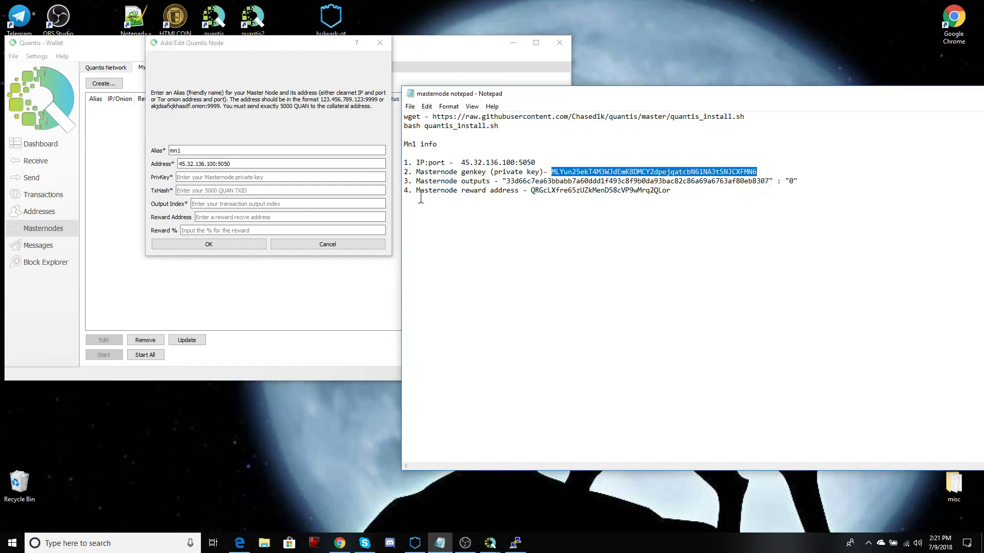
{"action": "right_click", "coordinate": [280, 177]}
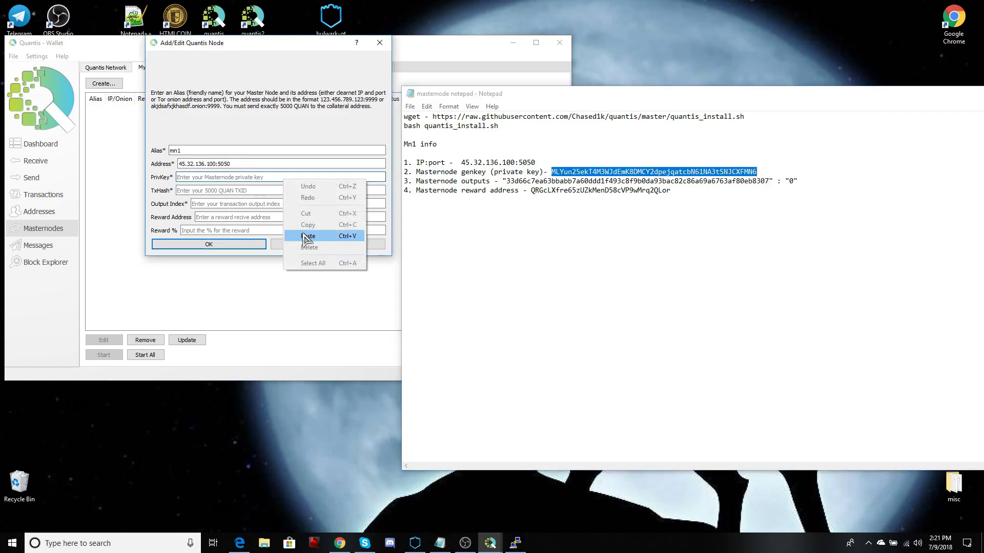
{"action": "left_click", "coordinate": [308, 236]}
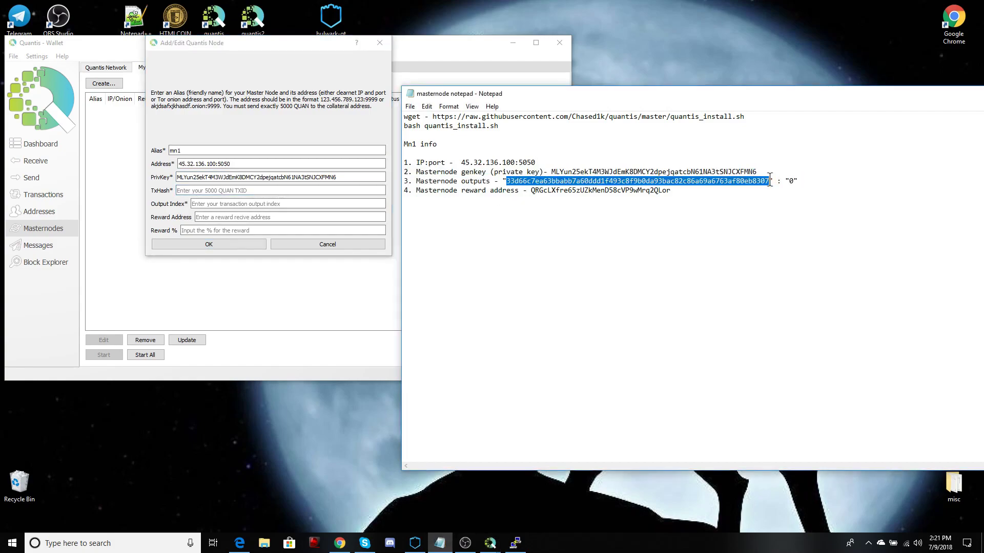
{"action": "mouse_move", "coordinate": [814, 207]}
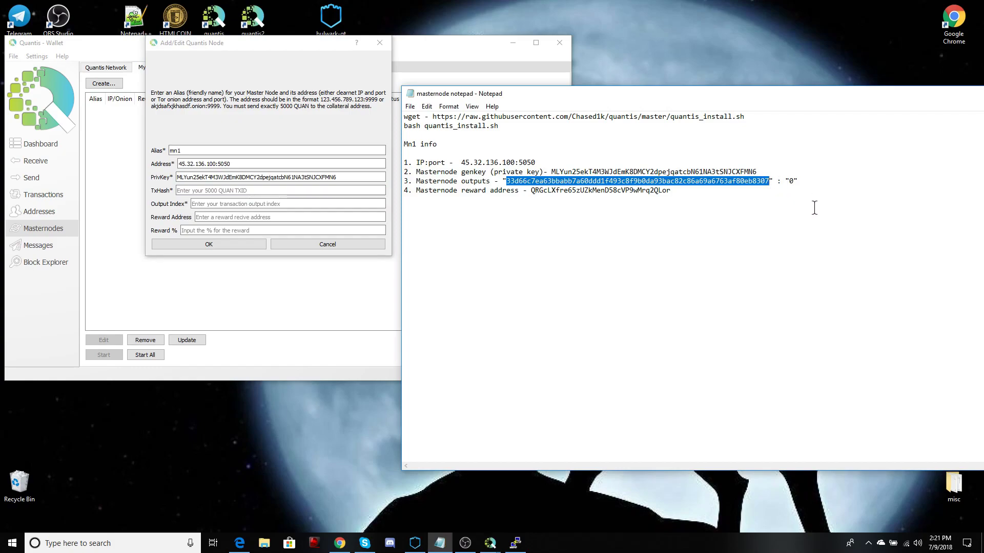
{"action": "mouse_move", "coordinate": [506, 191]}
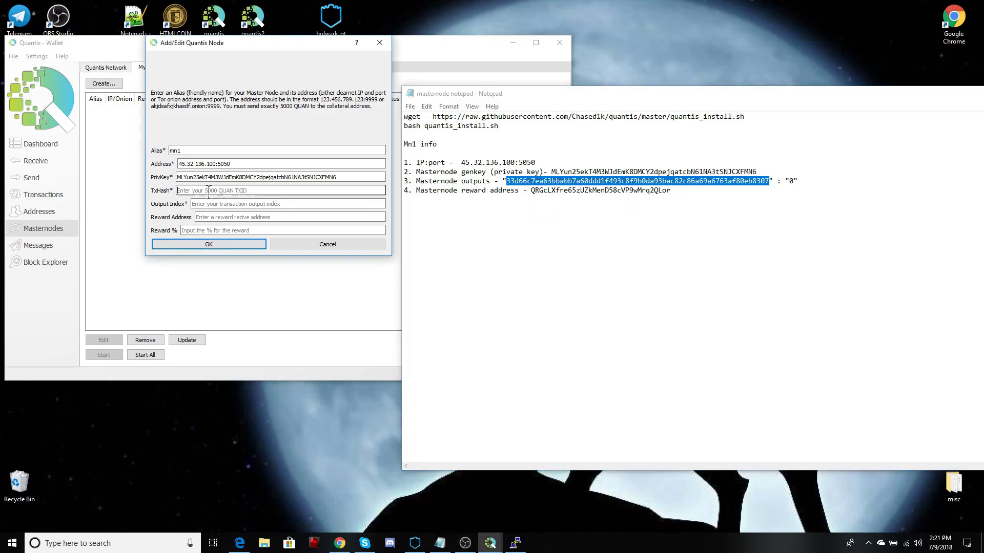
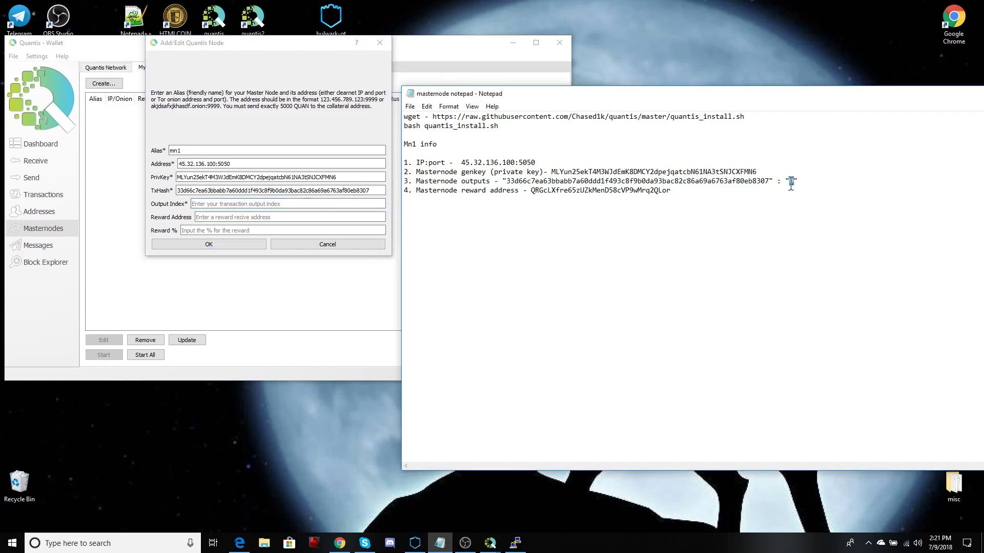
{"action": "right_click", "coordinate": [792, 181]}
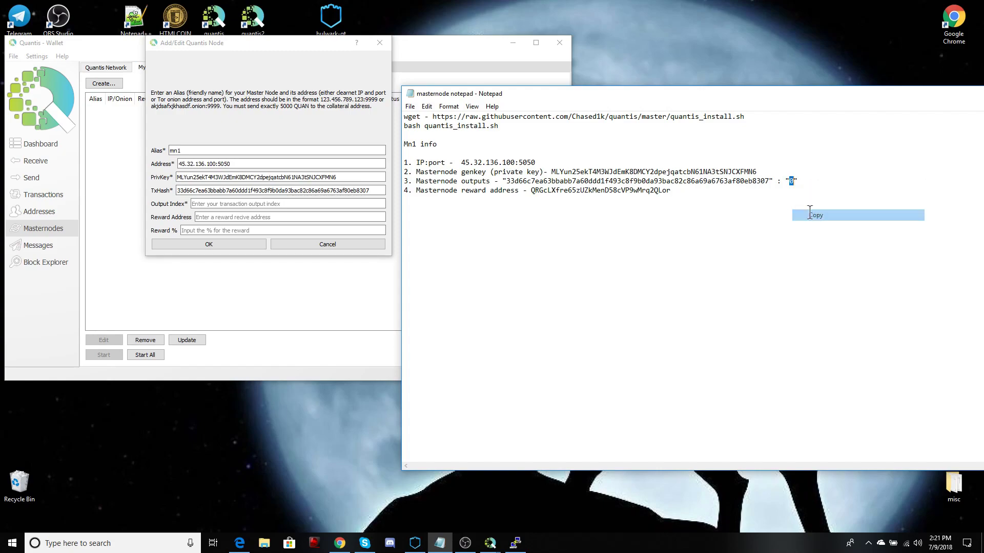
{"action": "right_click", "coordinate": [282, 203]}
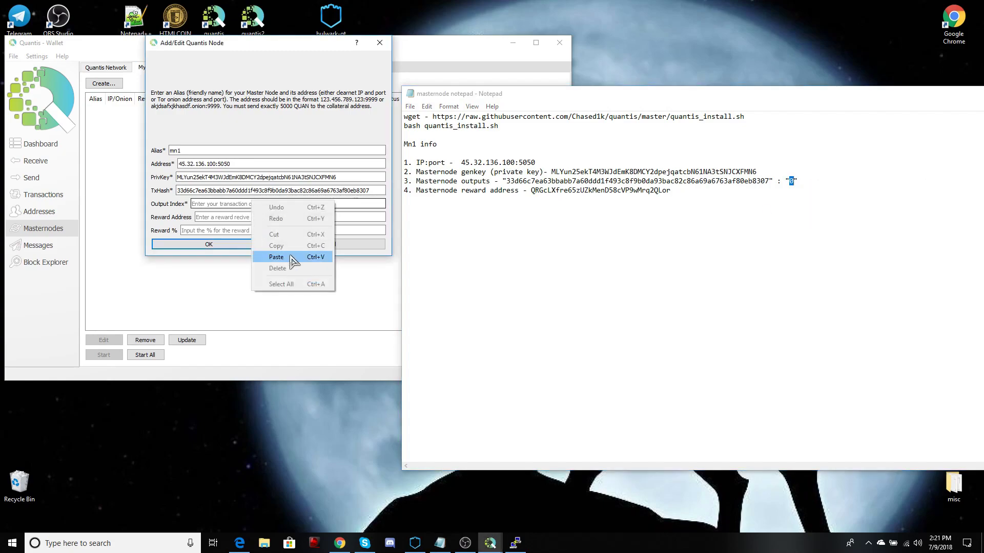
{"action": "left_click", "coordinate": [276, 257]}
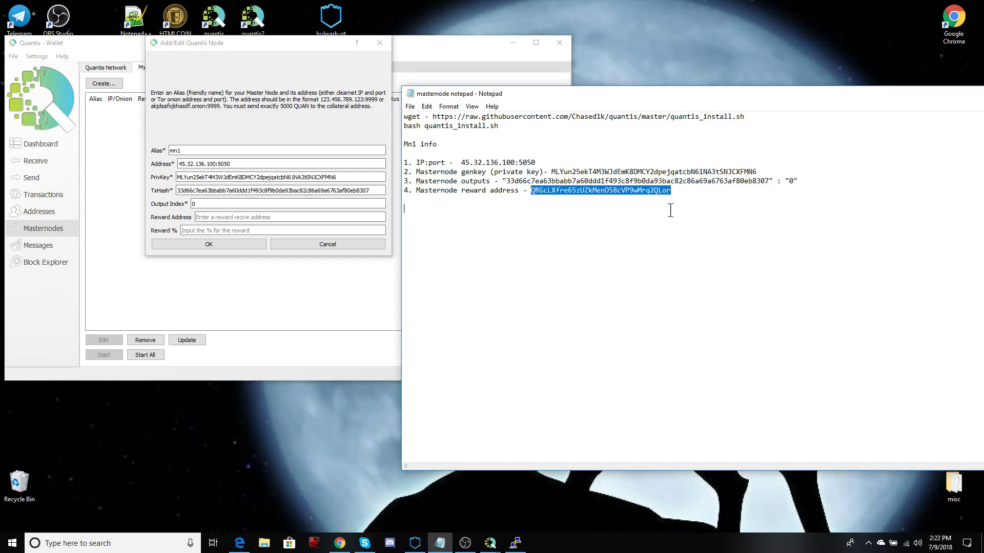
{"action": "right_click", "coordinate": [659, 195]}
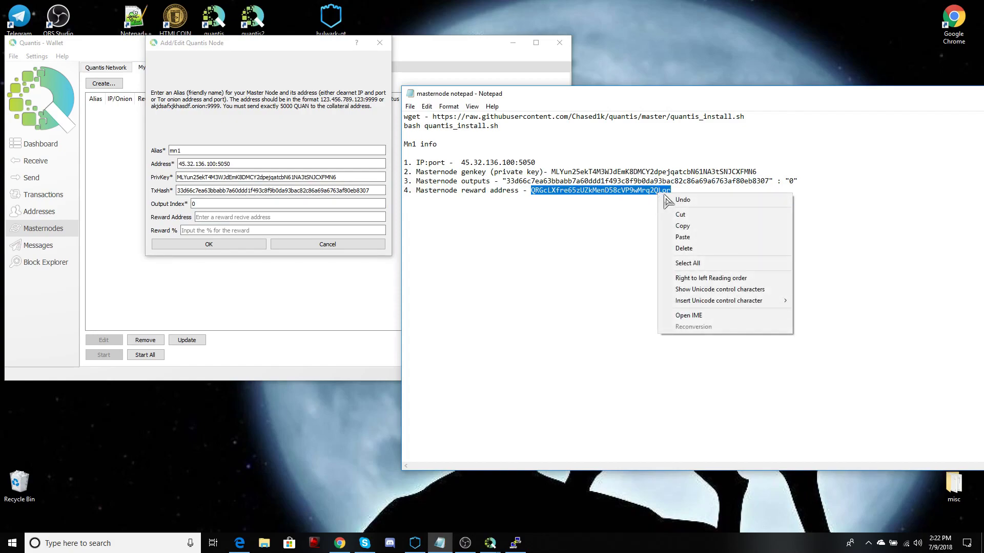
{"action": "left_click", "coordinate": [289, 217]}
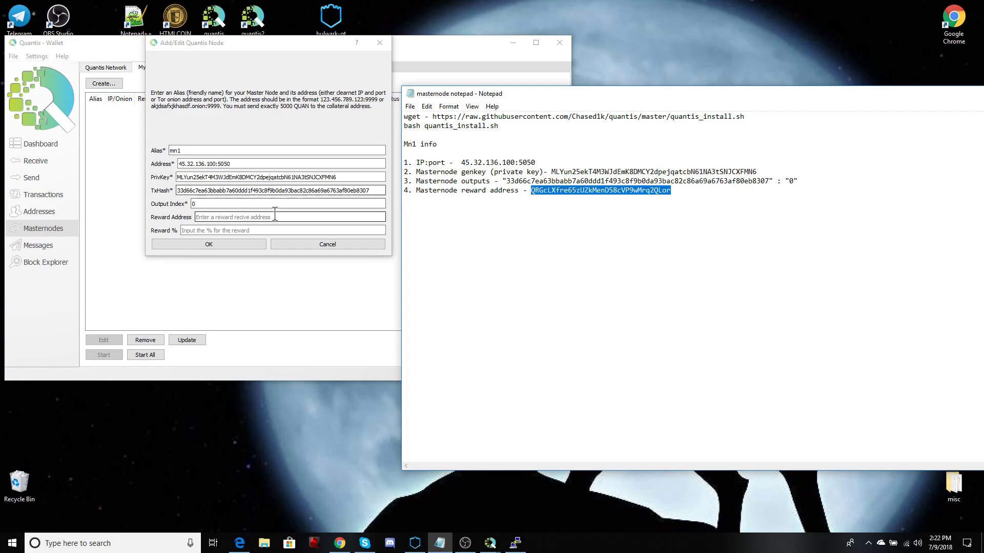
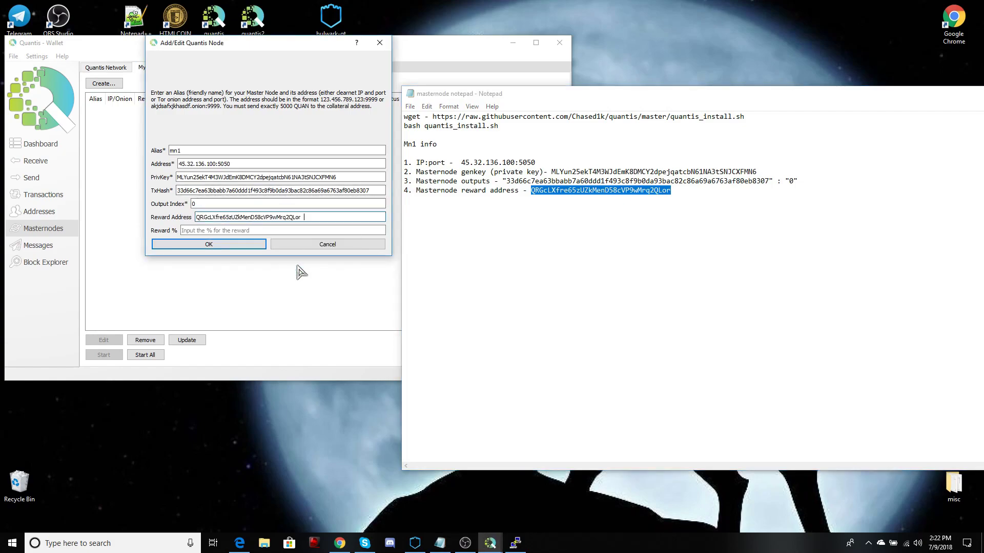
{"action": "mouse_move", "coordinate": [371, 216]}
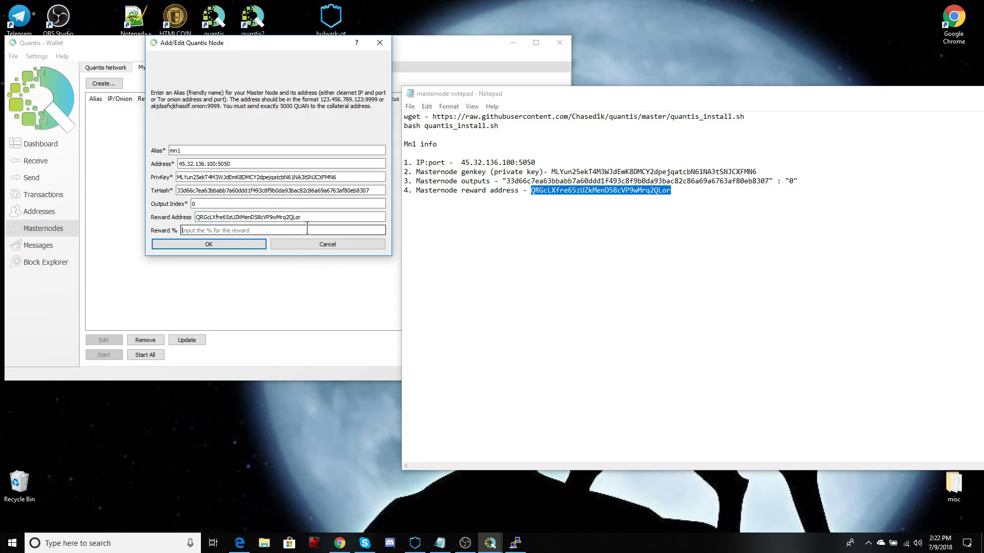
{"action": "type", "text": "100"}
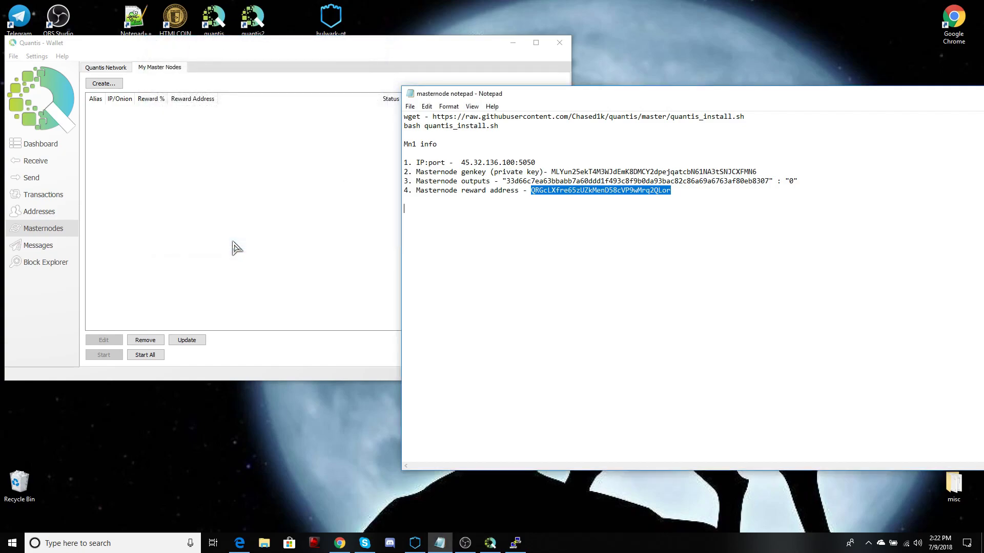
Refresh My Master Nodes so mn1 appears at 45.32.136.100:5050 with 100% reward
{"action": "left_click", "coordinate": [251, 43]}
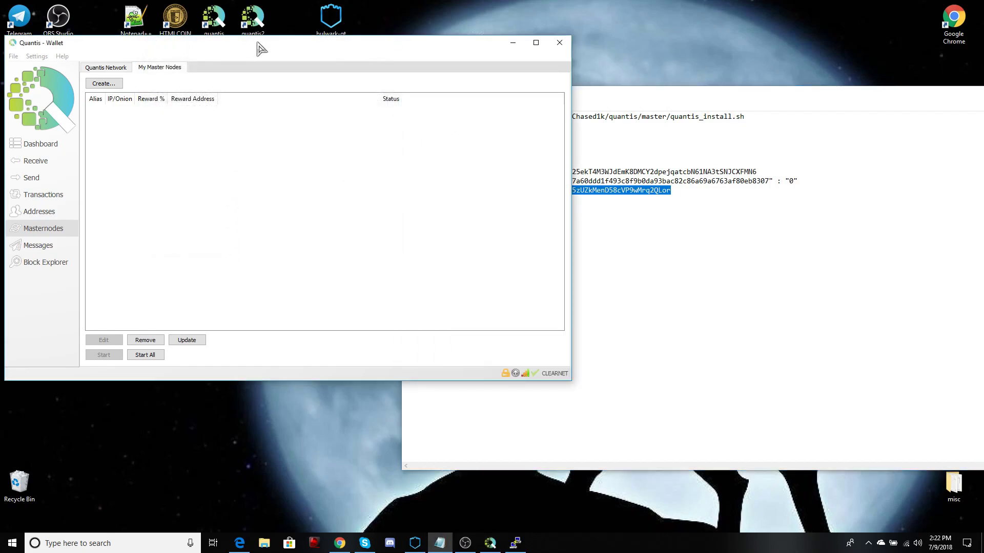
{"action": "mouse_move", "coordinate": [252, 143]}
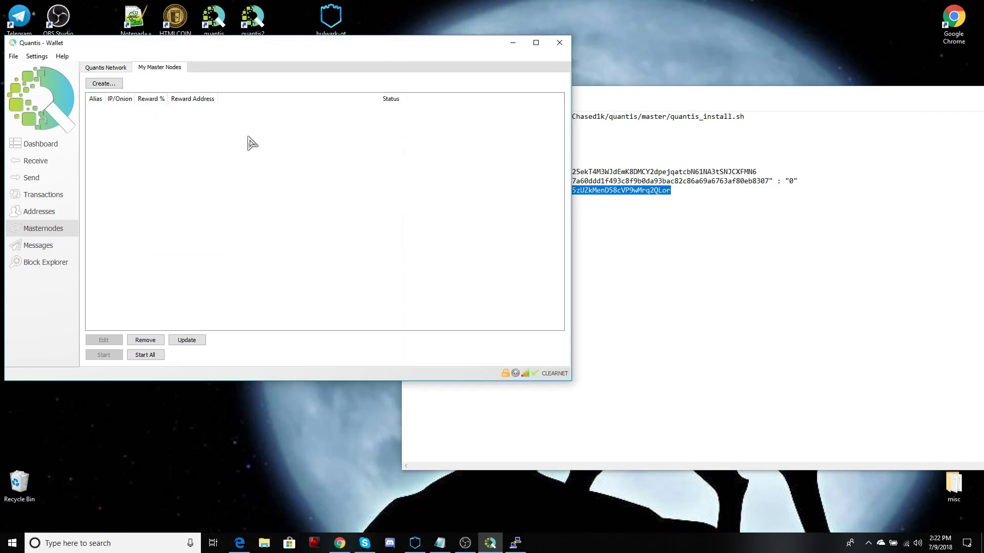
{"action": "left_click", "coordinate": [187, 339]}
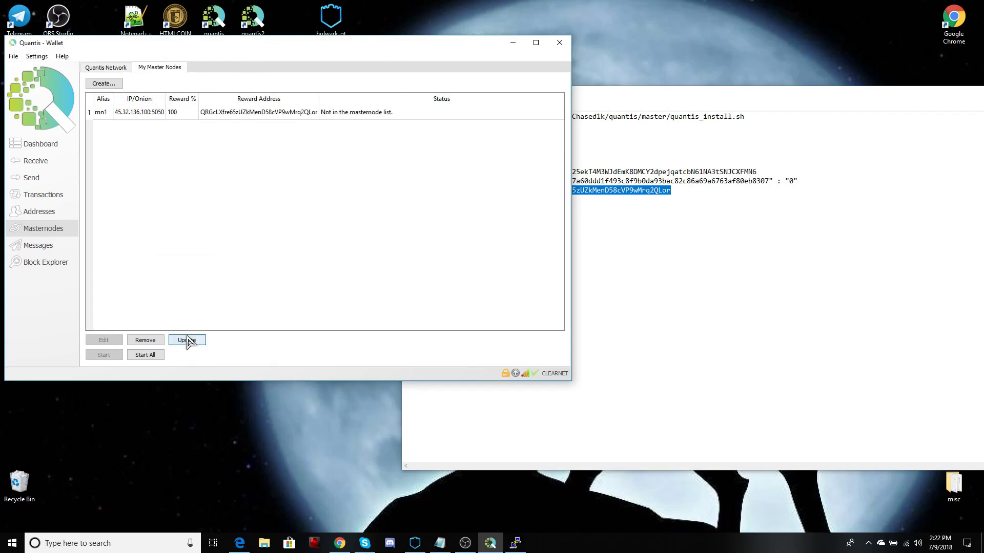
{"action": "mouse_move", "coordinate": [362, 121]}
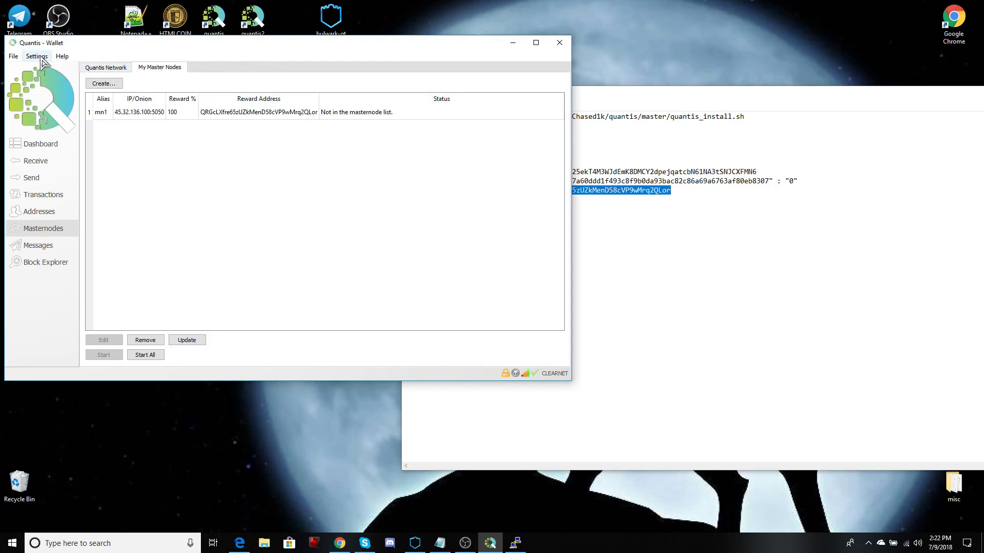
Unlock the wallet from Settings > Unlock Wallet with the passphrase
{"action": "left_click", "coordinate": [36, 56]}
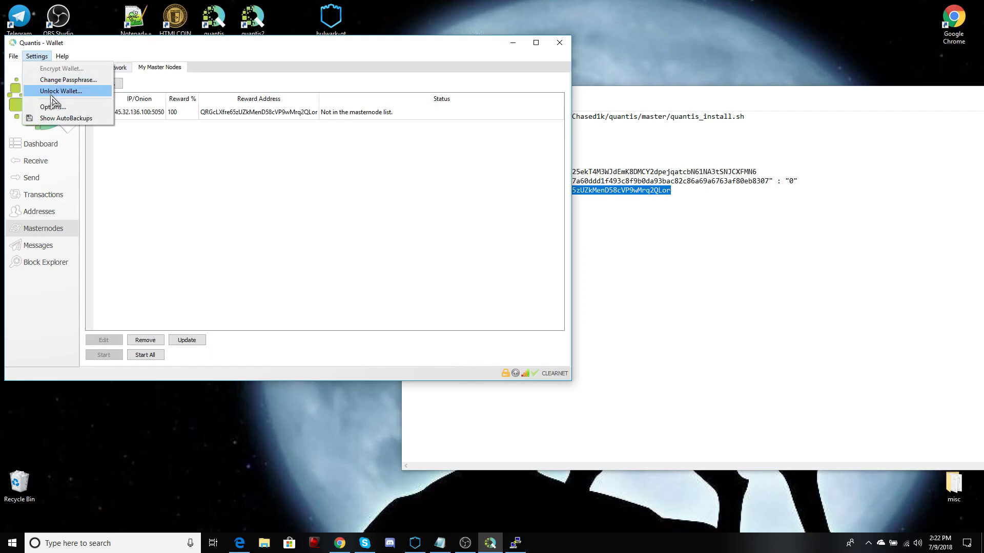
{"action": "left_click", "coordinate": [61, 91]}
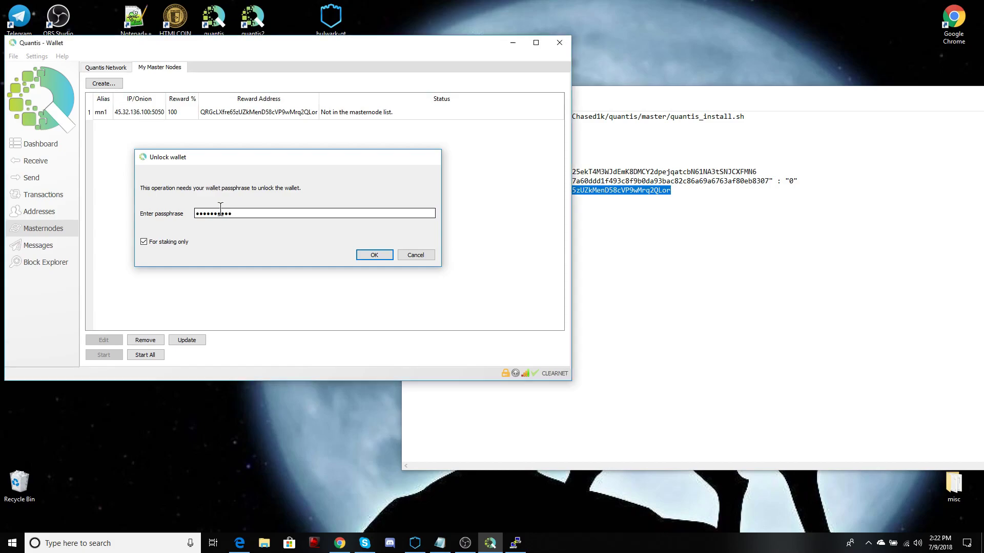
{"action": "left_click", "coordinate": [374, 255]}
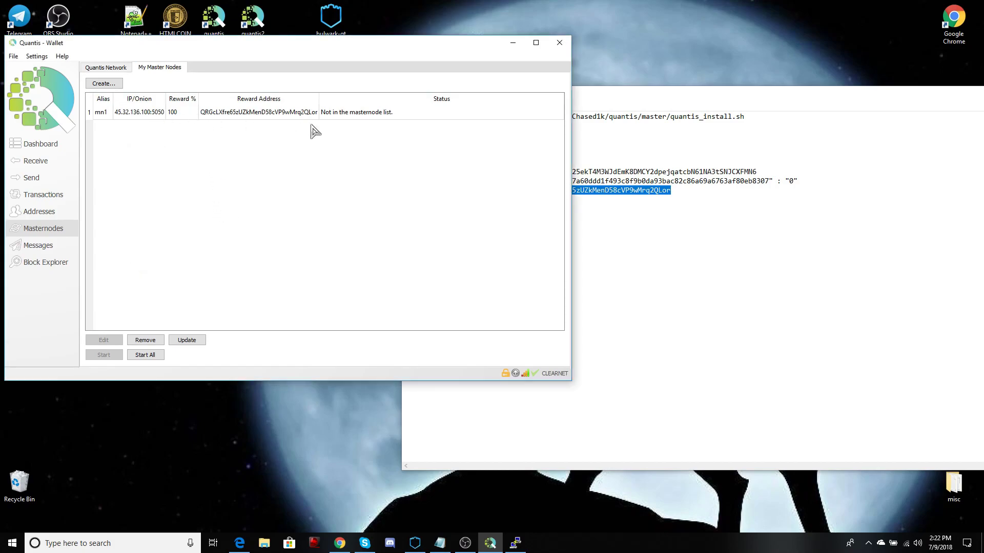
Start mn1, dismiss the success message, and refresh until it shows 'Masternode is Running'
{"action": "left_click", "coordinate": [220, 112]}
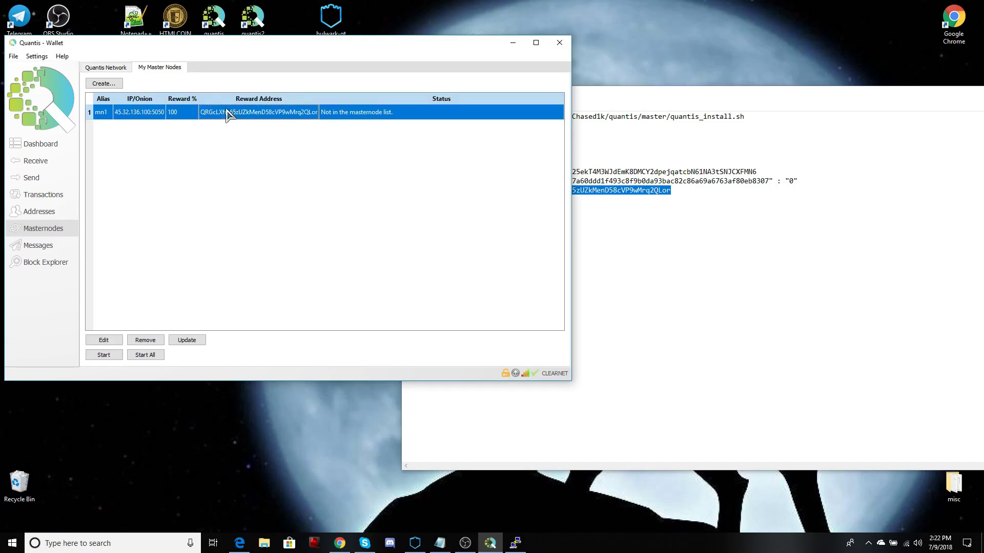
{"action": "left_click", "coordinate": [187, 340]}
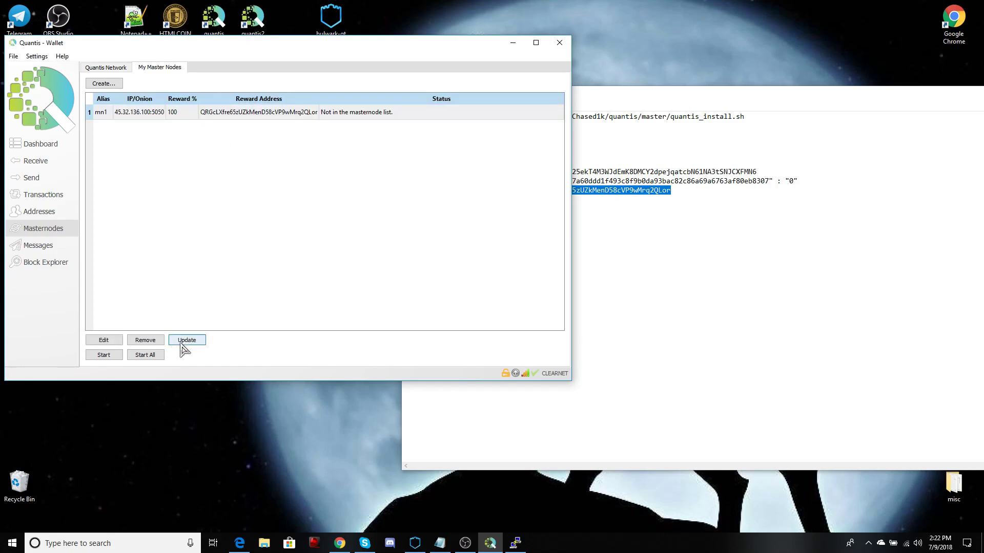
{"action": "mouse_move", "coordinate": [262, 118]}
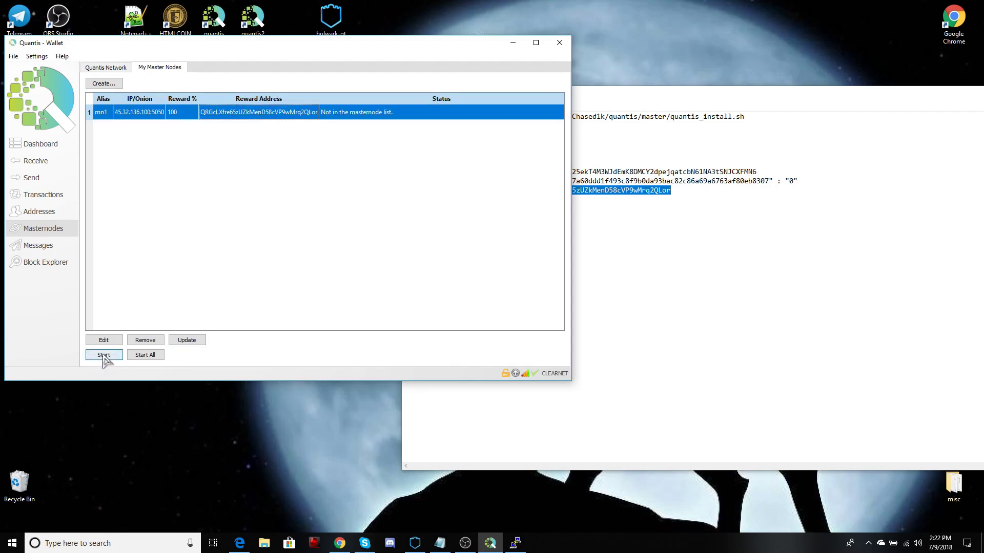
{"action": "left_click", "coordinate": [103, 355]}
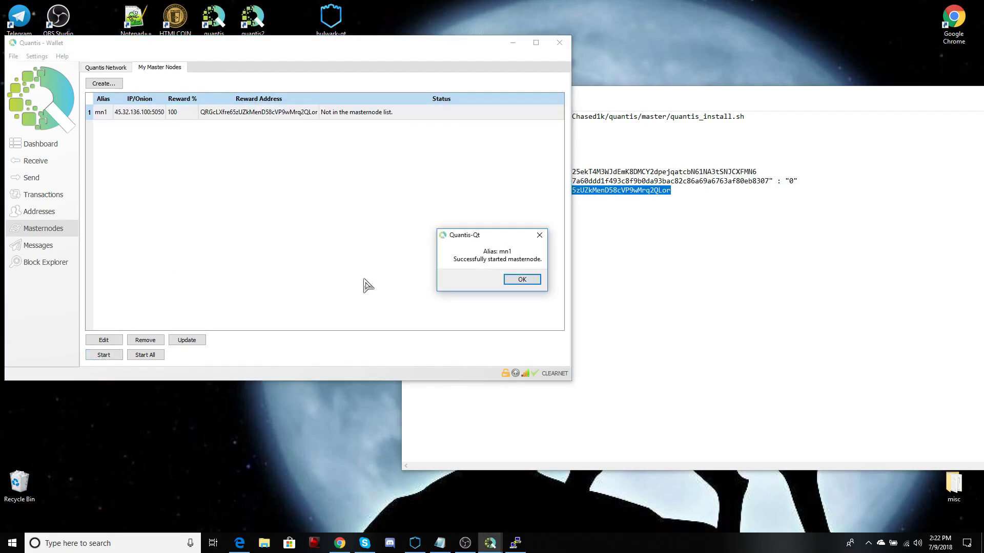
{"action": "mouse_move", "coordinate": [513, 256]}
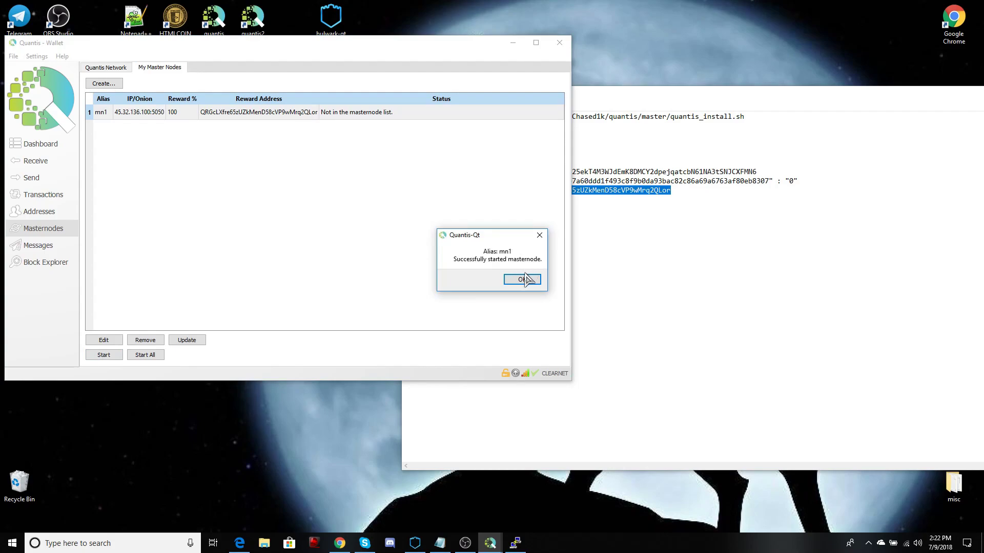
{"action": "left_click", "coordinate": [522, 279]}
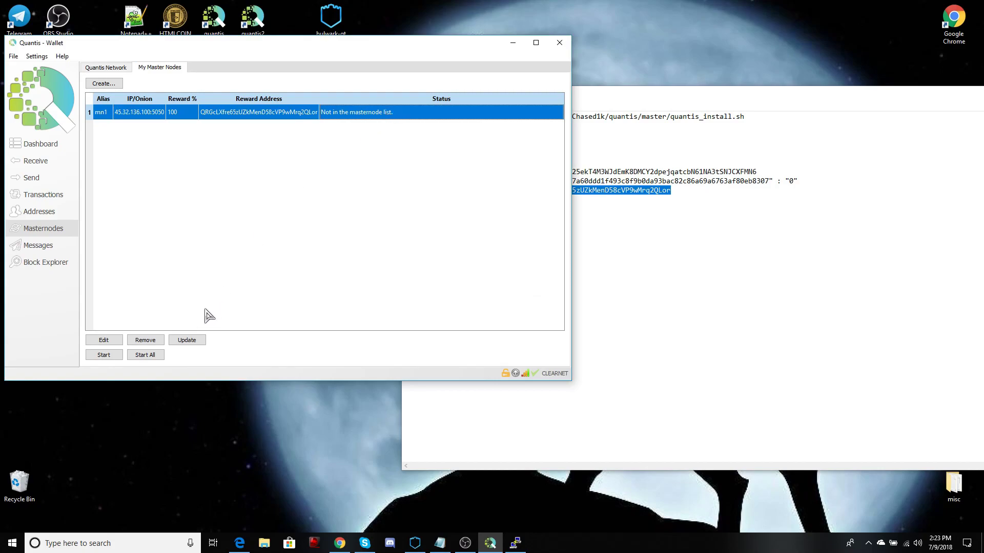
{"action": "left_click", "coordinate": [186, 339]}
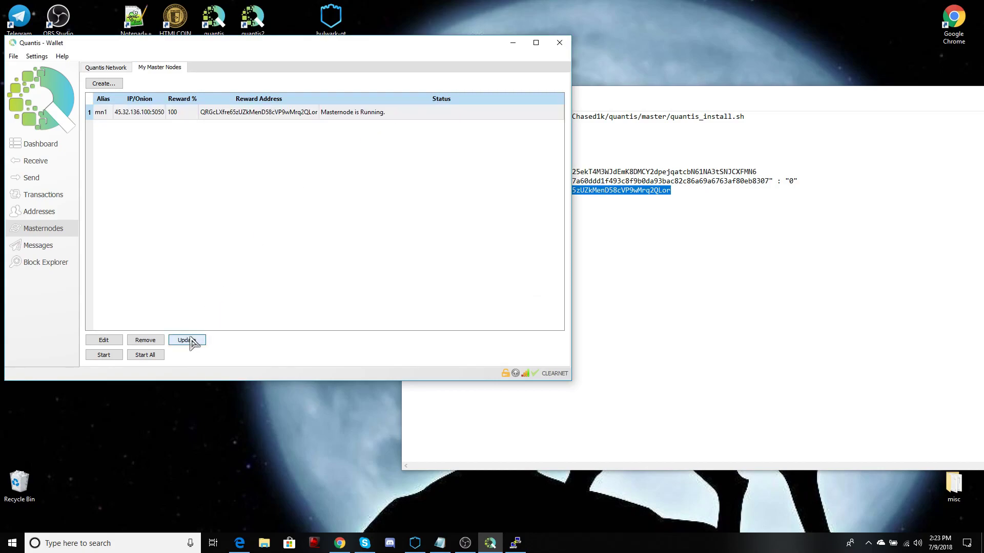
{"action": "mouse_move", "coordinate": [265, 130]}
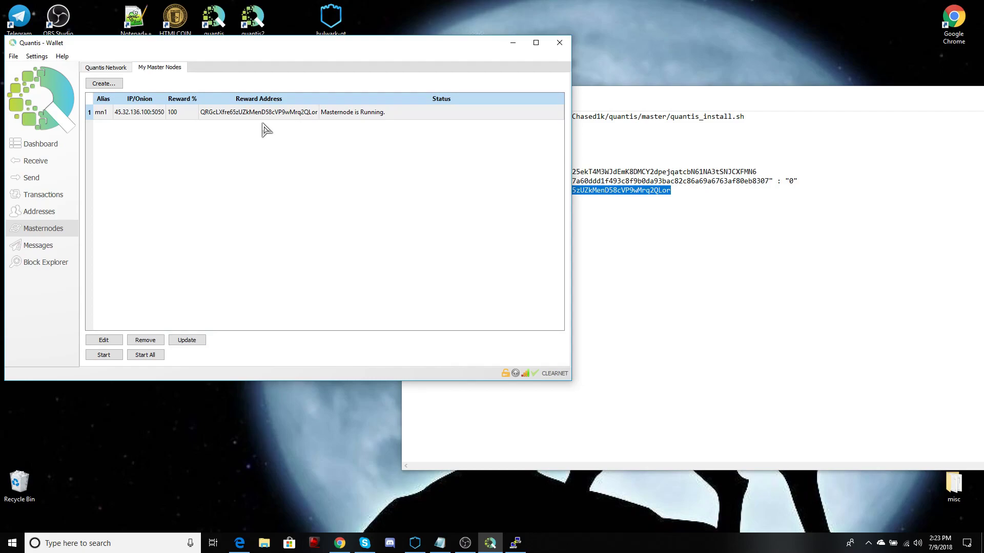
{"action": "mouse_move", "coordinate": [407, 137]}
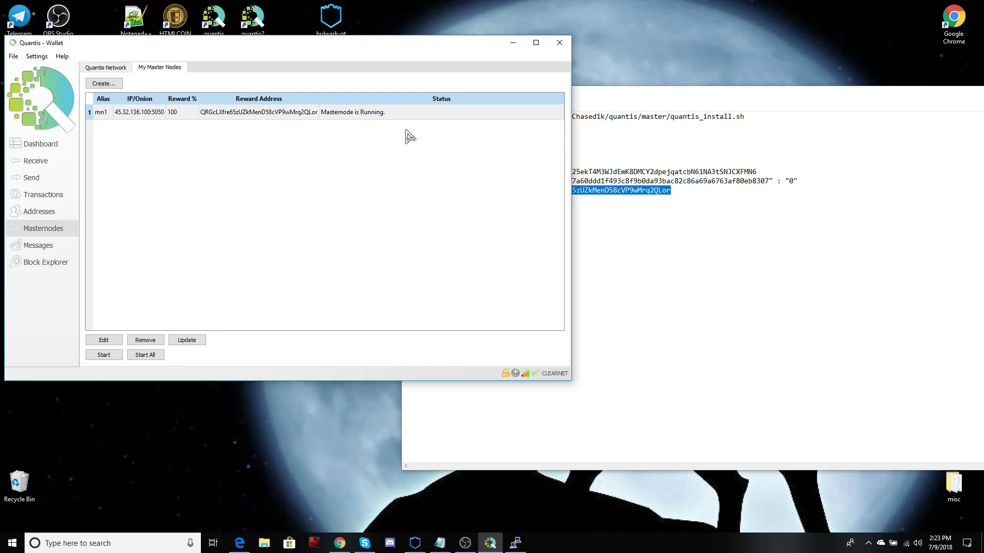
{"action": "mouse_move", "coordinate": [639, 100]}
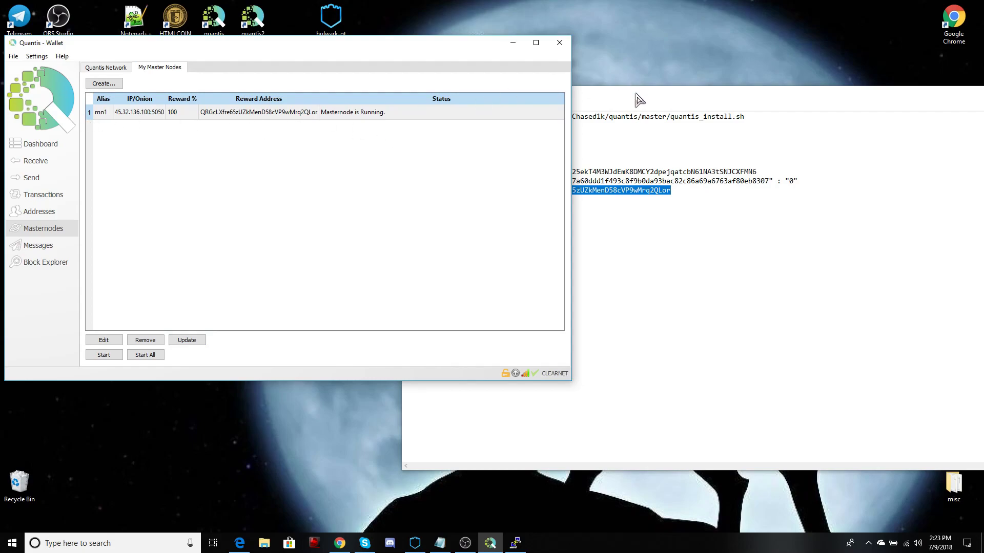